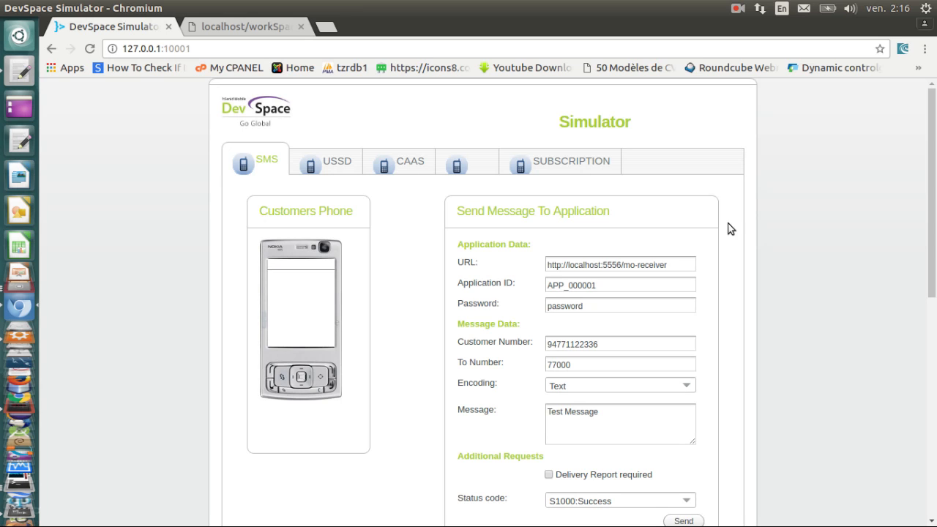
pyautogui.moveTo(434, 244)
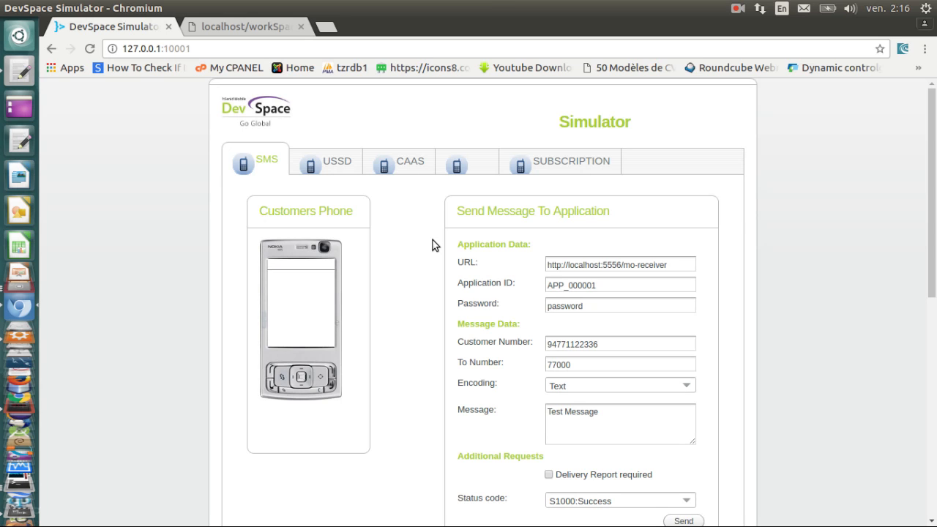
pyautogui.moveTo(329, 162)
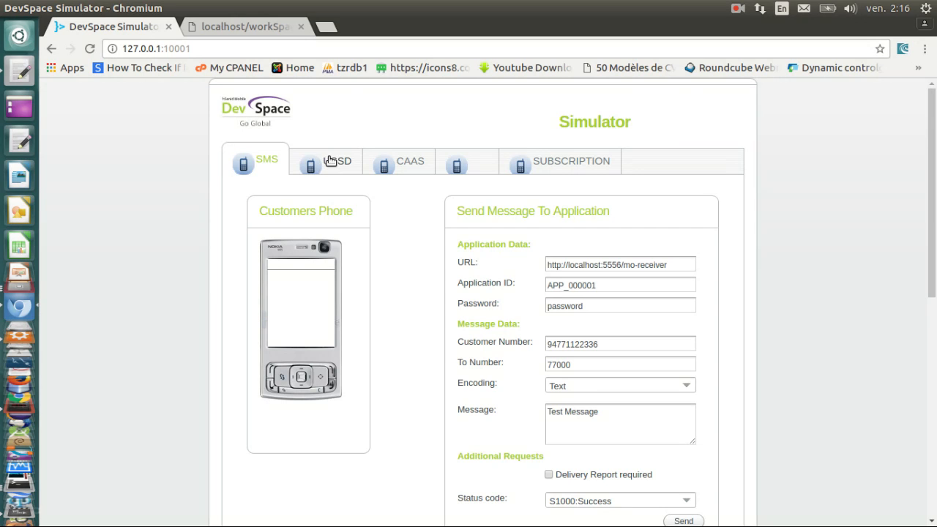
# - Switch to the USSD form and check the application URL and password fields
pyautogui.click(327, 160)
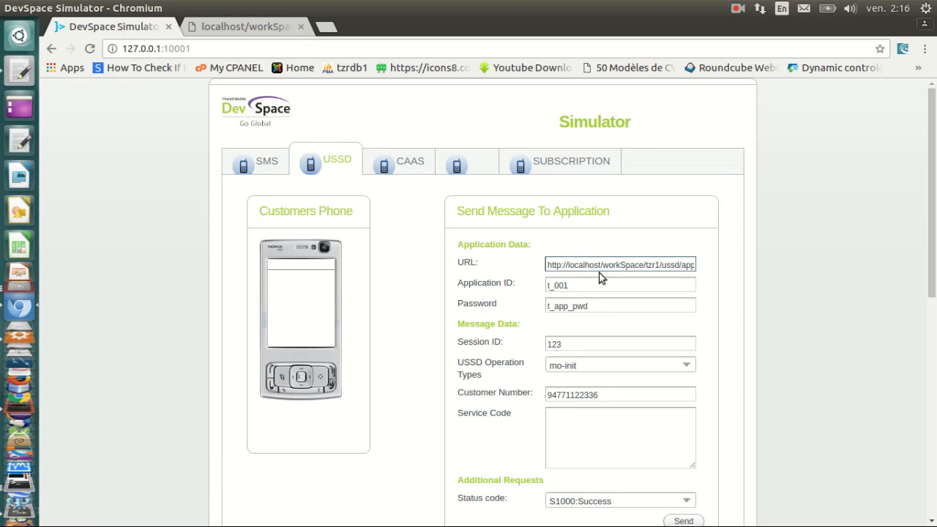
pyautogui.click(620, 305)
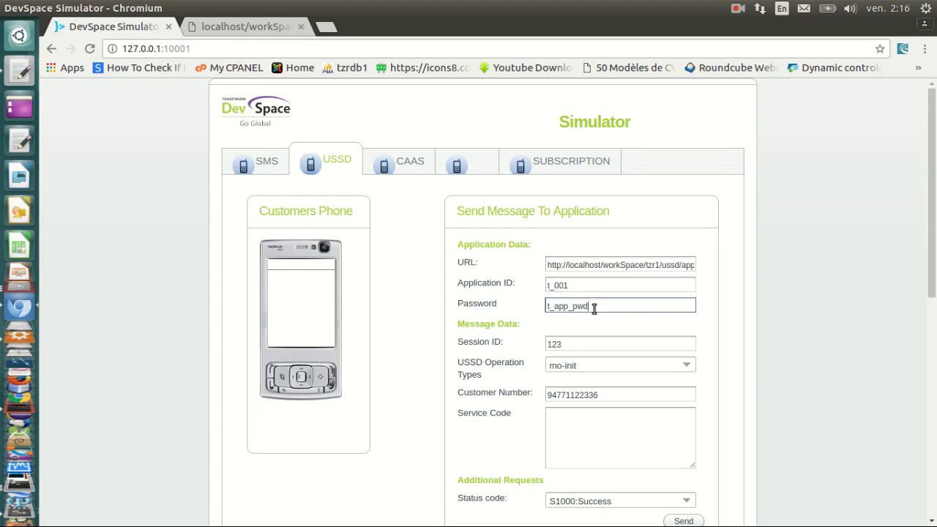
pyautogui.click(620, 343)
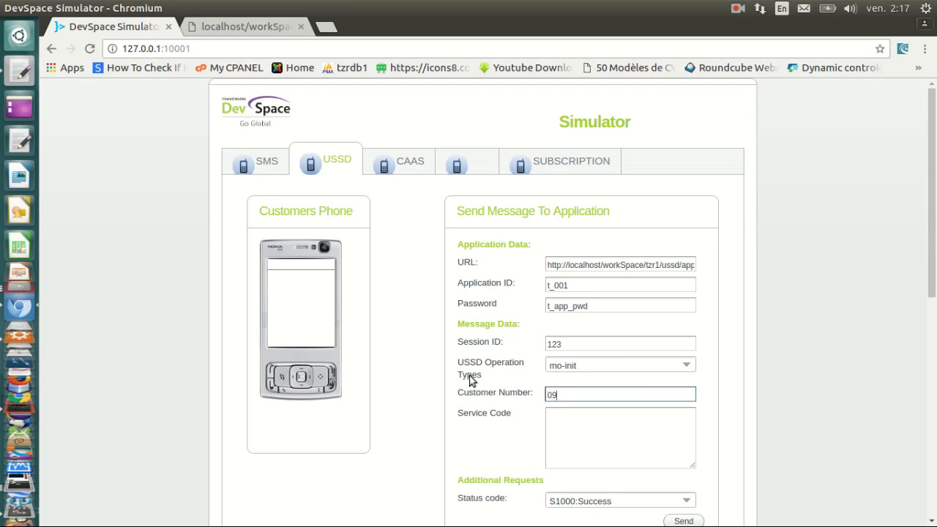
pyautogui.write('98955')
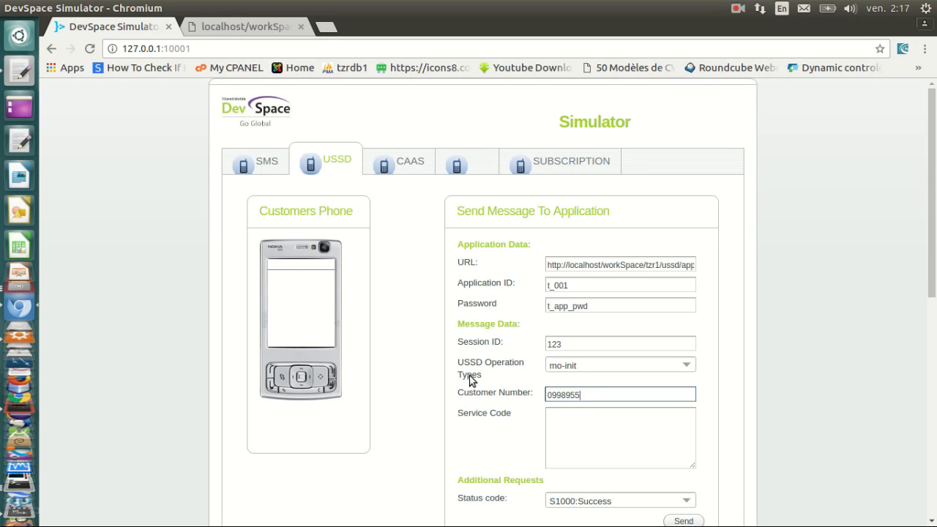
pyautogui.write('303')
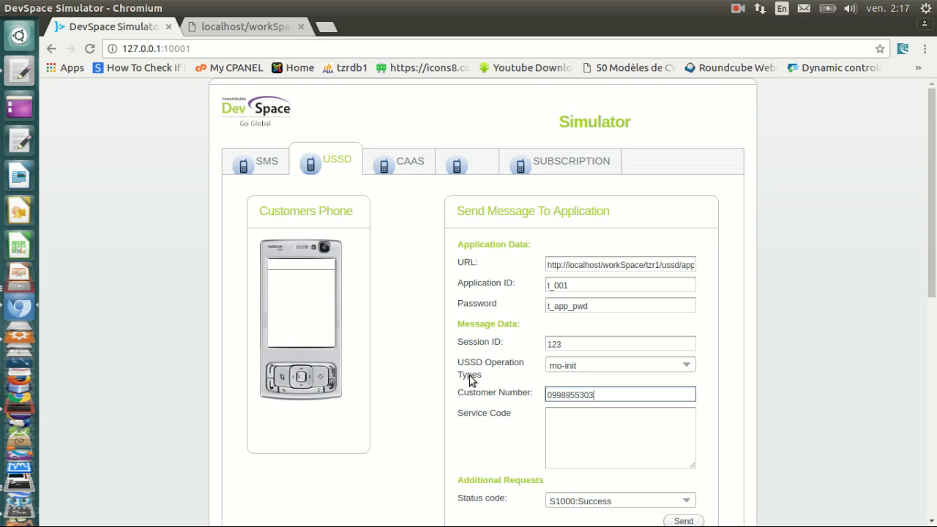
pyautogui.write('0')
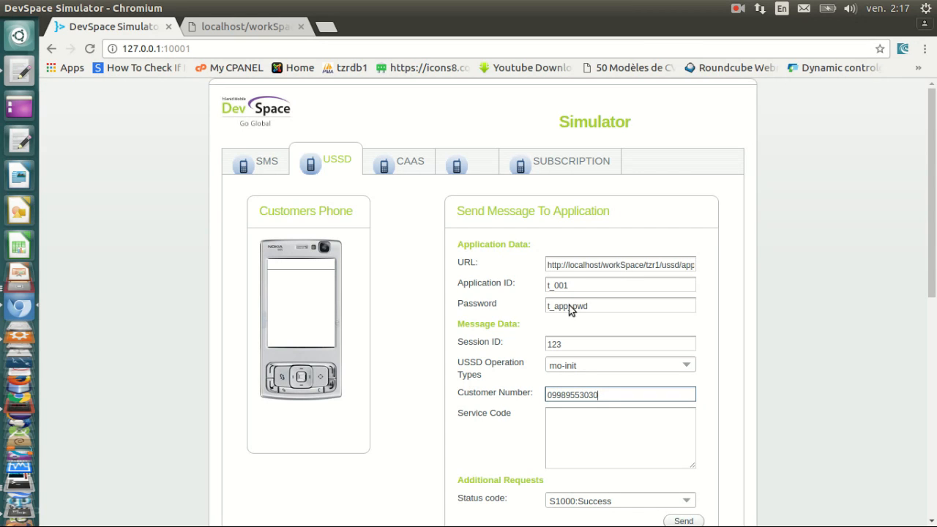
pyautogui.moveTo(512, 254)
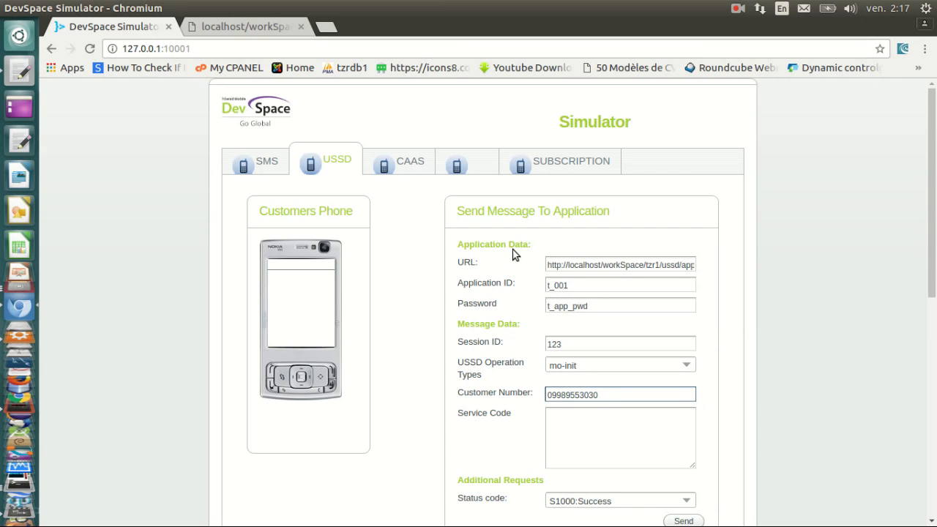
pyautogui.click(608, 394)
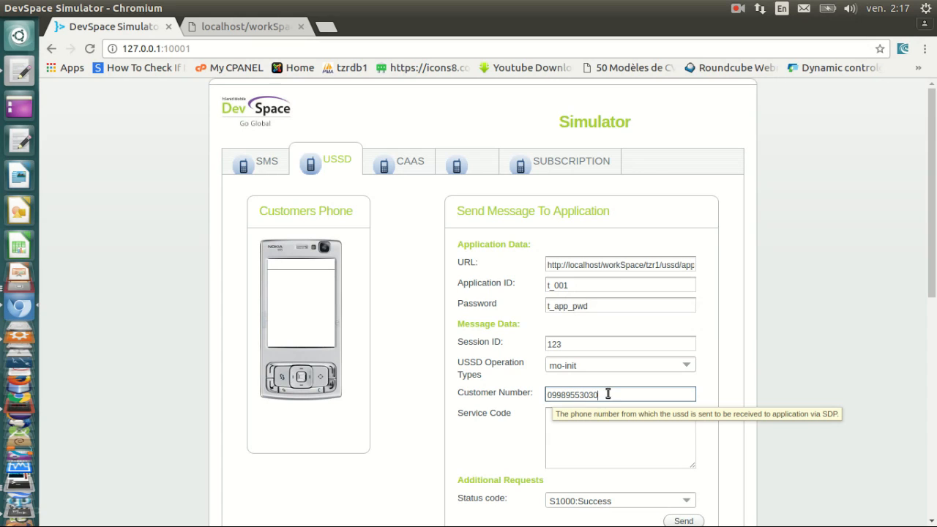
pyautogui.moveTo(545, 453)
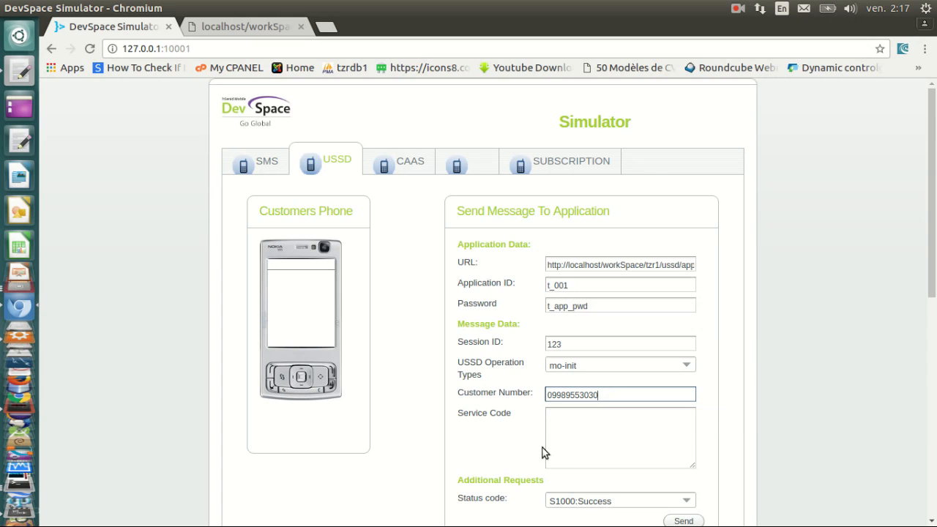
pyautogui.write('*9')
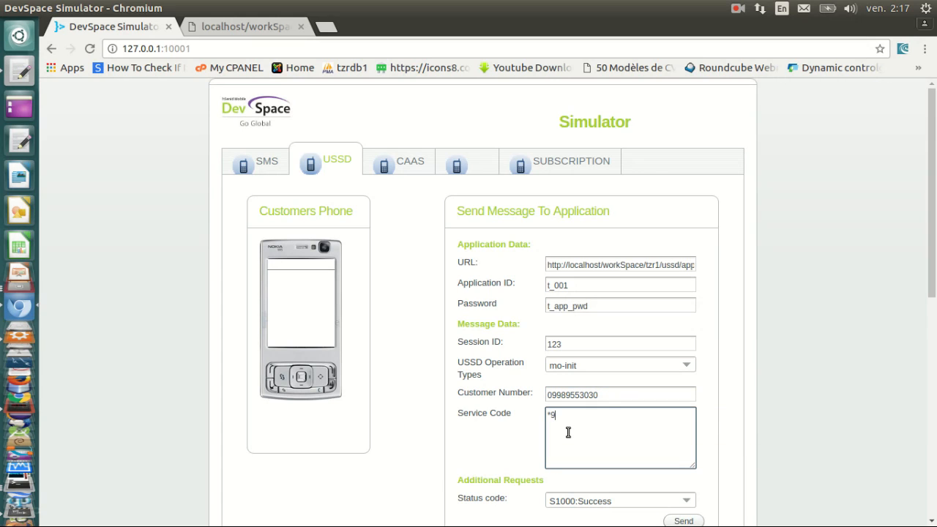
pyautogui.write('63#')
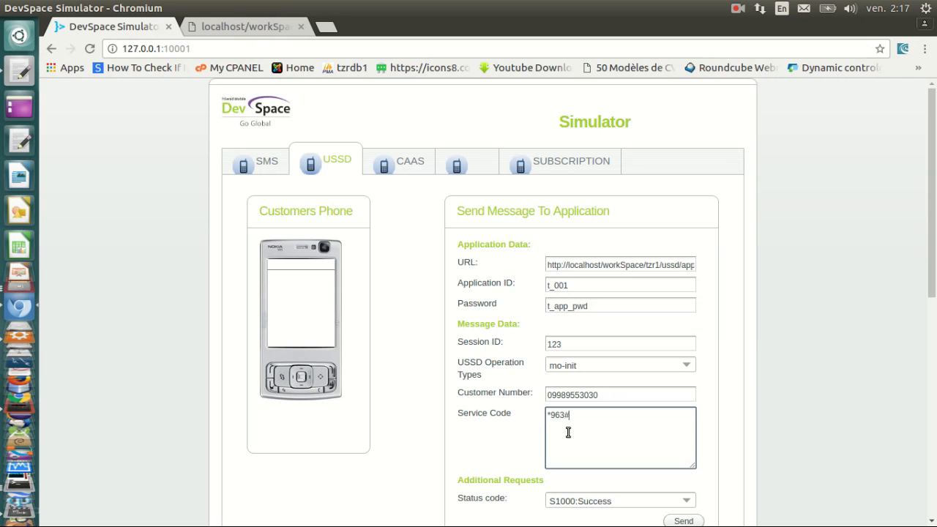
pyautogui.scroll(-3)
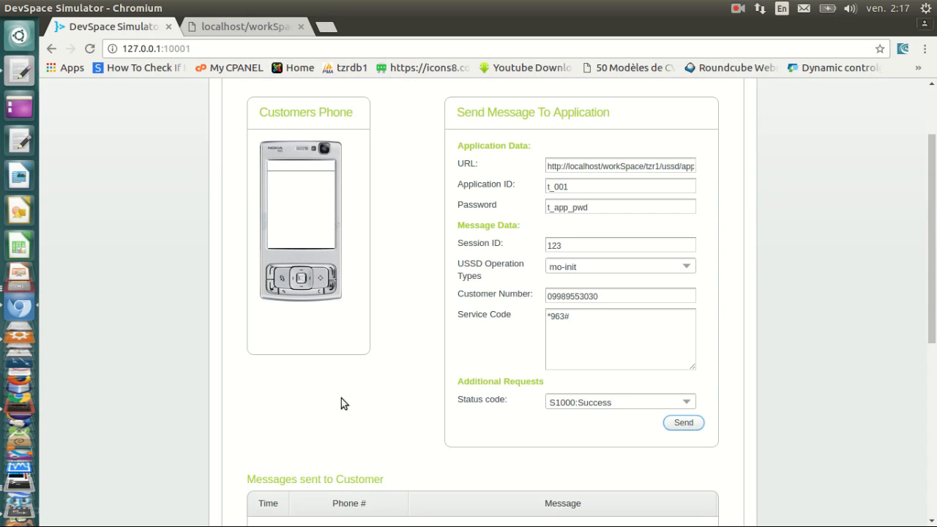
# - Send the *963# request, then prepare a mo-cont reply of 1
pyautogui.click(683, 422)
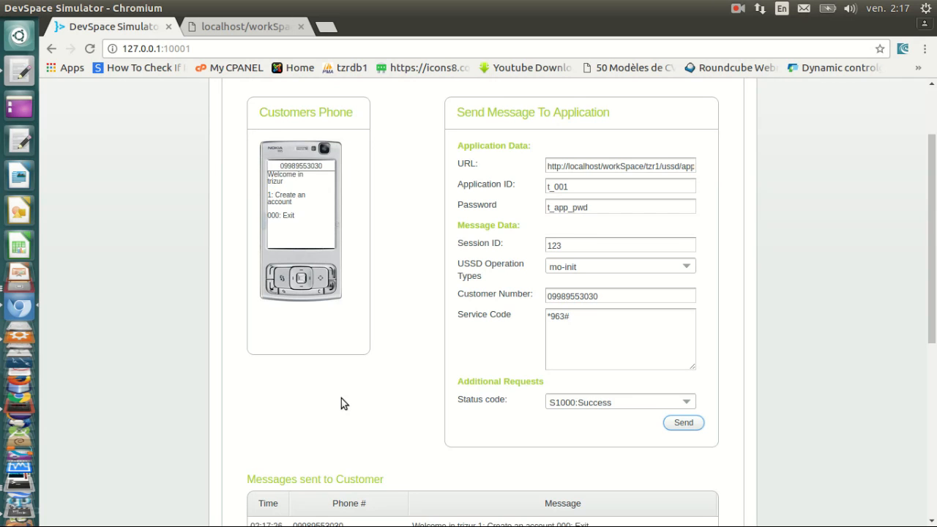
pyautogui.moveTo(313, 216)
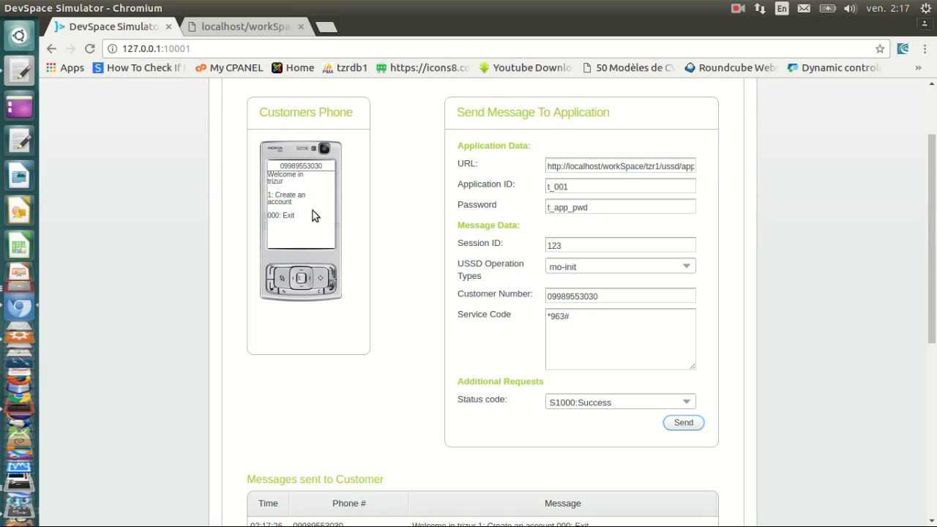
pyautogui.moveTo(274, 181)
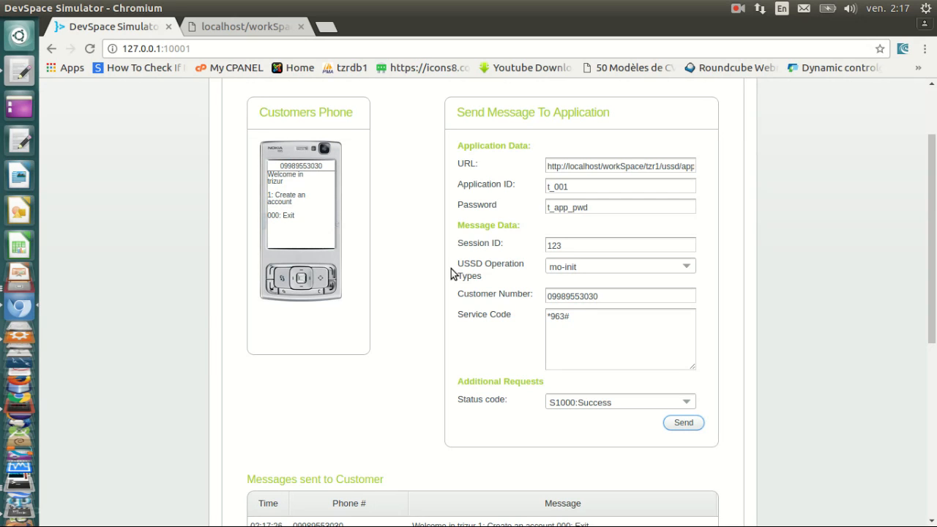
pyautogui.tripleClick(620, 315)
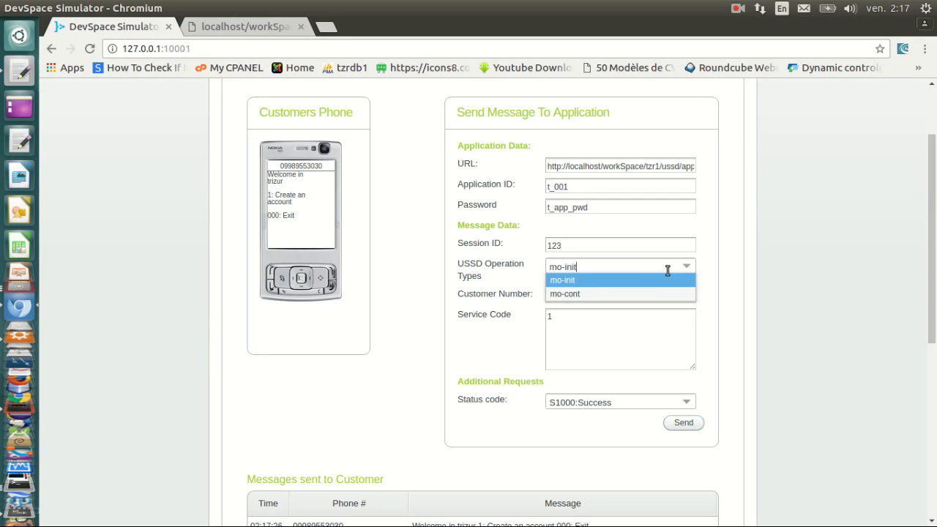
pyautogui.click(565, 294)
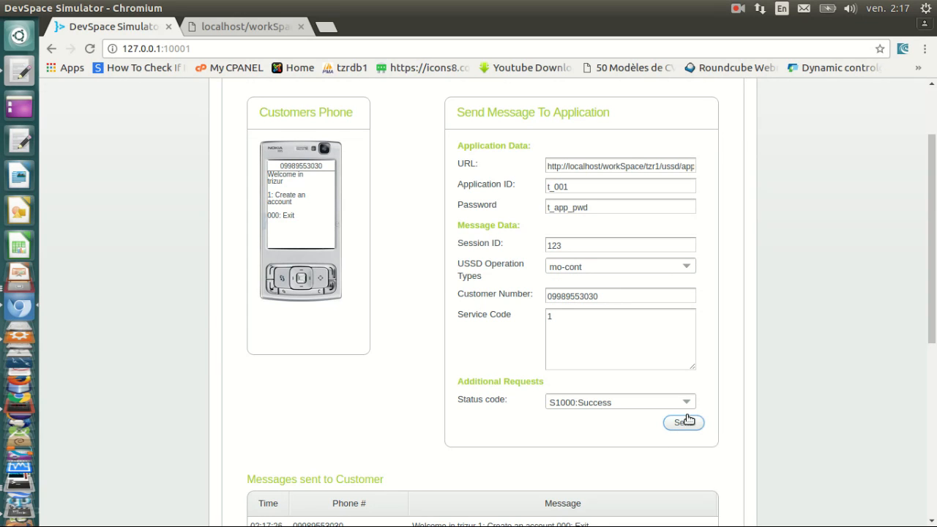
pyautogui.moveTo(730, 283)
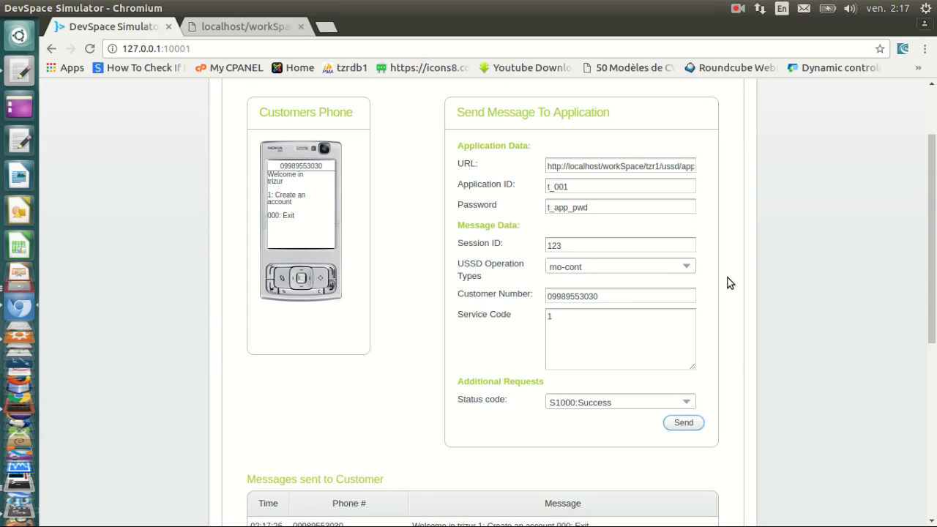
# - Send reply 1 and replace the reply text with the name Zeus
pyautogui.click(684, 422)
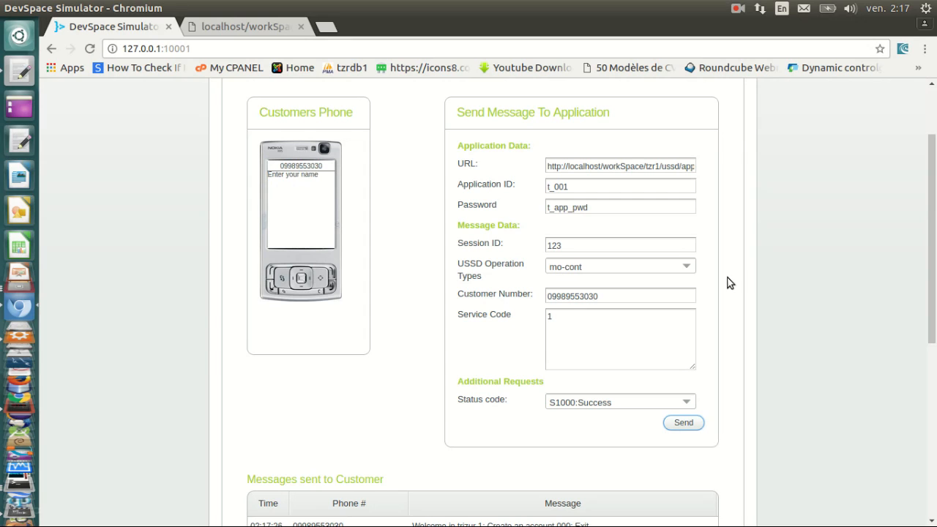
pyautogui.click(620, 338)
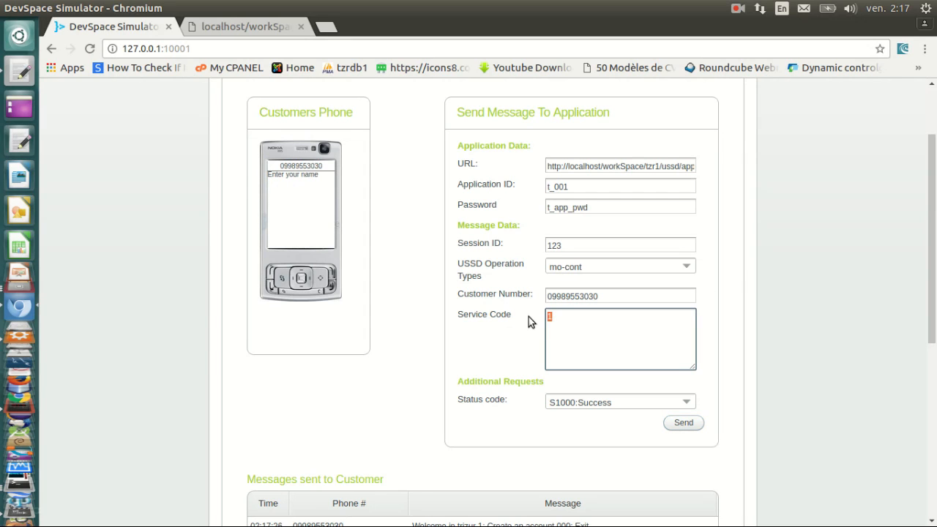
pyautogui.write('Elie')
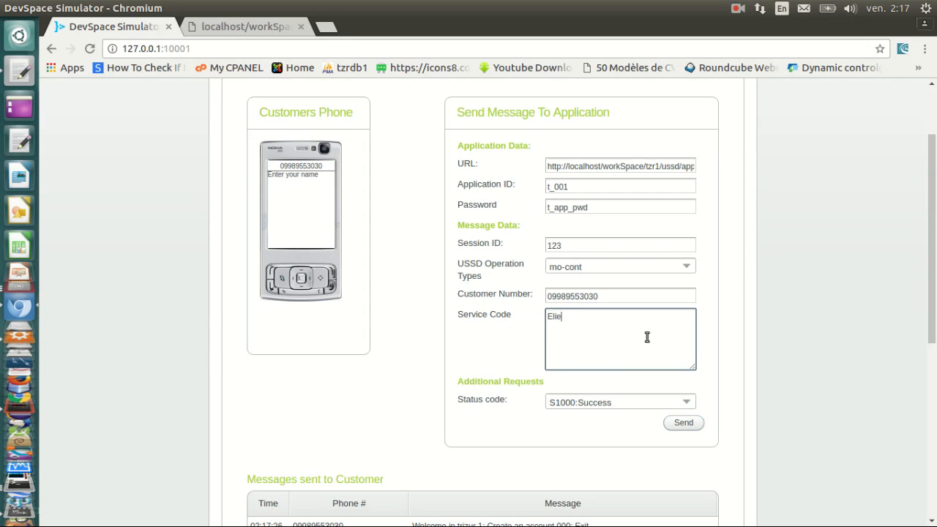
pyautogui.press('ctrl+a')
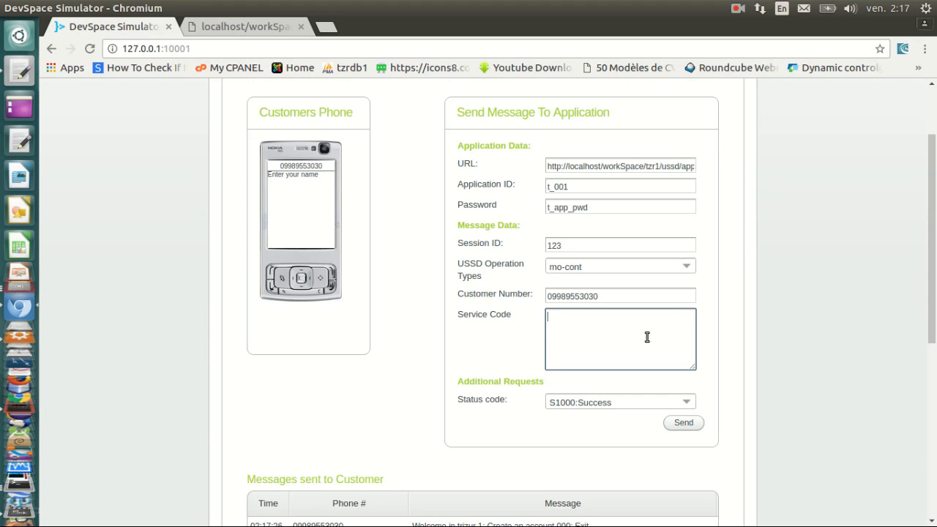
pyautogui.write('Zeus')
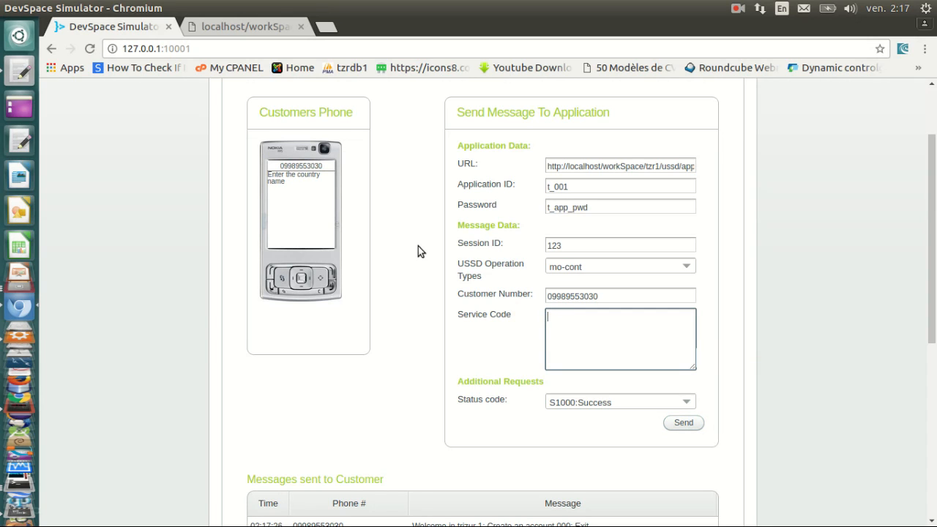
# - Type 'Democratic Republic of Congo' as the country-name reply
pyautogui.write('D')
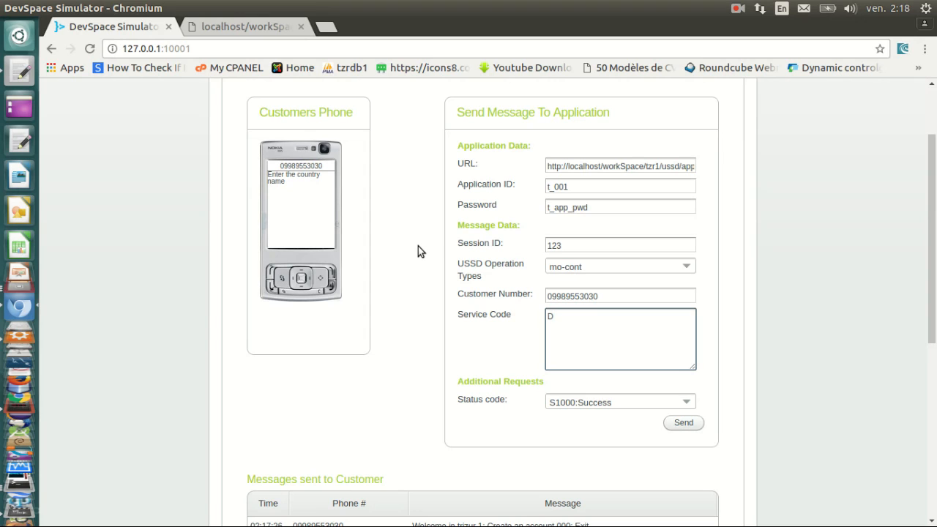
pyautogui.press('Backspace')
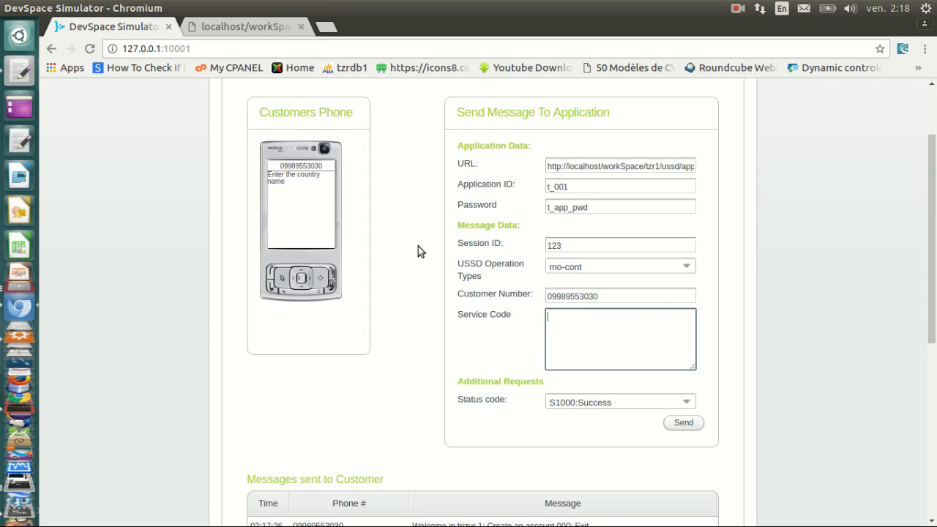
pyautogui.write('Democratic Rep')
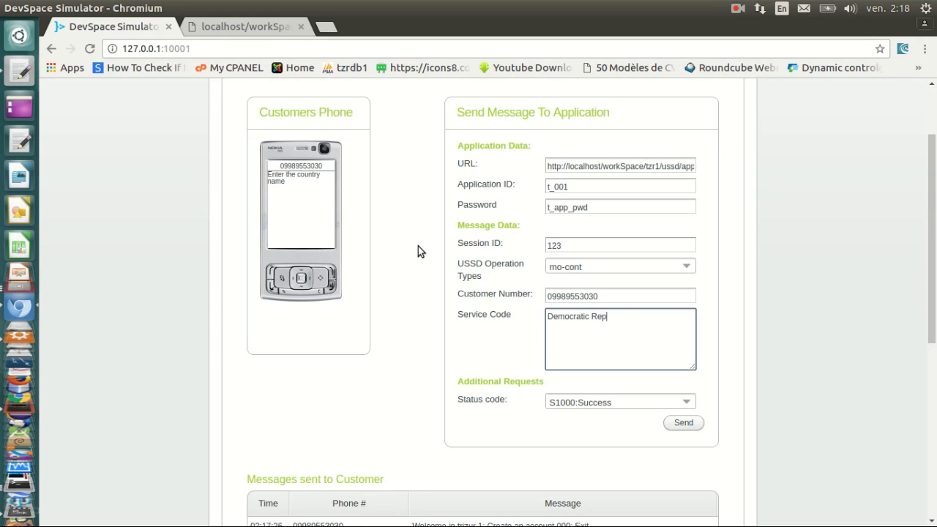
pyautogui.write('ublic of Congo')
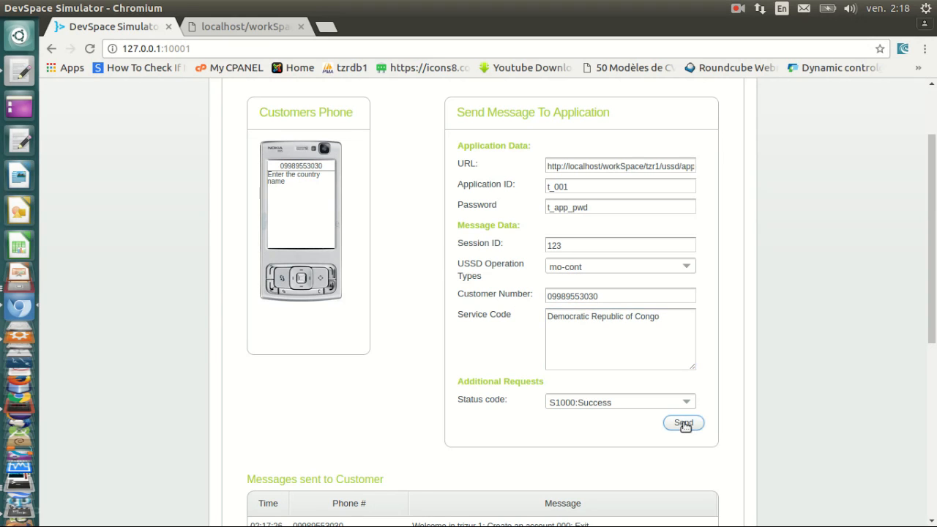
# - Submit the country, send province Nord-Kivu, and type city Goma
pyautogui.click(683, 424)
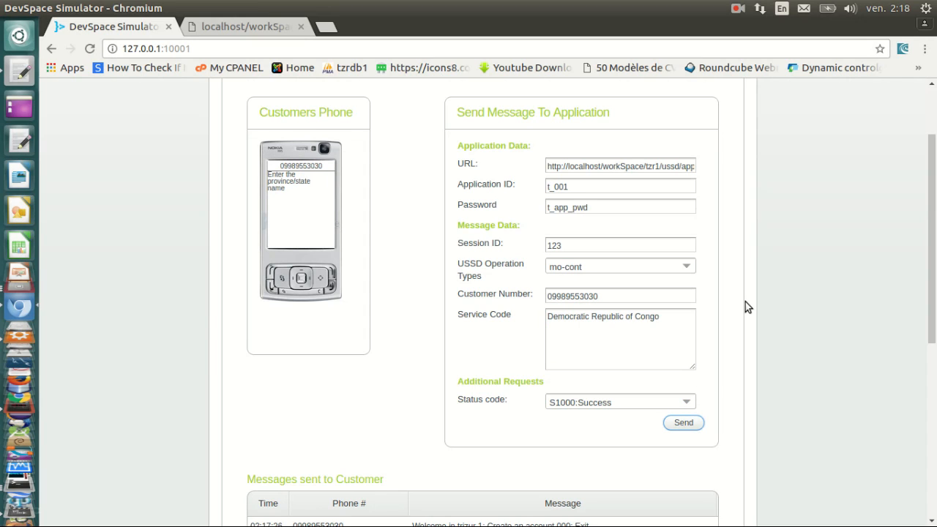
pyautogui.click(620, 338)
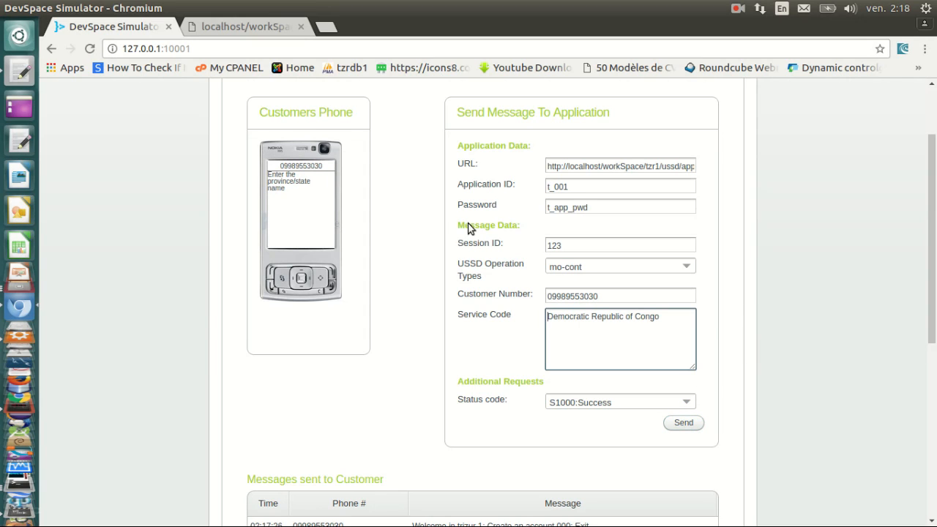
pyautogui.write('Nord-')
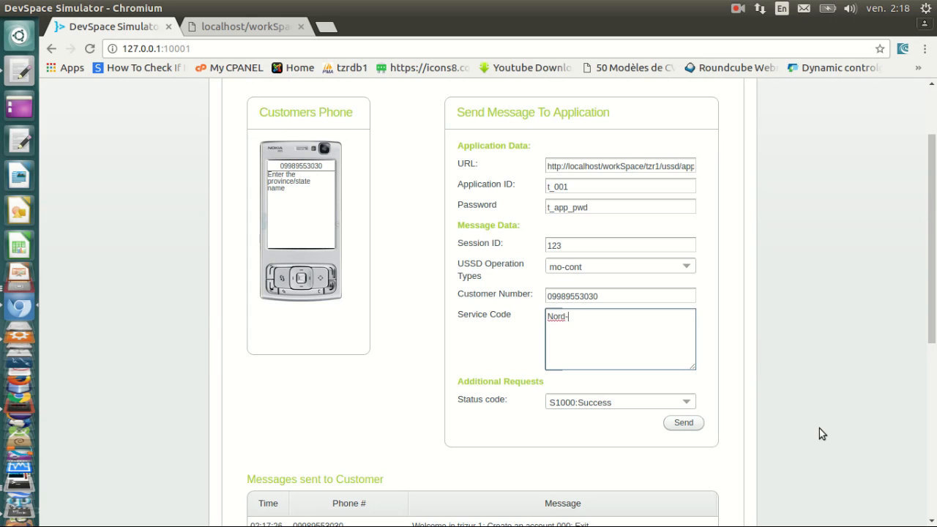
pyautogui.write('Kivu')
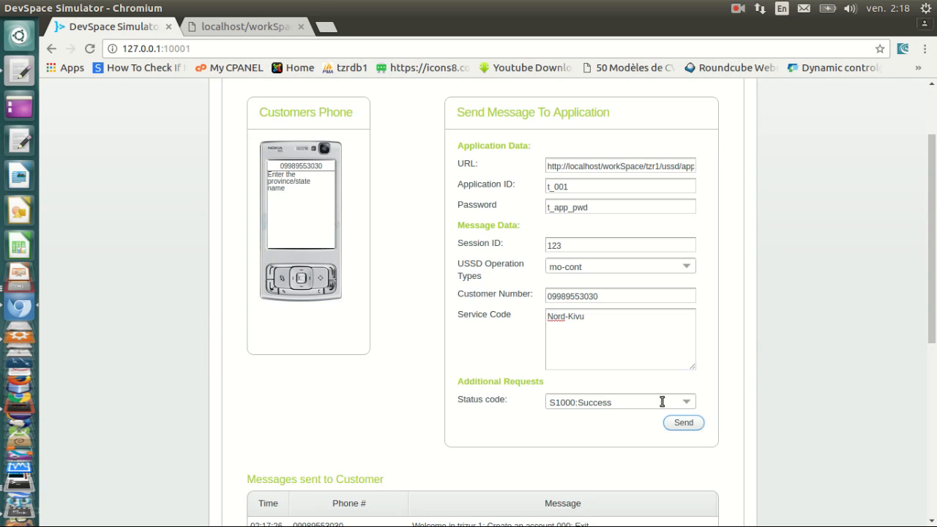
pyautogui.click(683, 422)
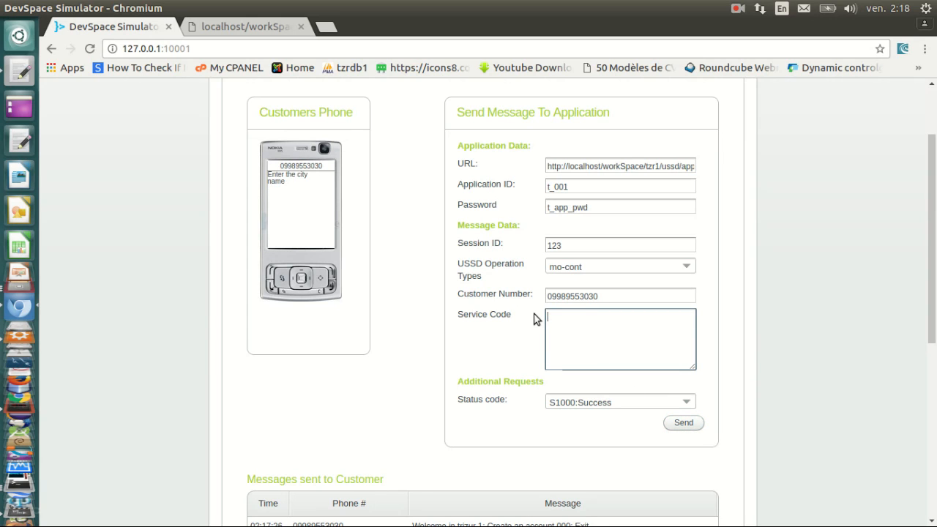
pyautogui.write('Goma')
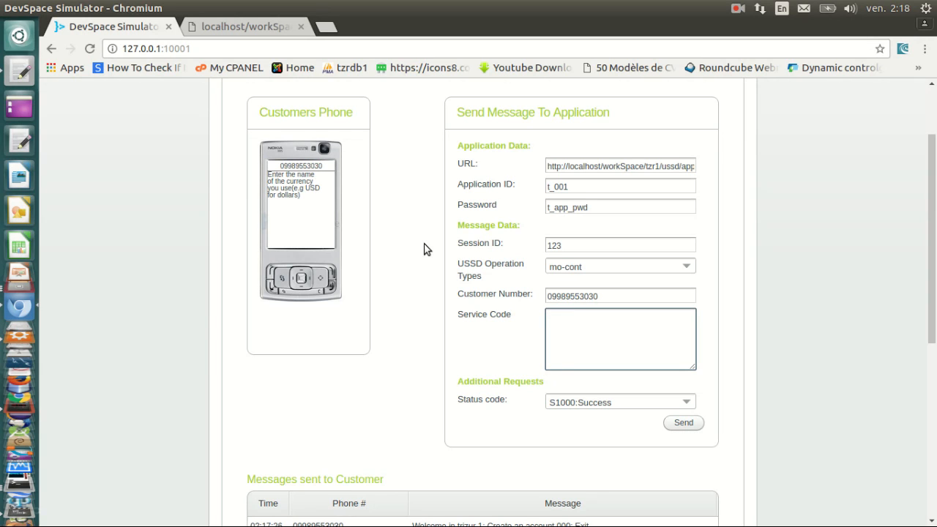
# - Type 'franc' as the reply to the currency-name prompt
pyautogui.click(620, 338)
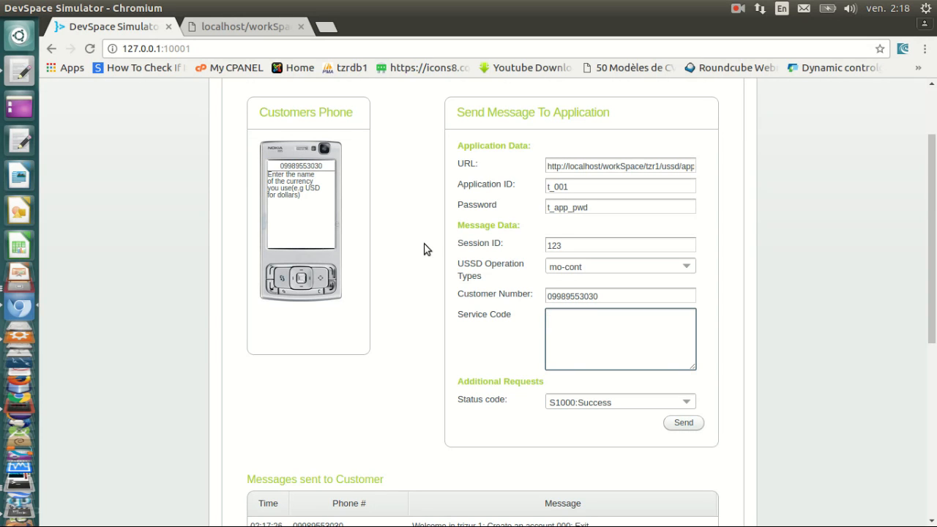
pyautogui.write('C')
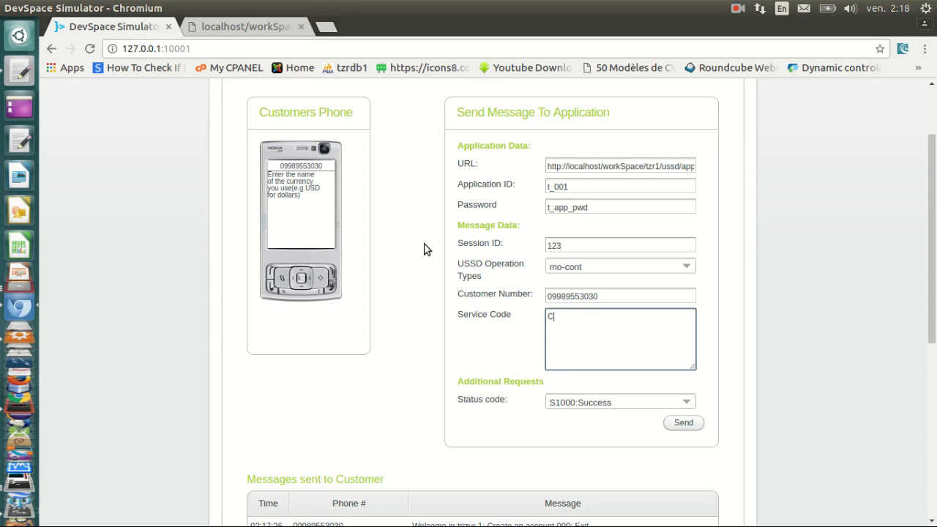
pyautogui.write('fran')
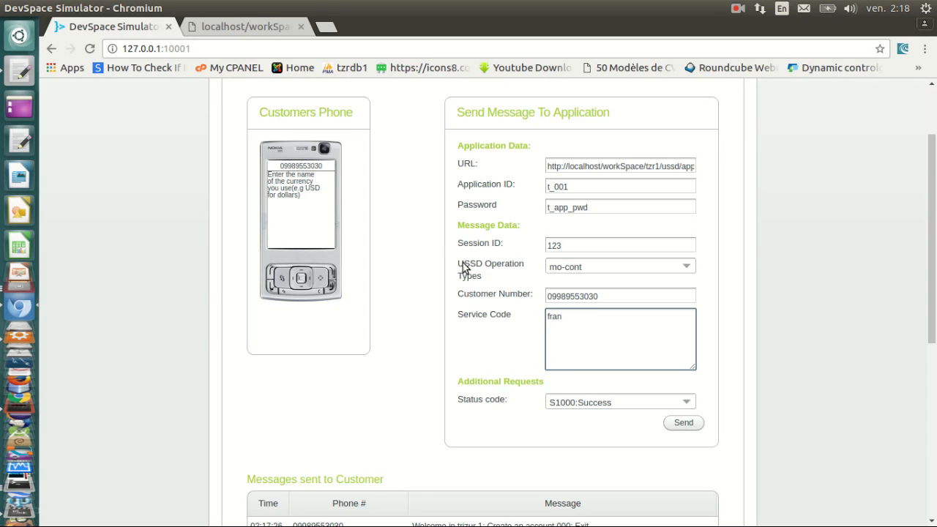
pyautogui.write('c')
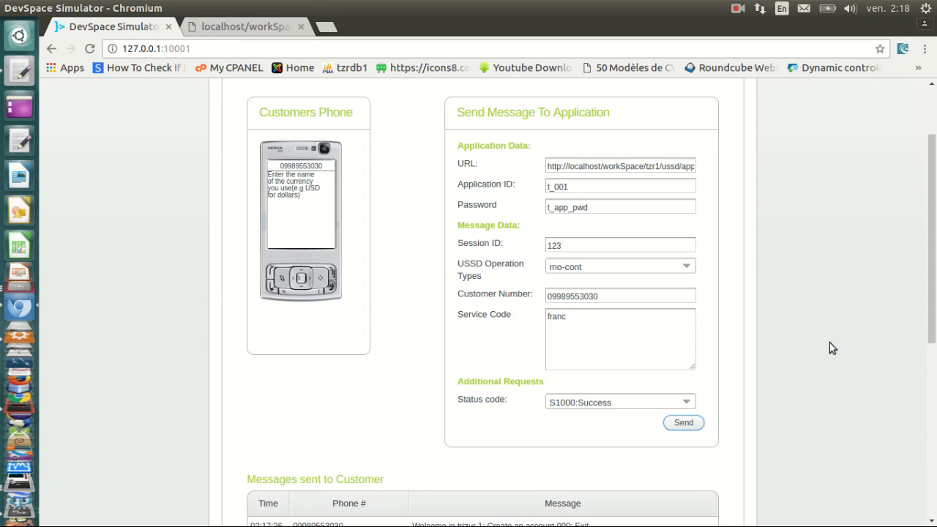
pyautogui.moveTo(842, 342)
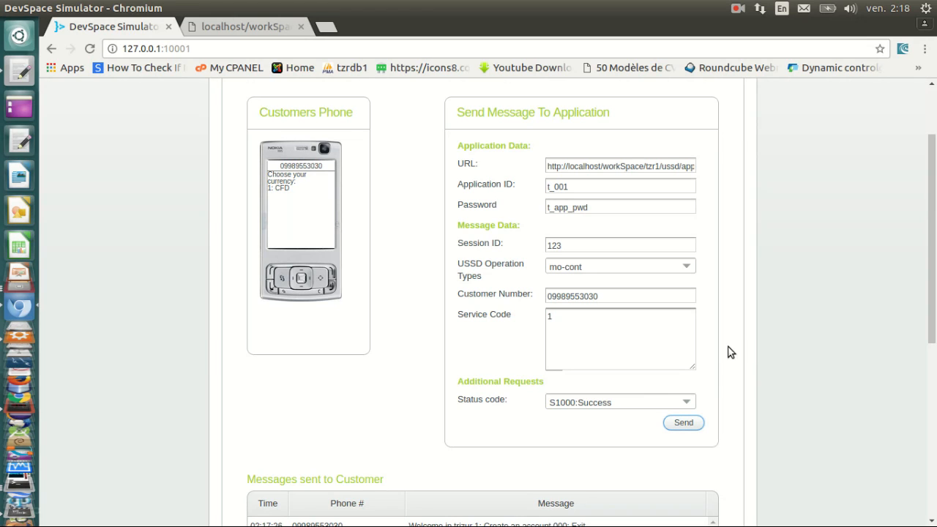
pyautogui.click(683, 423)
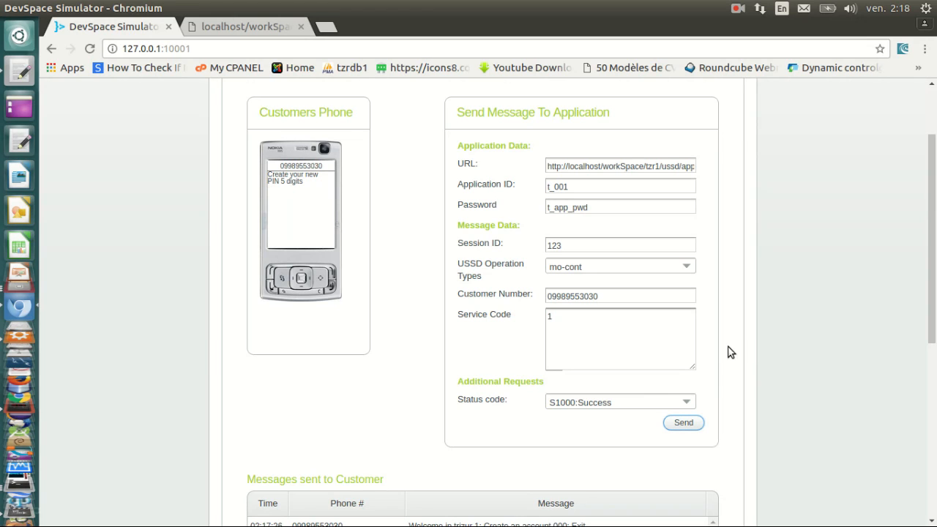
pyautogui.click(621, 338)
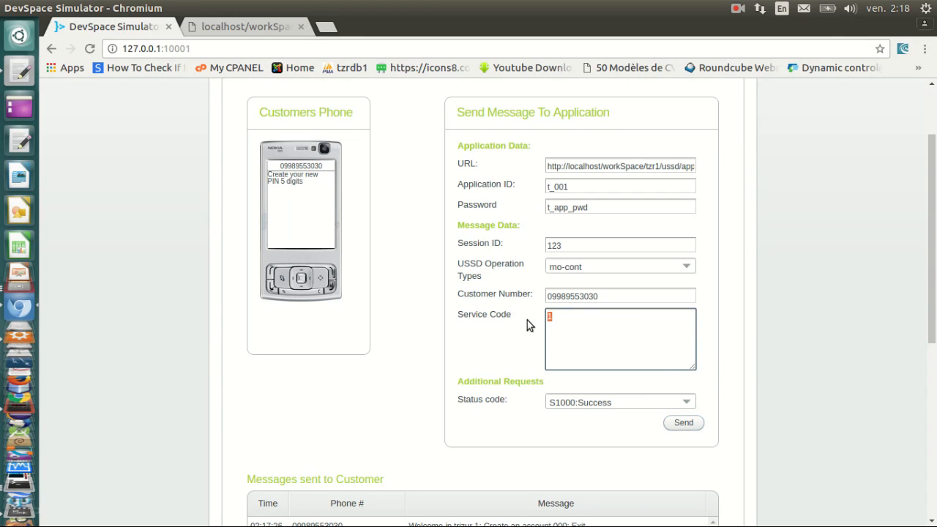
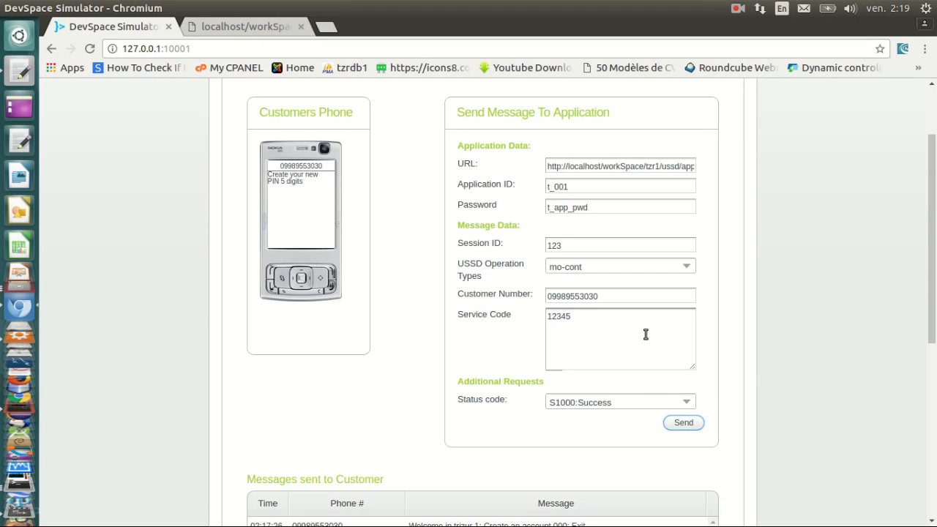
pyautogui.click(682, 423)
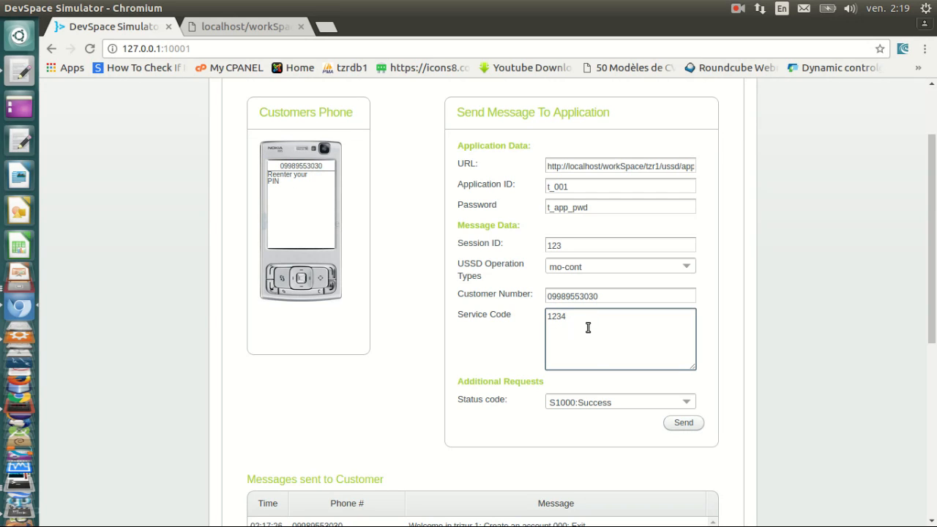
pyautogui.write('5')
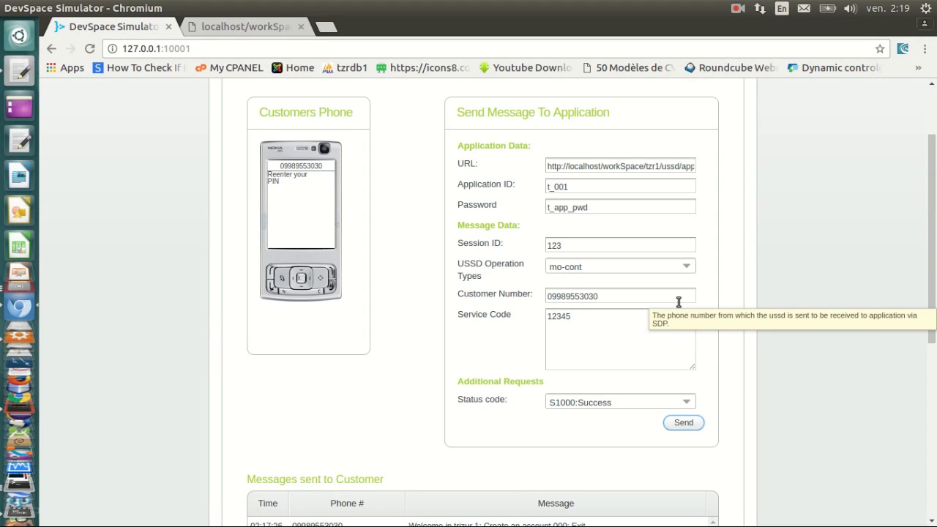
pyautogui.click(683, 422)
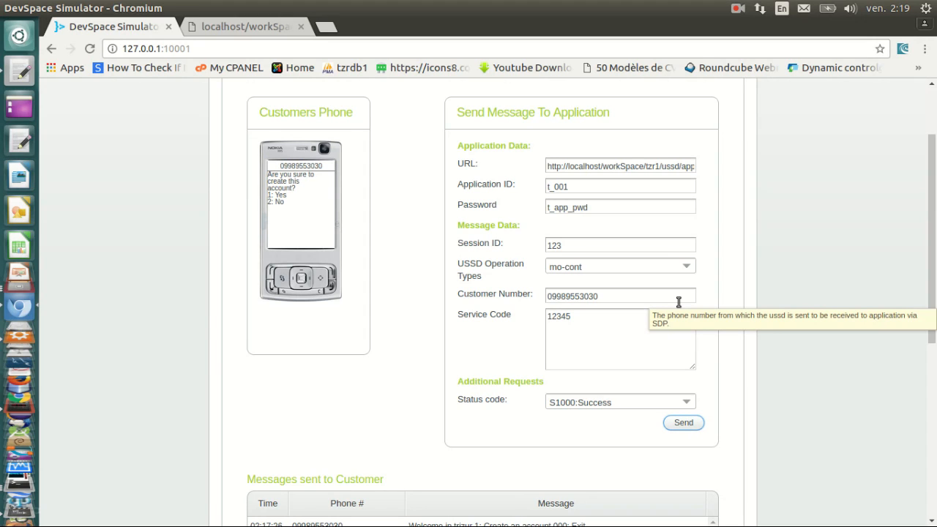
pyautogui.moveTo(605, 336)
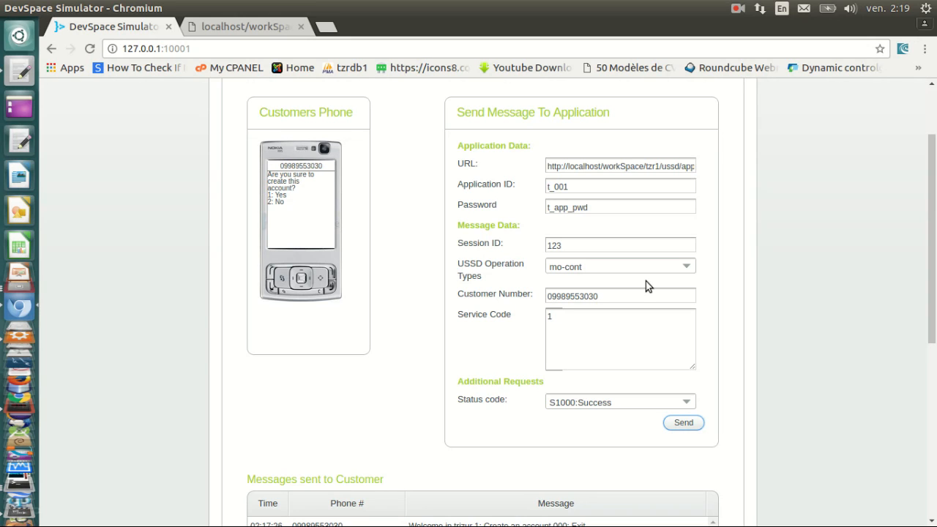
pyautogui.click(683, 423)
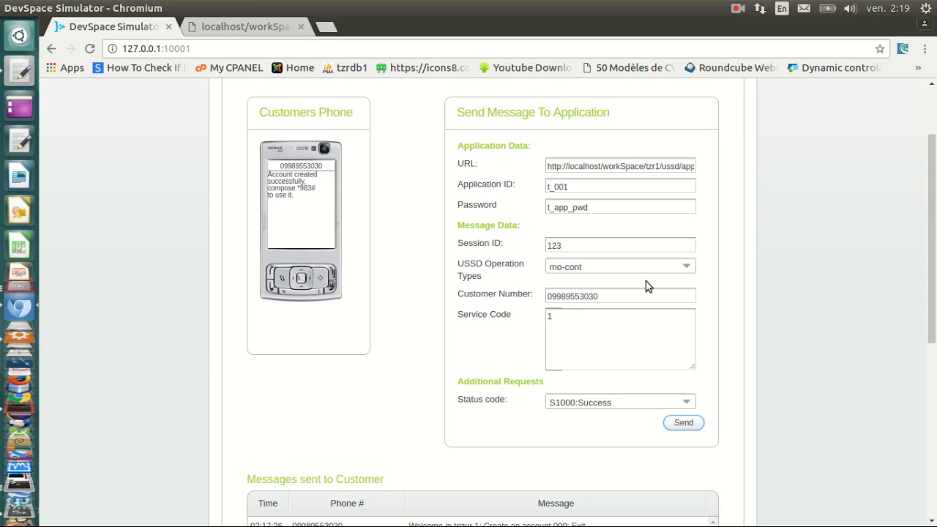
# - Send a new *963# mo-init request to show the Zeus main menu
pyautogui.click(620, 338)
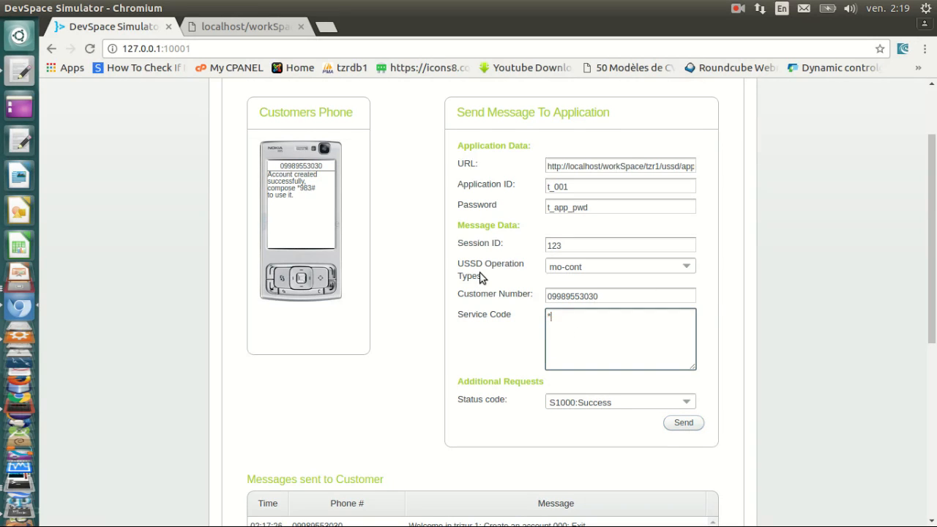
pyautogui.write('963#')
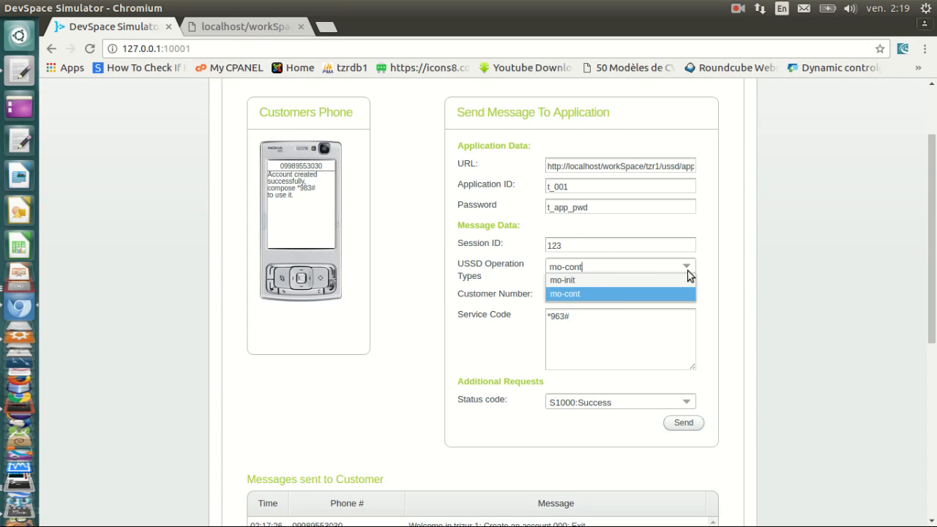
pyautogui.click(562, 280)
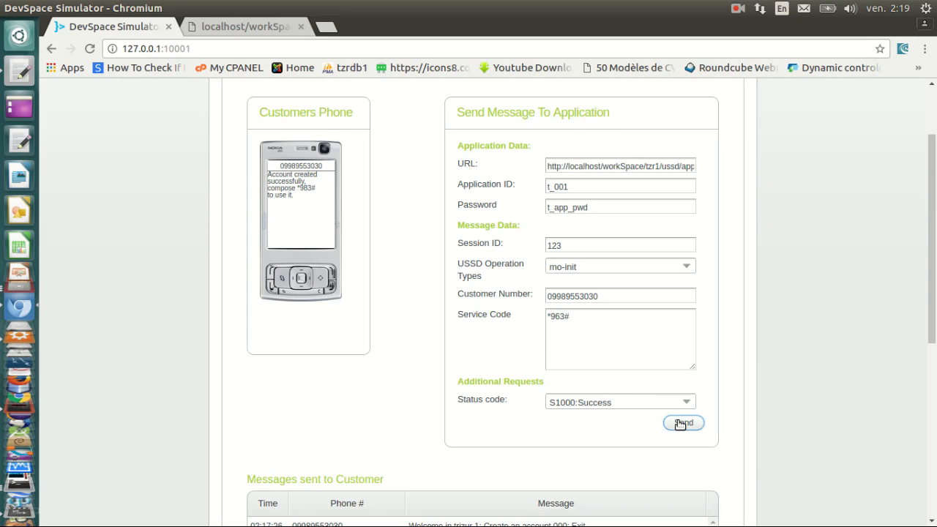
pyautogui.moveTo(655, 342)
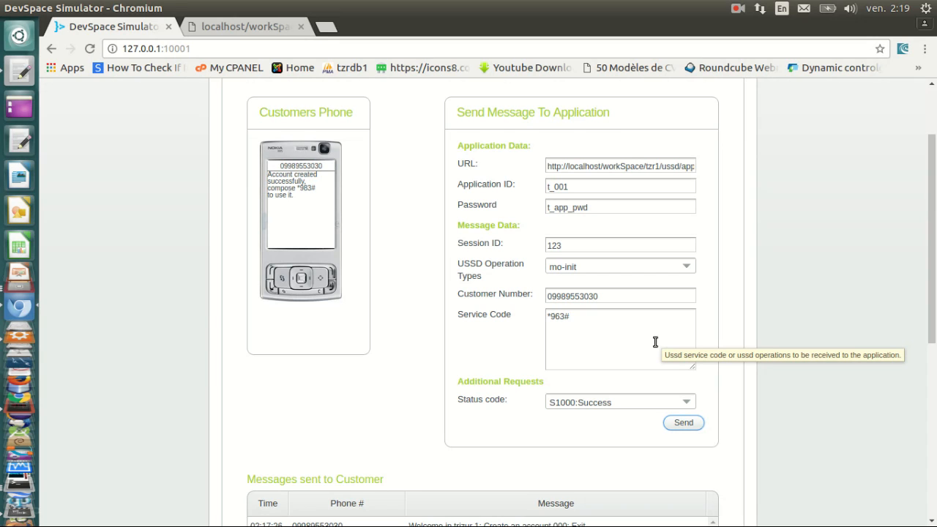
pyautogui.click(683, 422)
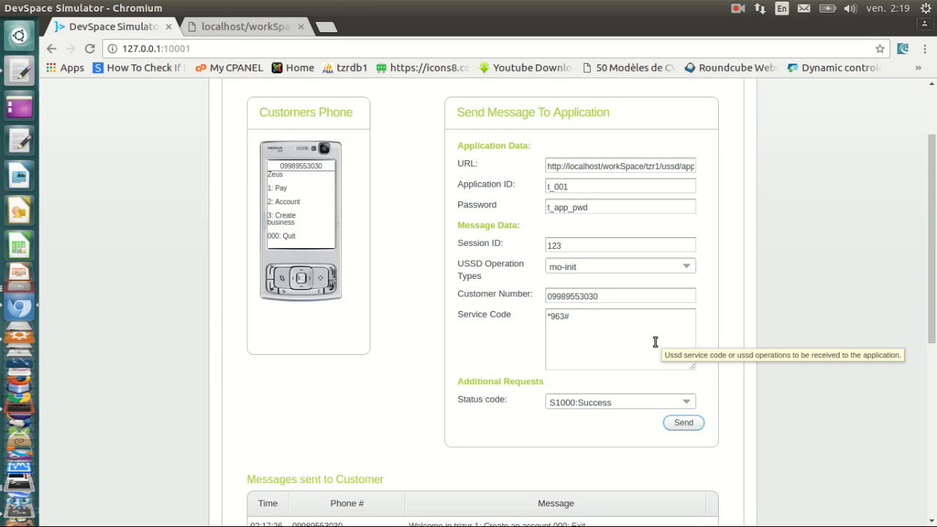
pyautogui.moveTo(326, 207)
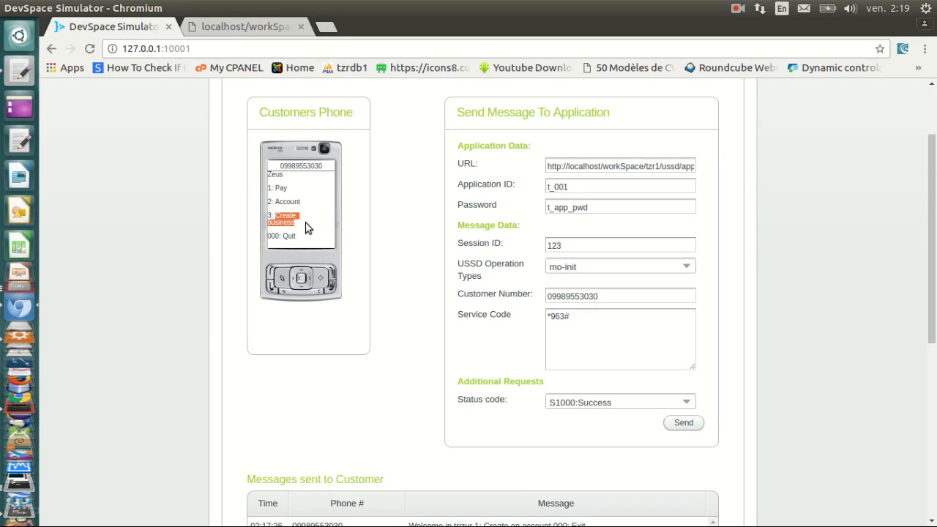
pyautogui.moveTo(319, 211)
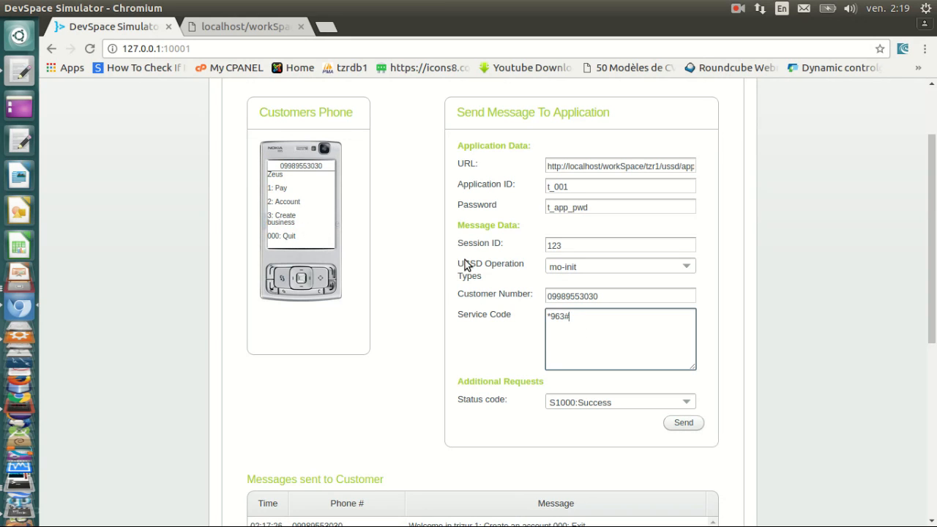
pyautogui.click(278, 188)
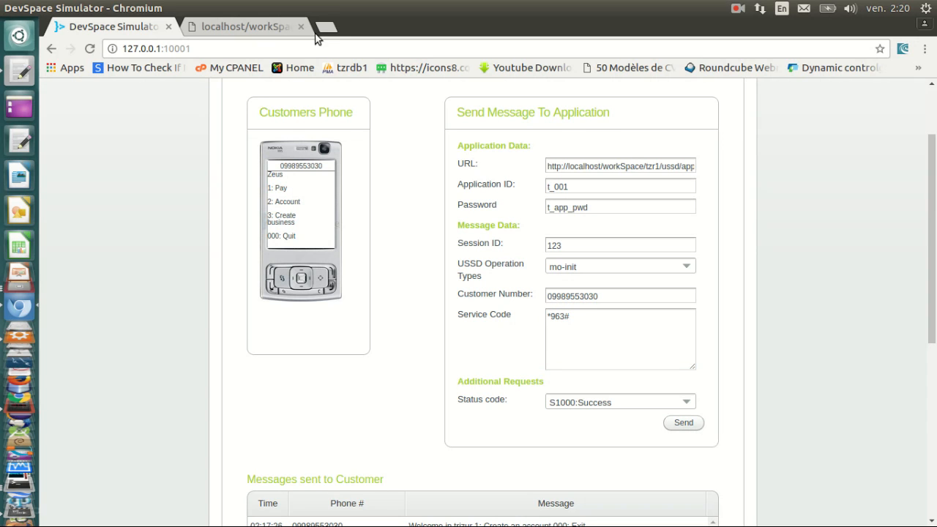
# - Enable Zeus's money account in Trizur admin and return to the simulator tab
pyautogui.click(326, 27)
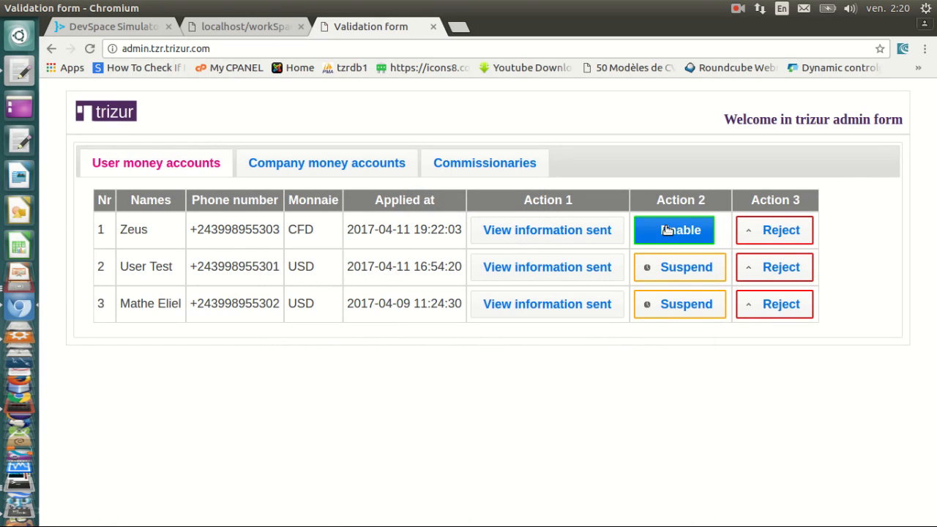
pyautogui.click(674, 230)
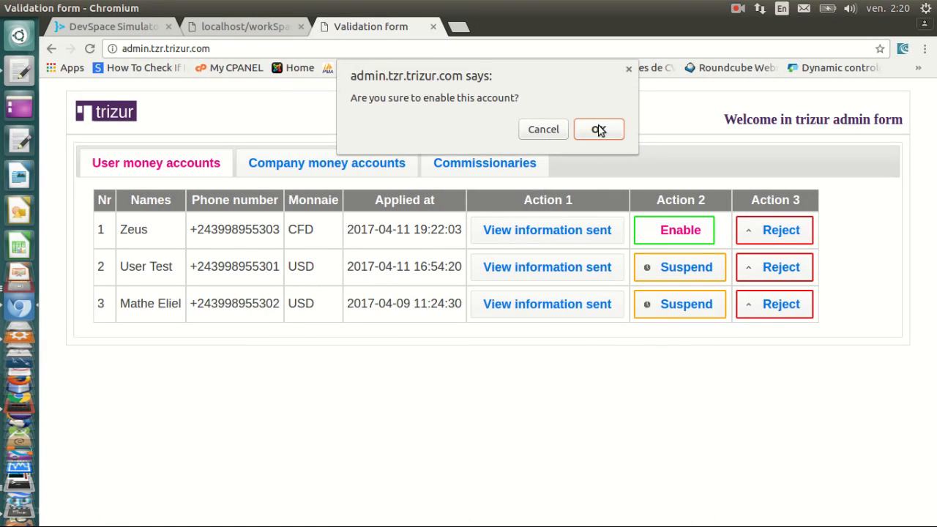
pyautogui.click(598, 129)
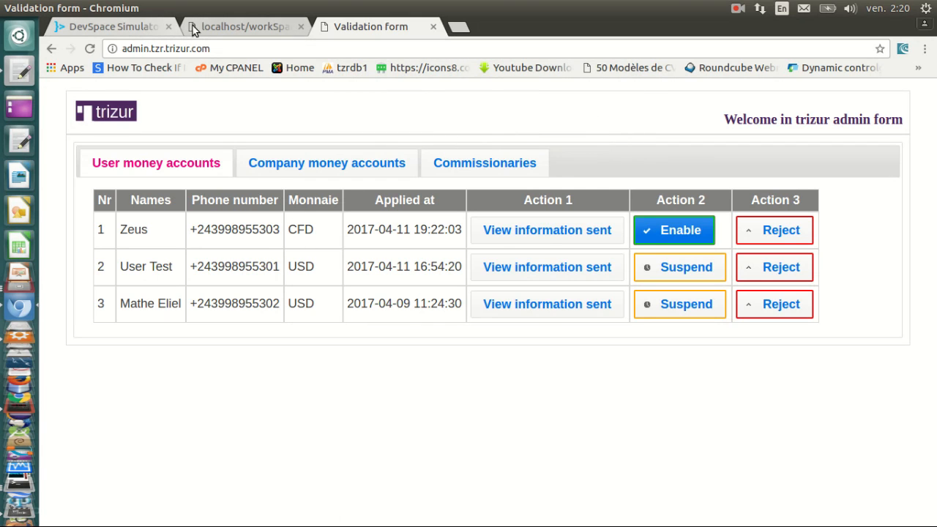
pyautogui.click(110, 26)
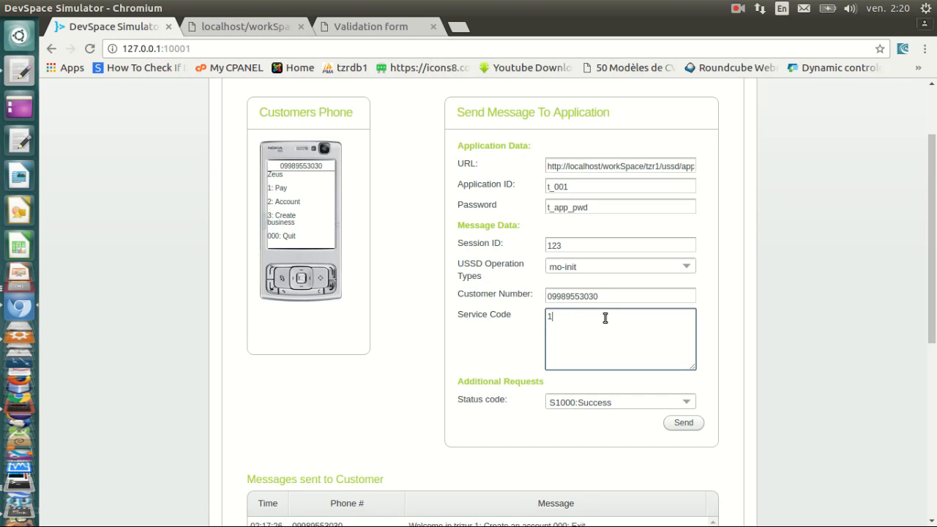
pyautogui.moveTo(692, 279)
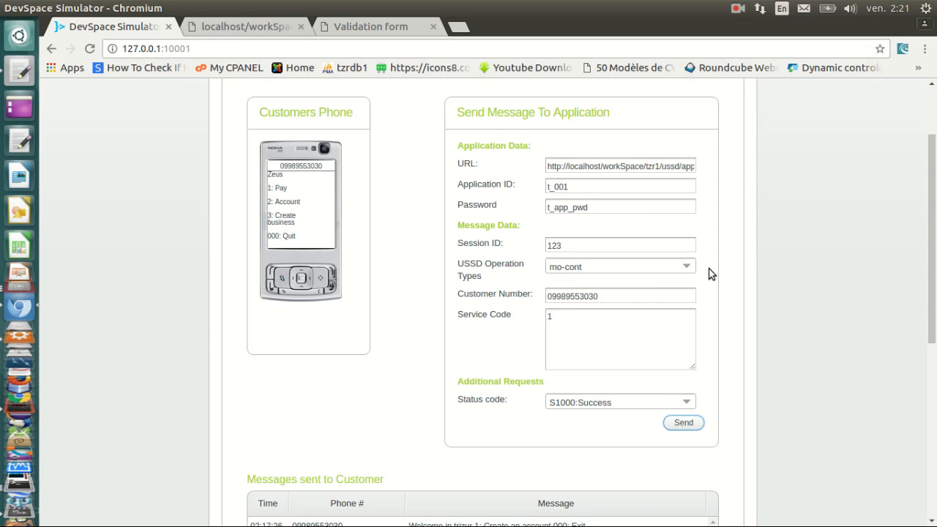
# - Send reply 1 to choose Pay and reach the bill-code prompt
pyautogui.click(682, 422)
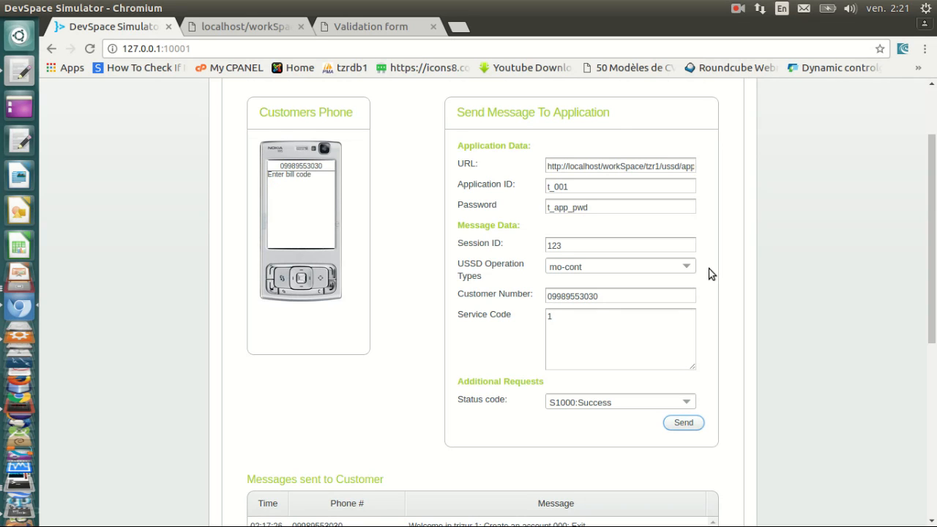
pyautogui.click(620, 339)
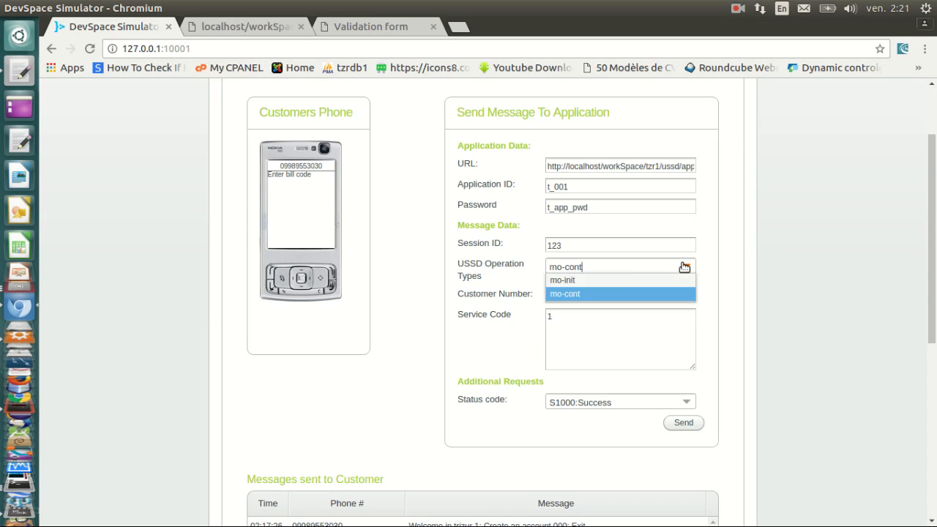
# - Restart a mo-init session with *963#, then switch reply 3 to mo-cont
pyautogui.click(562, 280)
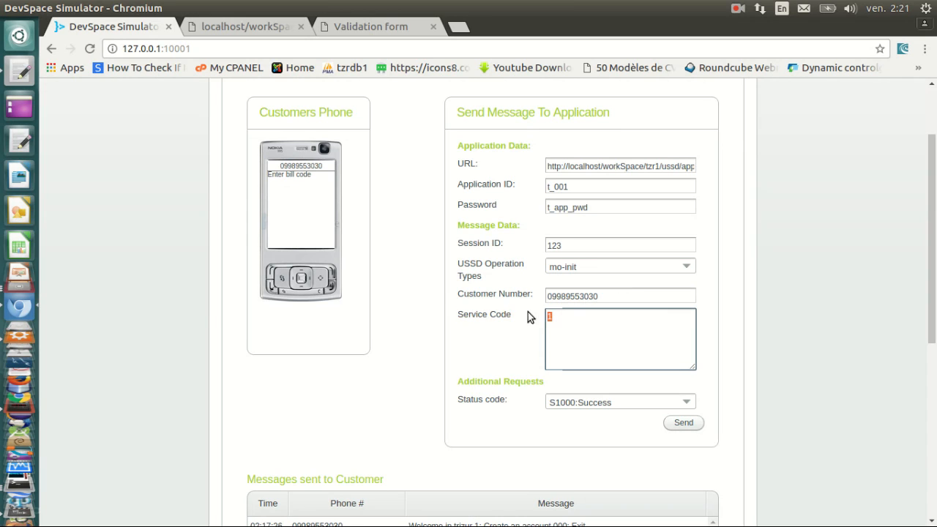
pyautogui.write('*963#')
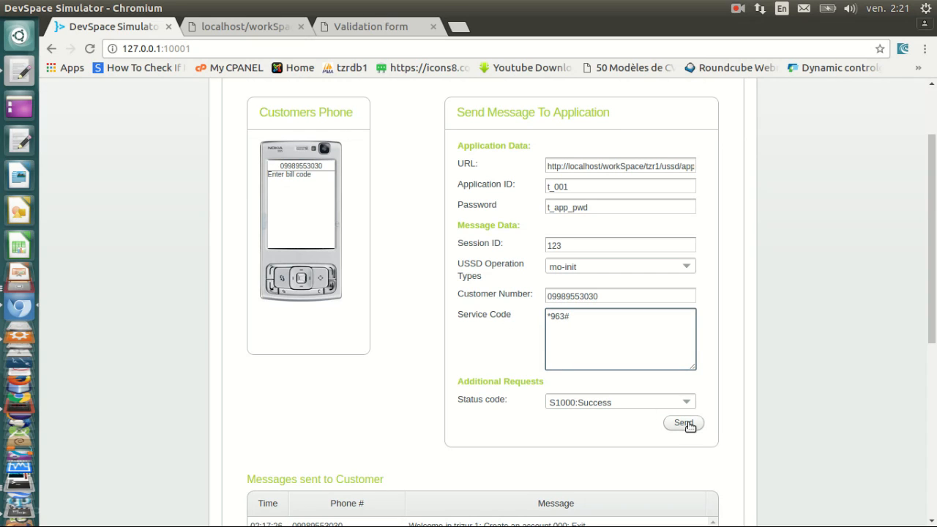
pyautogui.click(683, 423)
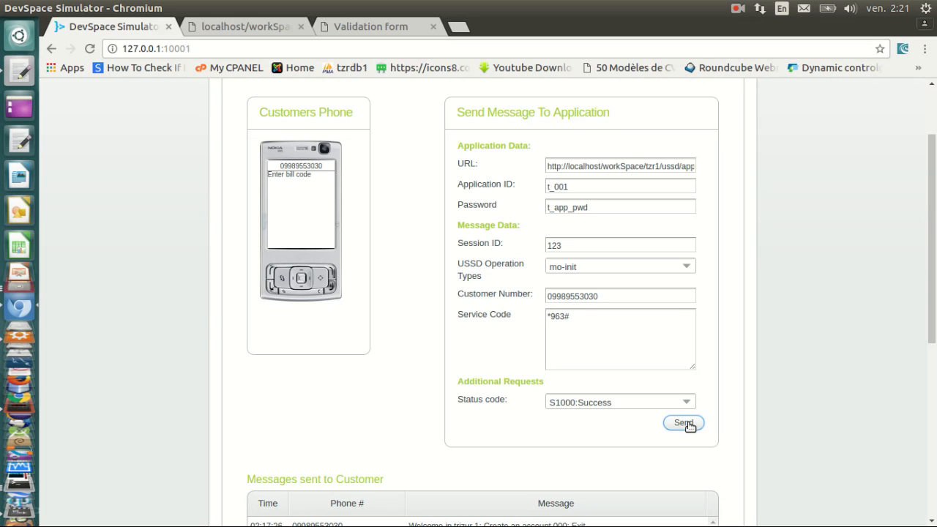
pyautogui.click(683, 423)
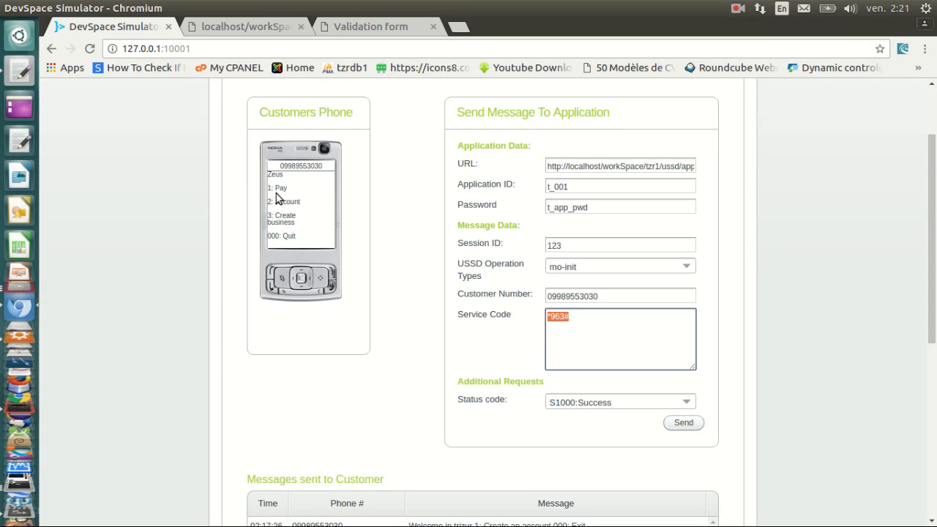
pyautogui.moveTo(284, 222)
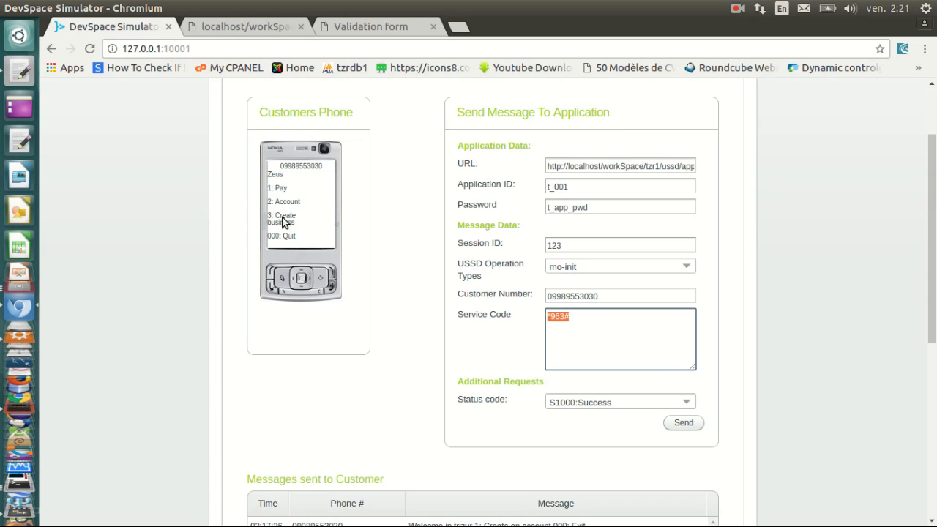
pyautogui.moveTo(275, 207)
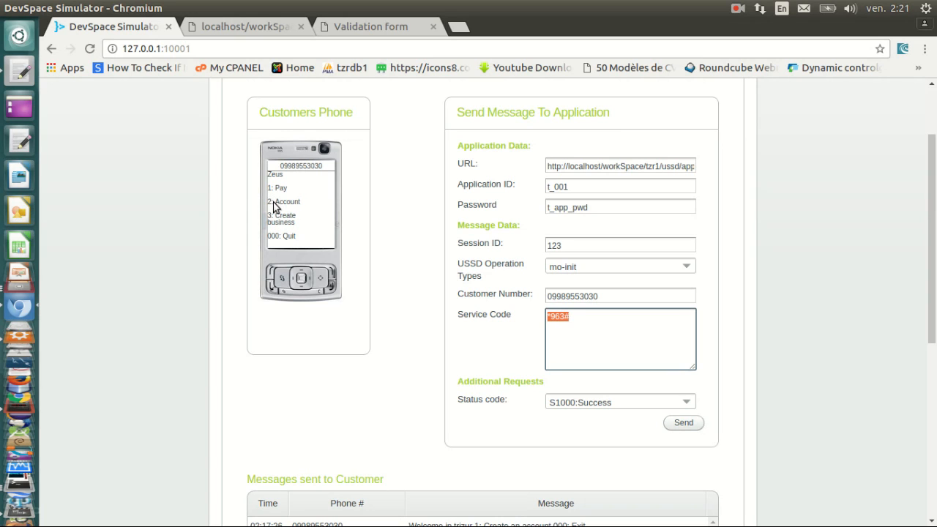
pyautogui.moveTo(293, 211)
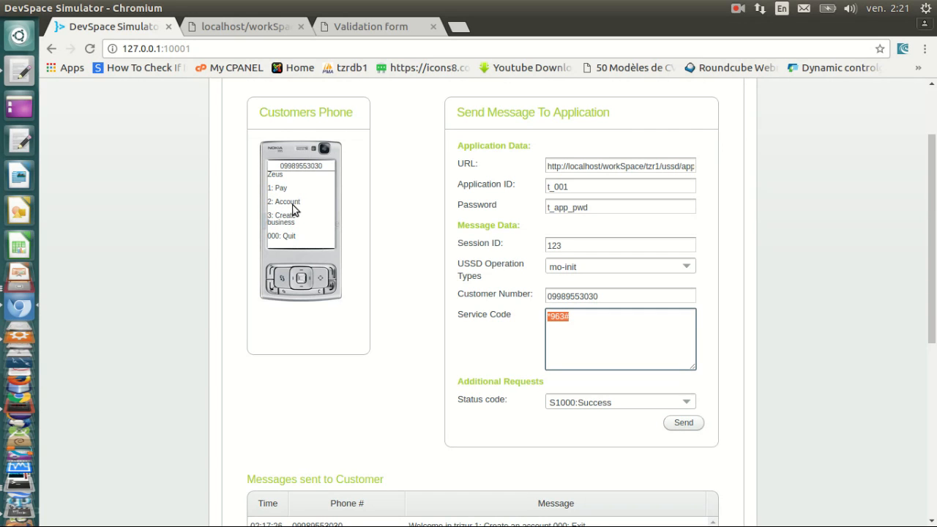
pyautogui.moveTo(448, 259)
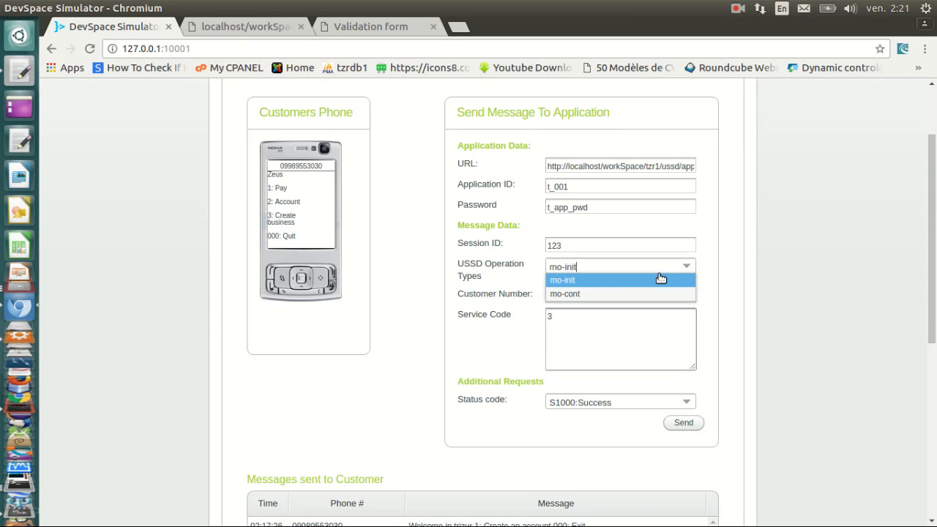
pyautogui.click(565, 294)
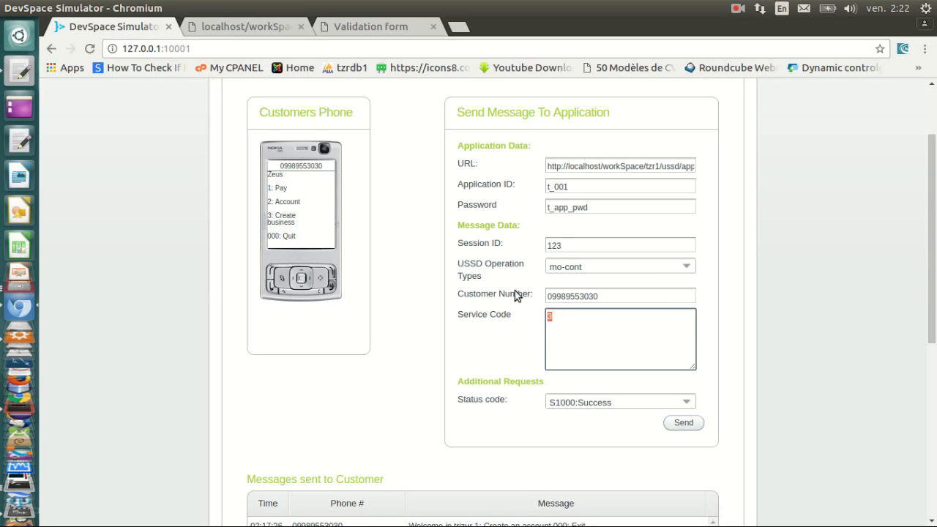
# - Reply 3 to create a business and name it 'My HAVERST'
pyautogui.click(683, 422)
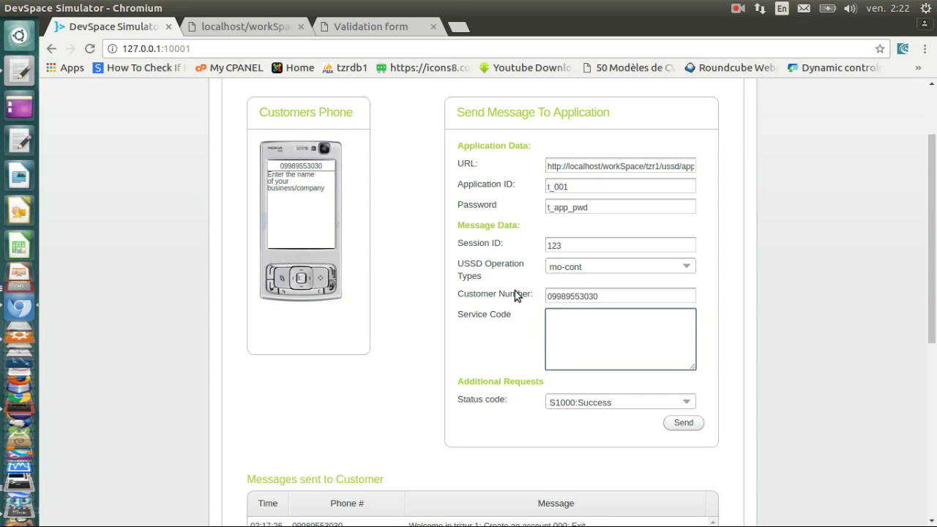
pyautogui.click(620, 338)
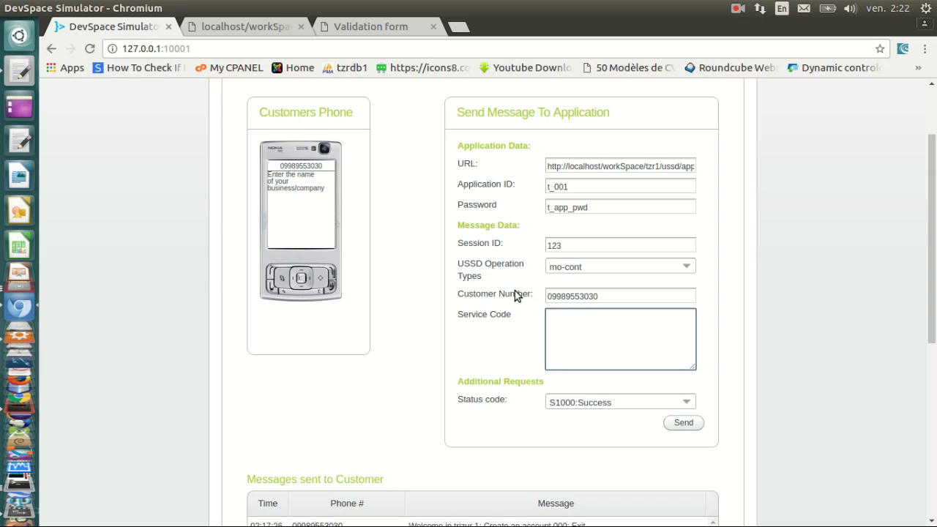
pyautogui.write('My')
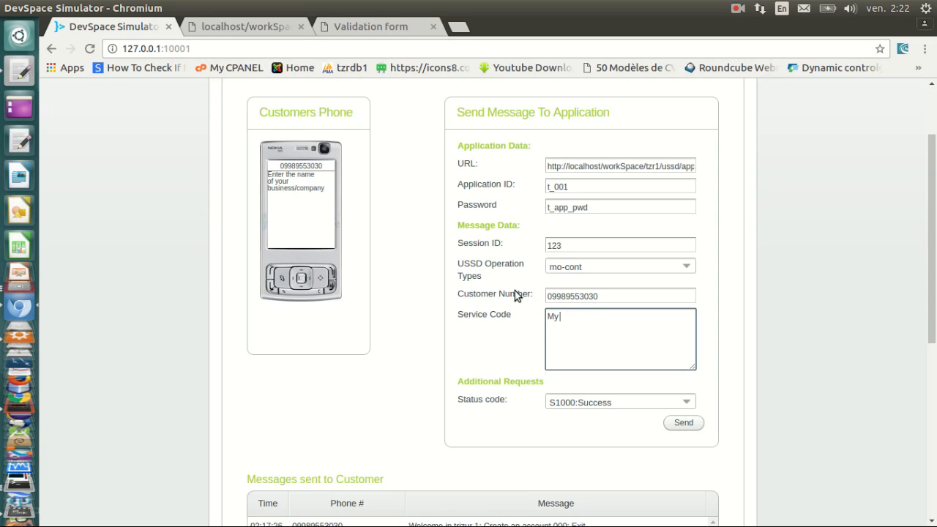
pyautogui.write('HAV')
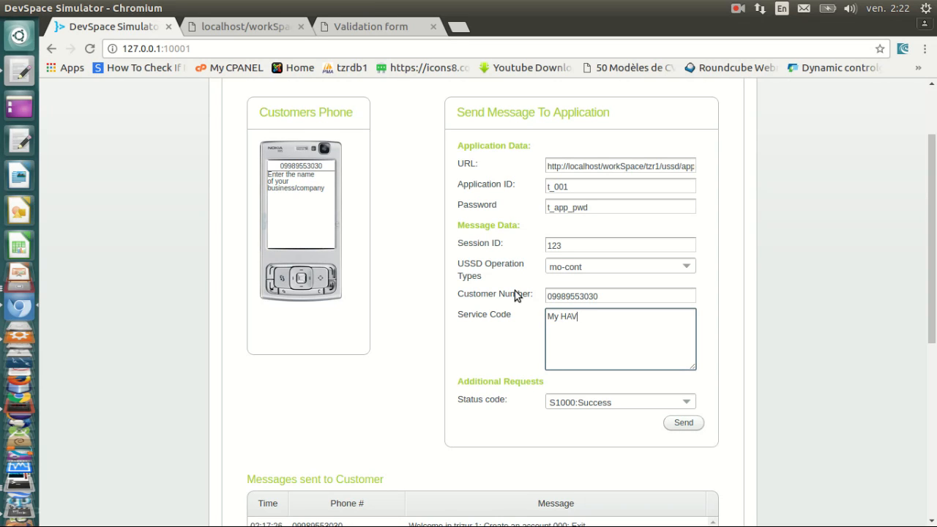
pyautogui.write('ERST')
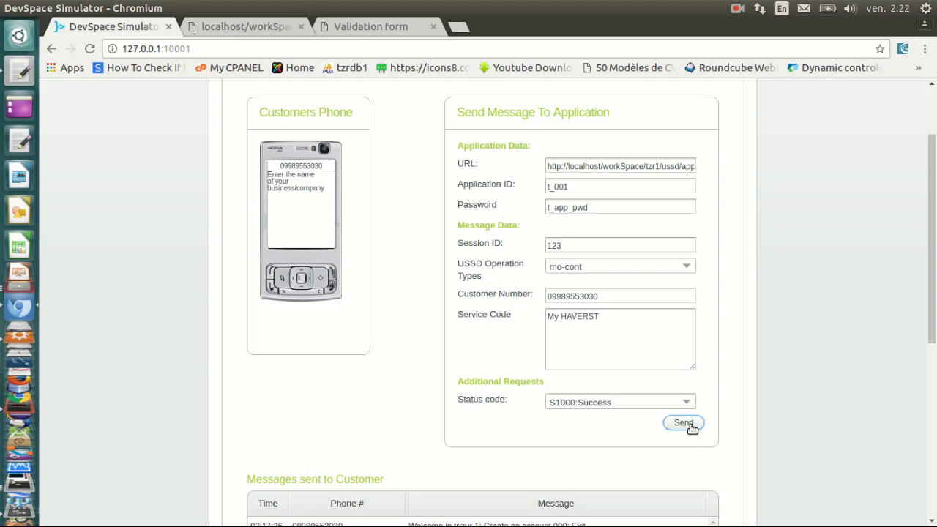
pyautogui.click(682, 424)
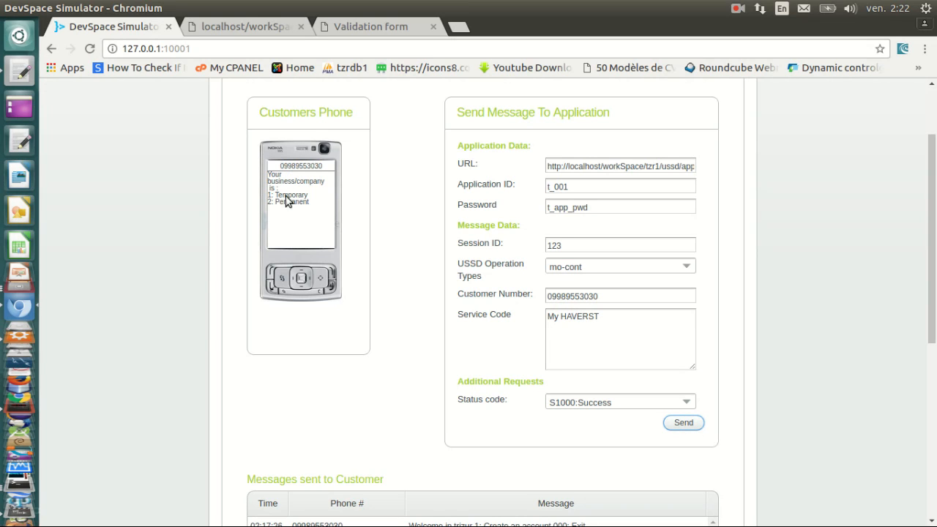
pyautogui.moveTo(339, 213)
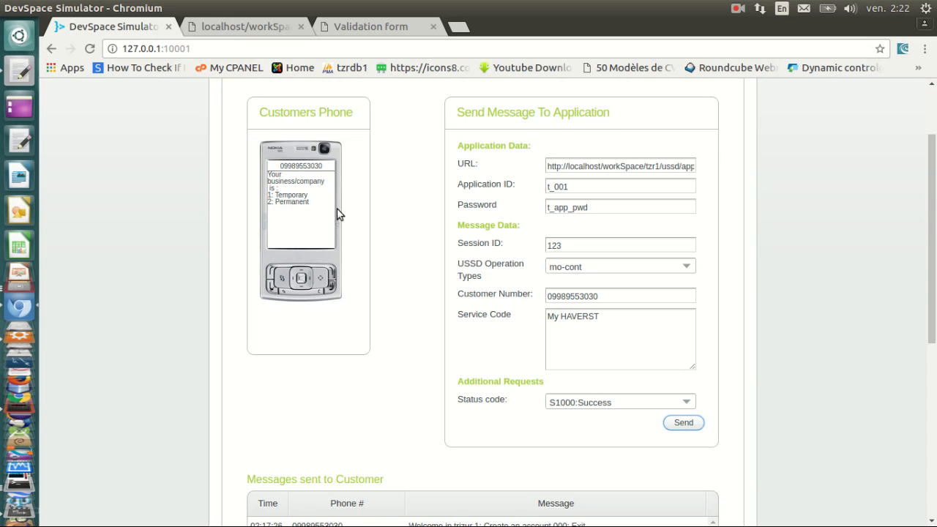
# - Choose Temporary (1) and set availability to 15 days
pyautogui.tripleClick(573, 316)
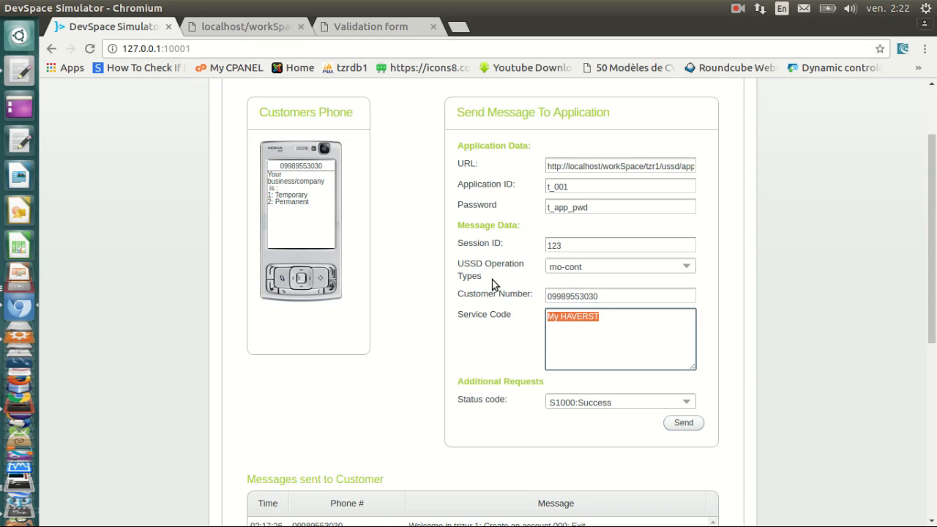
pyautogui.write('1')
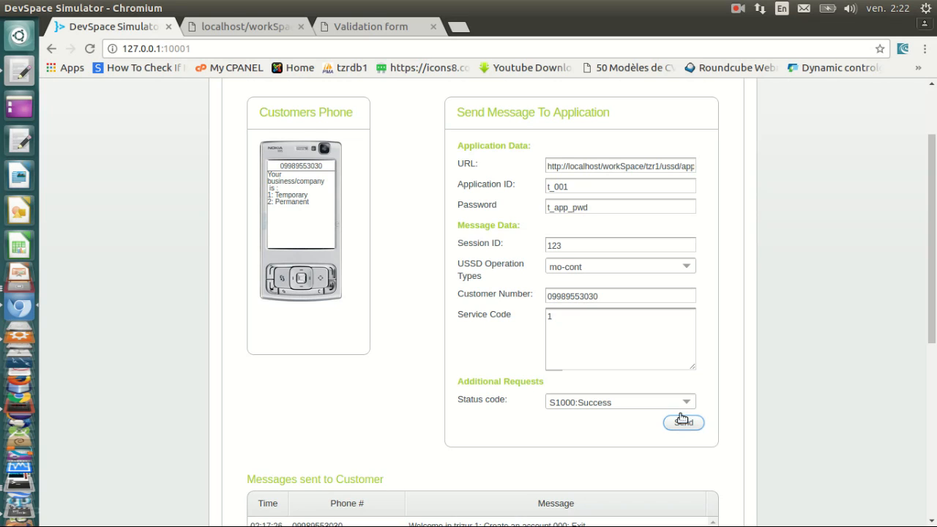
pyautogui.click(683, 422)
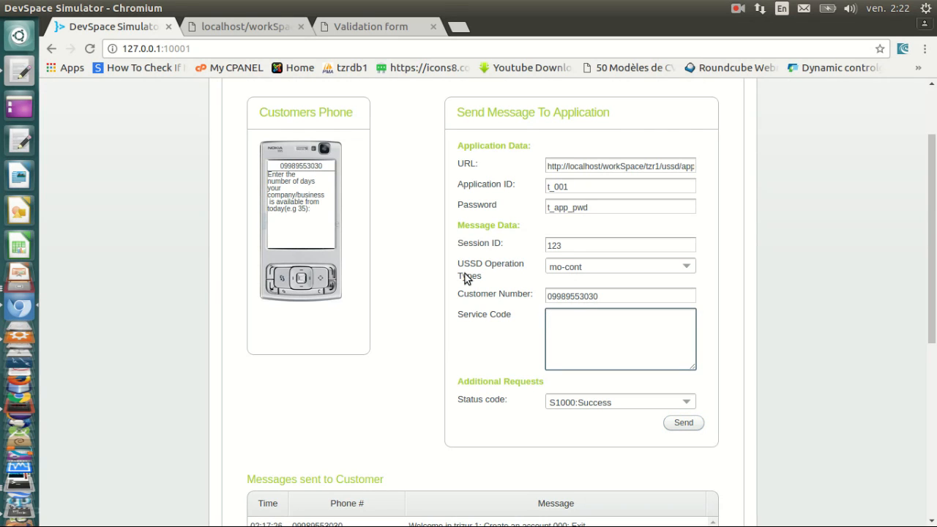
pyautogui.click(619, 336)
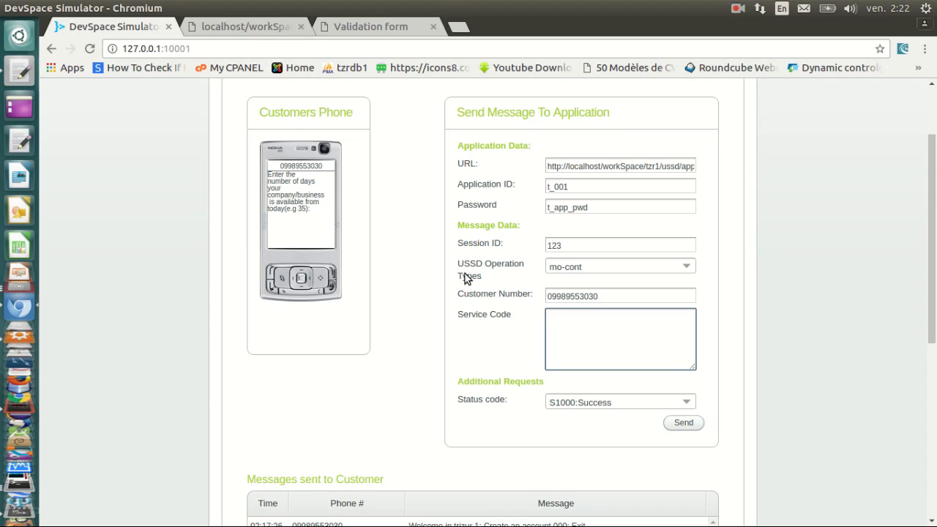
pyautogui.click(620, 337)
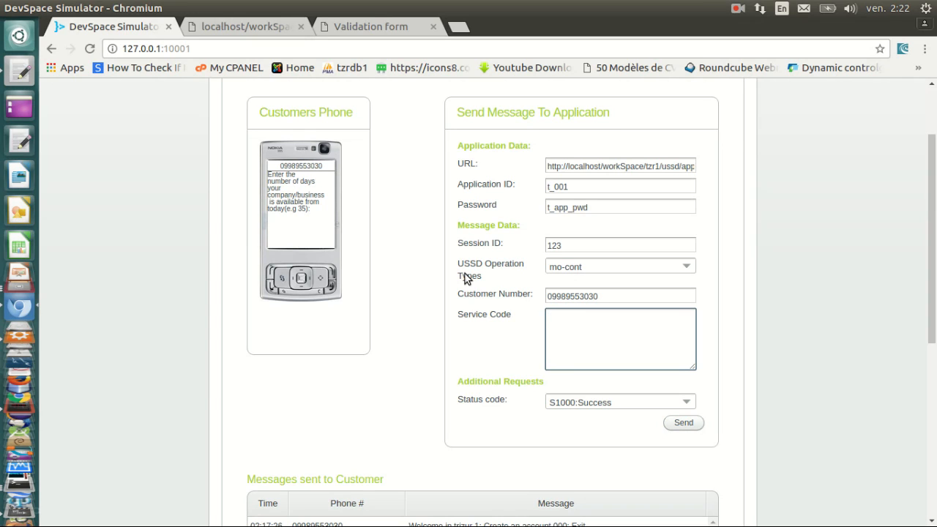
pyautogui.write('15')
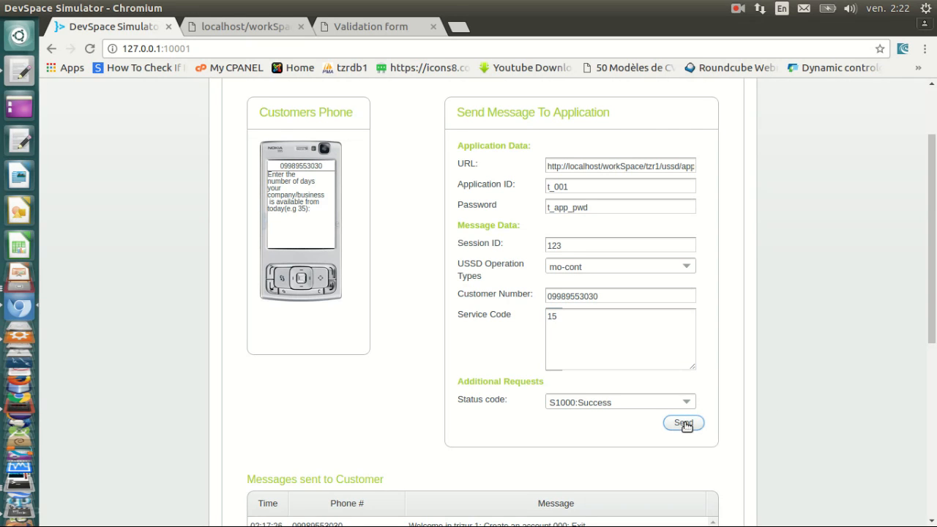
pyautogui.click(683, 424)
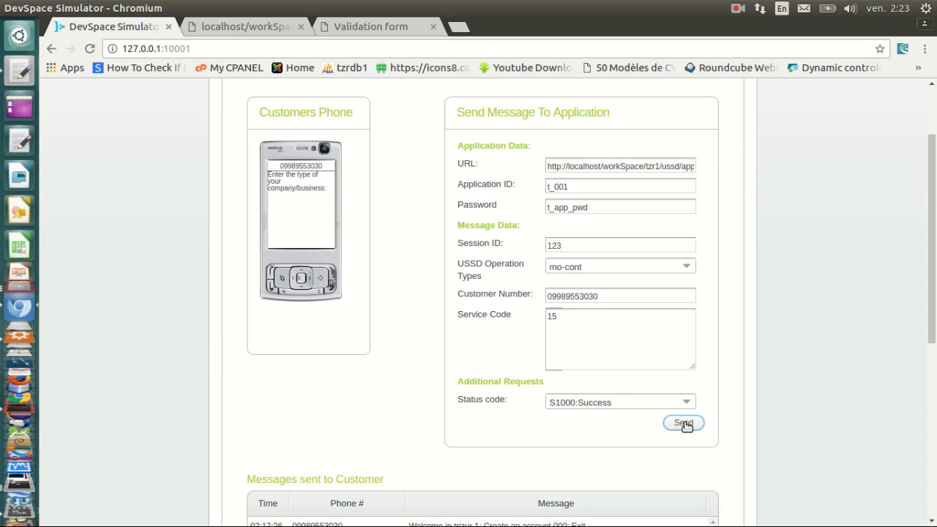
pyautogui.moveTo(619, 364)
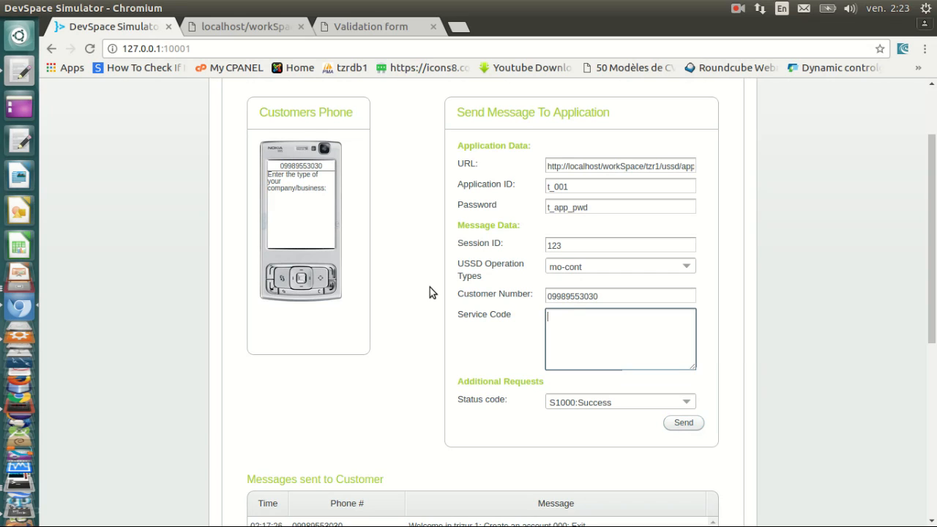
# - Reply 'farm' as the business type and choose option 1, Culture des plantes
pyautogui.write('farm')
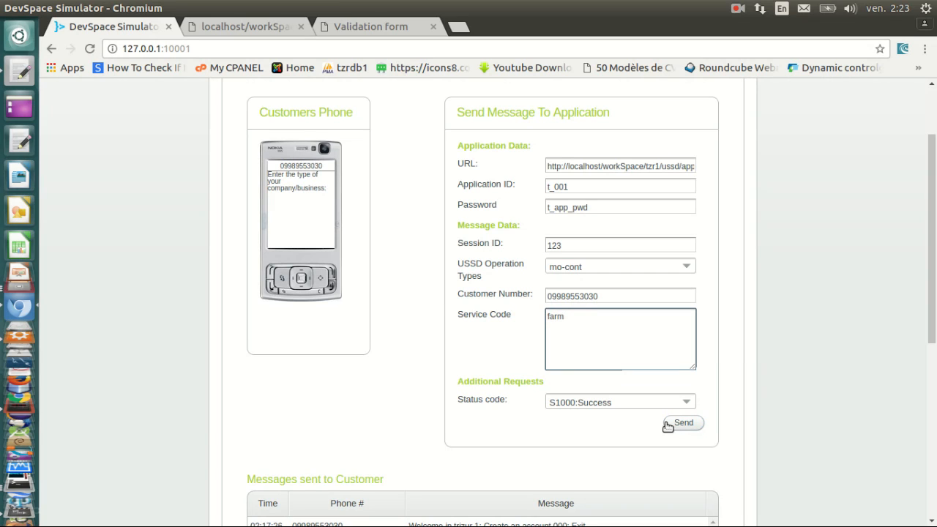
pyautogui.click(683, 424)
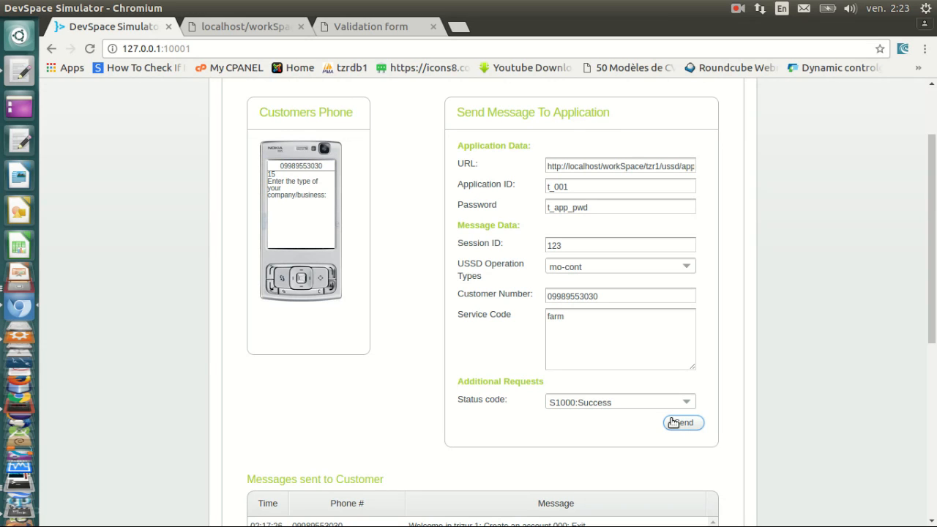
pyautogui.moveTo(634, 346)
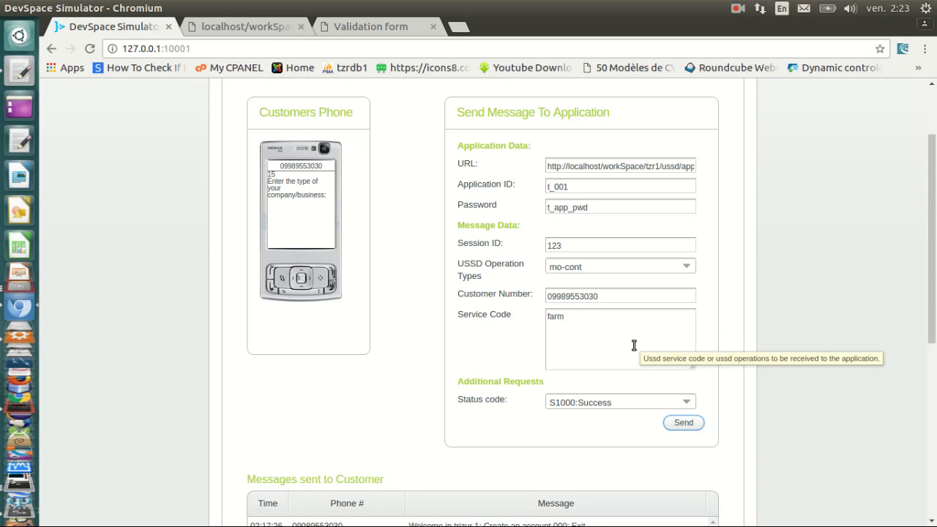
pyautogui.click(683, 423)
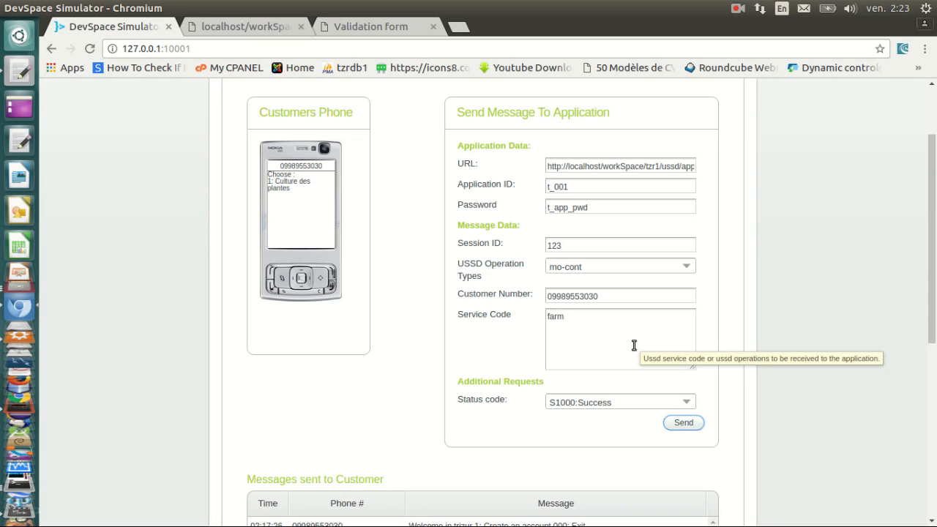
pyautogui.moveTo(285, 189)
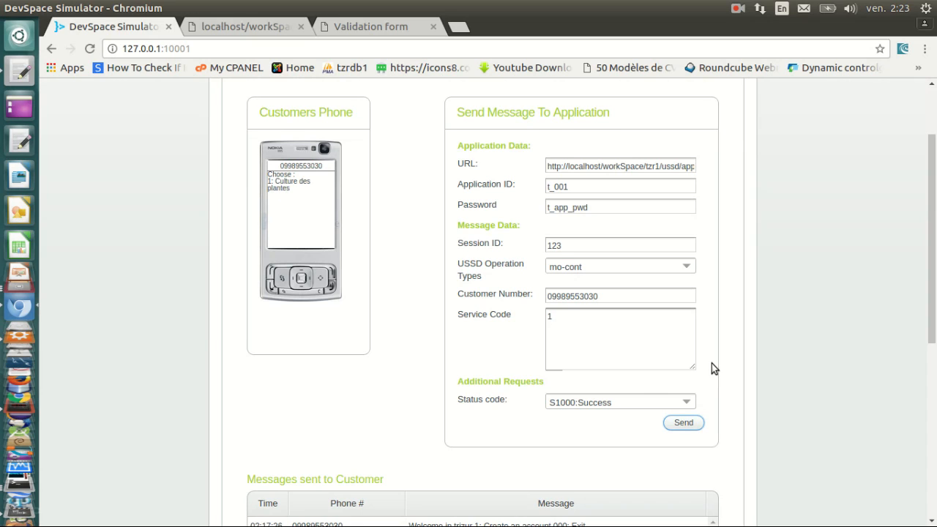
pyautogui.click(683, 423)
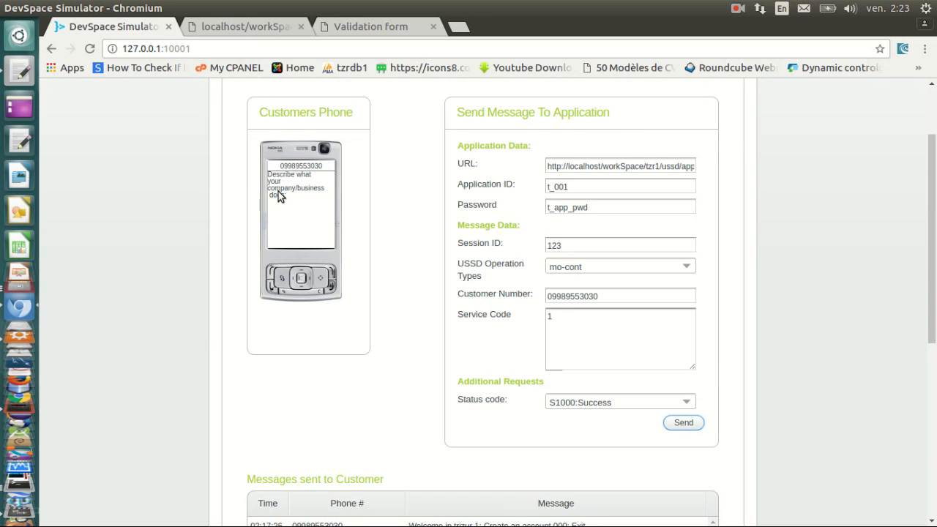
# - Send the description 'I have harvested my field and you can get them fresh'
pyautogui.click(621, 337)
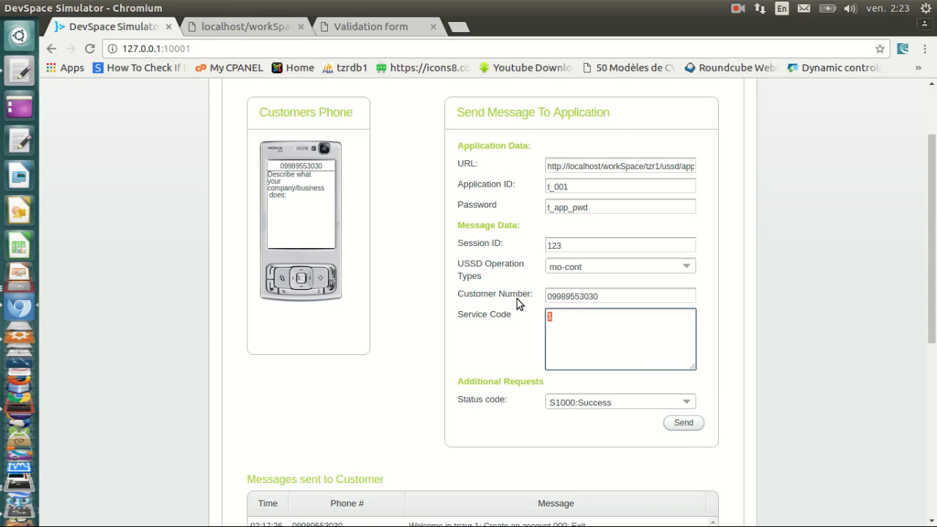
pyautogui.write('I')
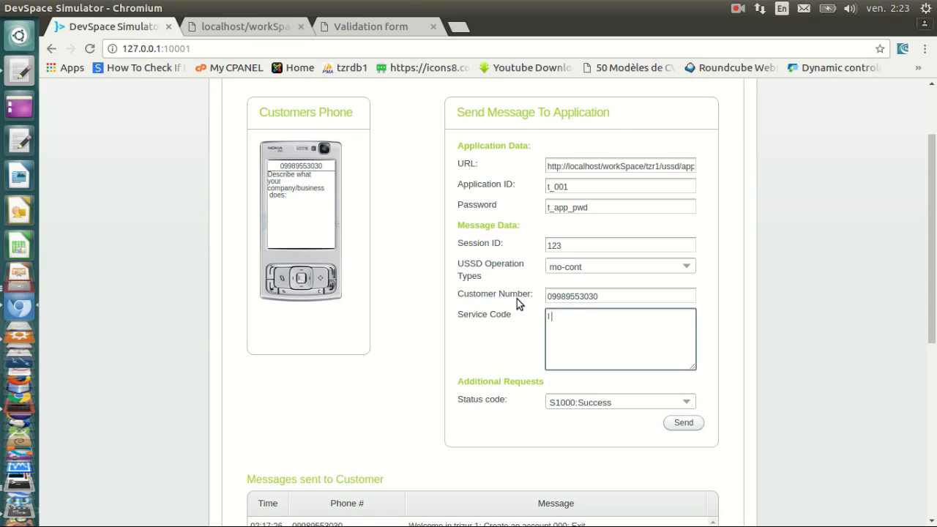
pyautogui.write('I have har')
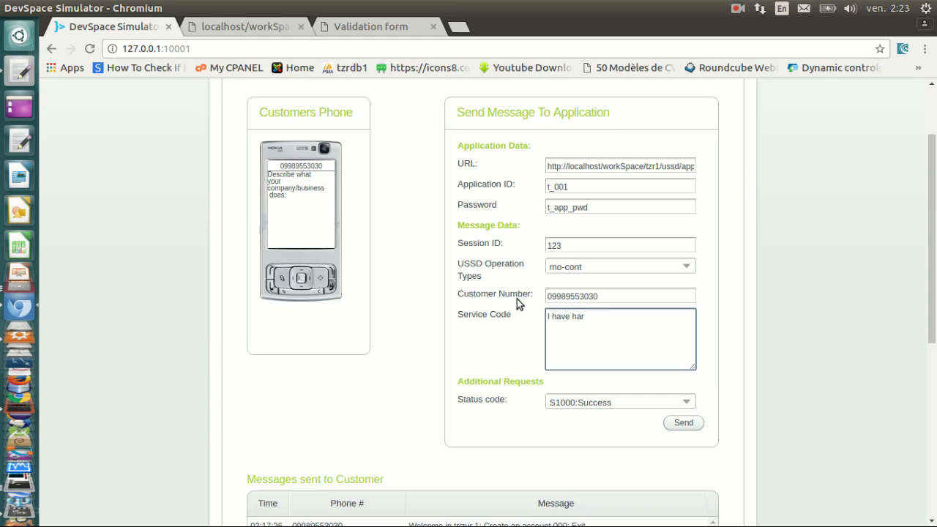
pyautogui.write('vested')
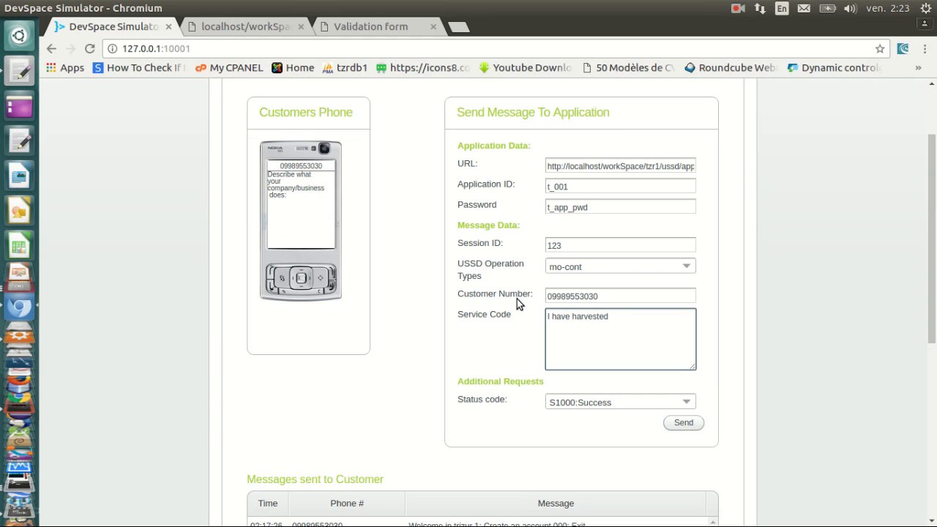
pyautogui.write('my f')
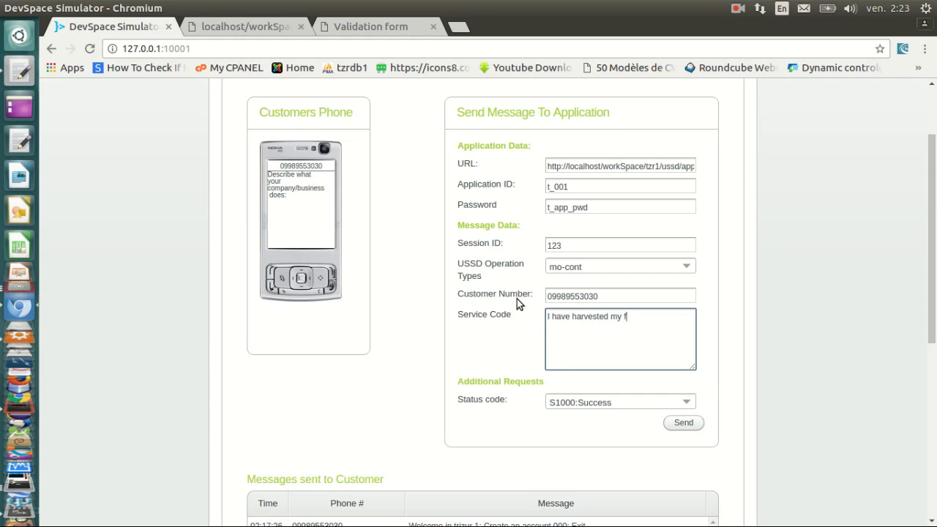
pyautogui.write('ield')
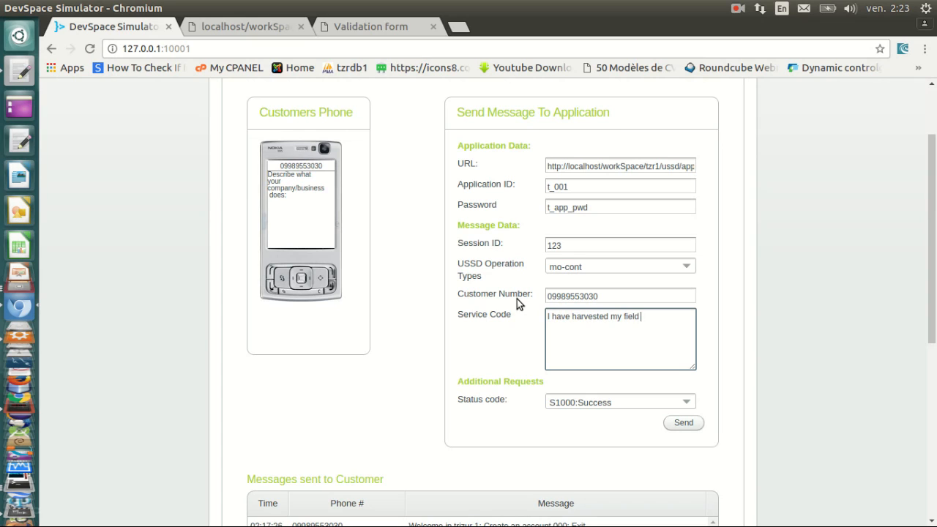
pyautogui.write('and you')
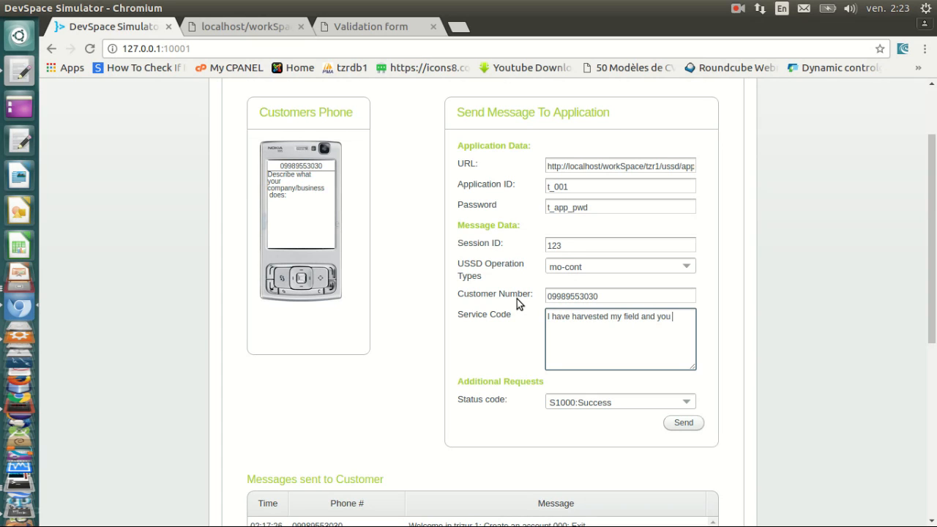
pyautogui.write('can get the')
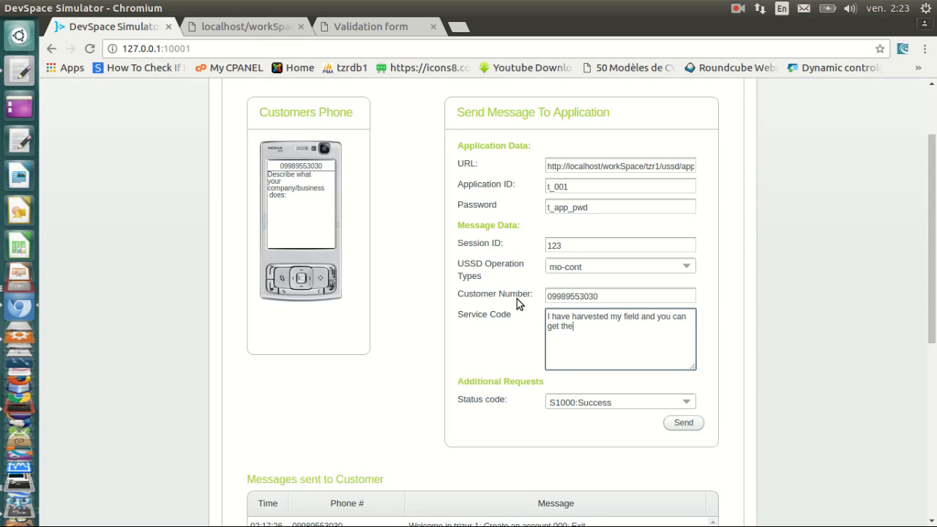
pyautogui.write('m fresh')
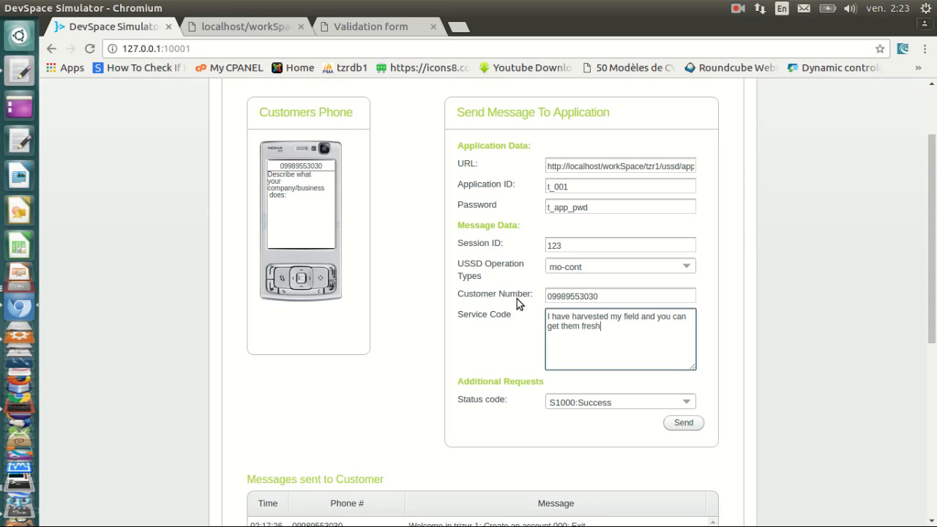
pyautogui.write('from me, jus')
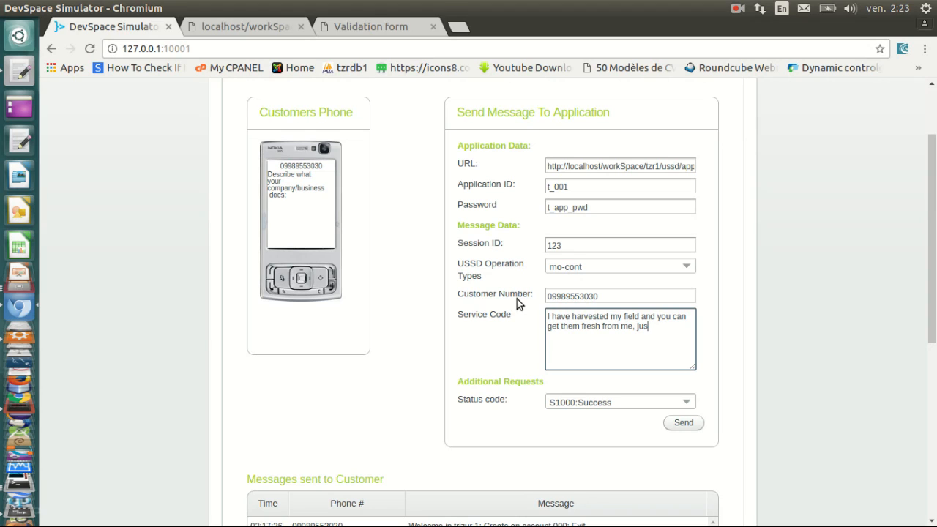
pyautogui.write('t contact me.')
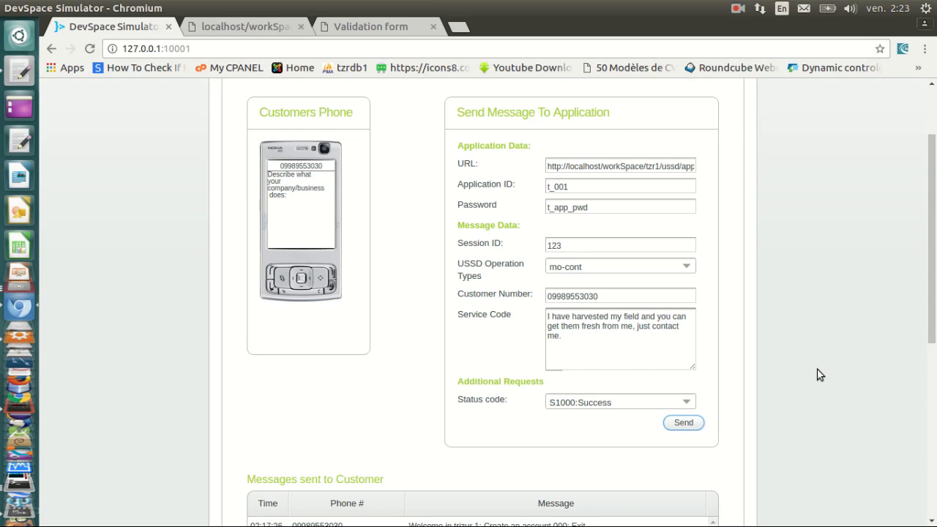
pyautogui.click(682, 423)
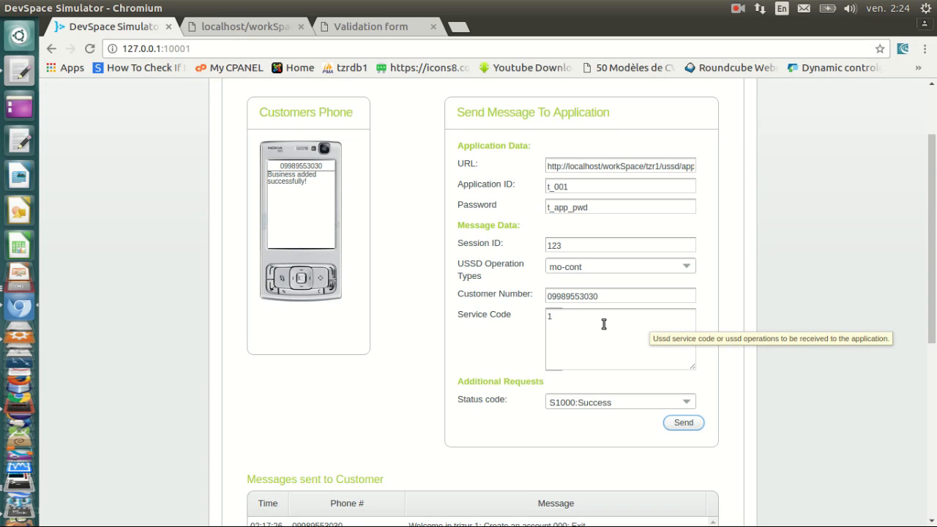
pyautogui.moveTo(287, 187)
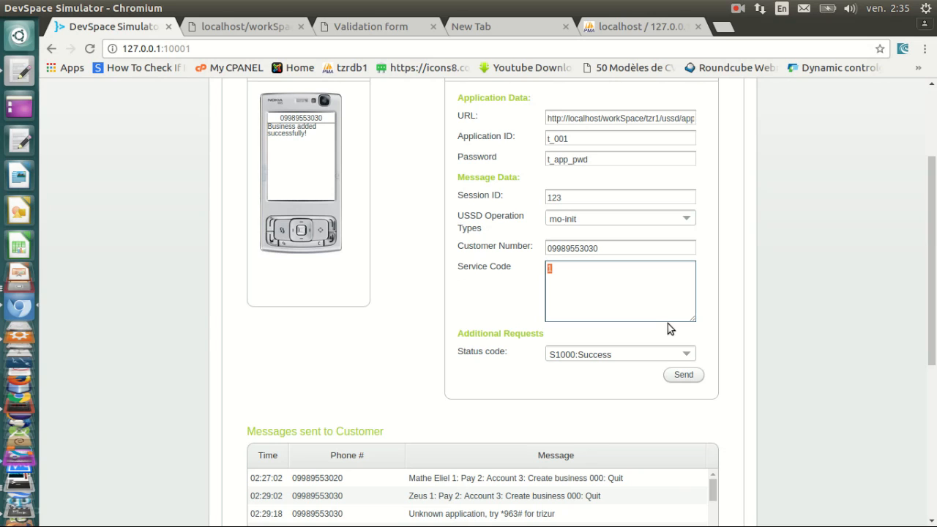
# - Start a new *963# session and reply 4 to open My products (0/3)
pyautogui.write('*963#')
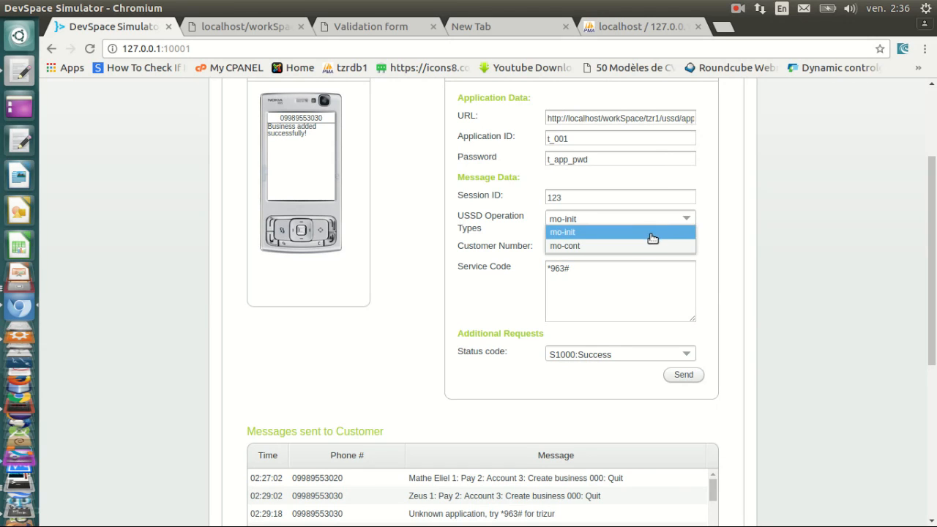
pyautogui.click(563, 232)
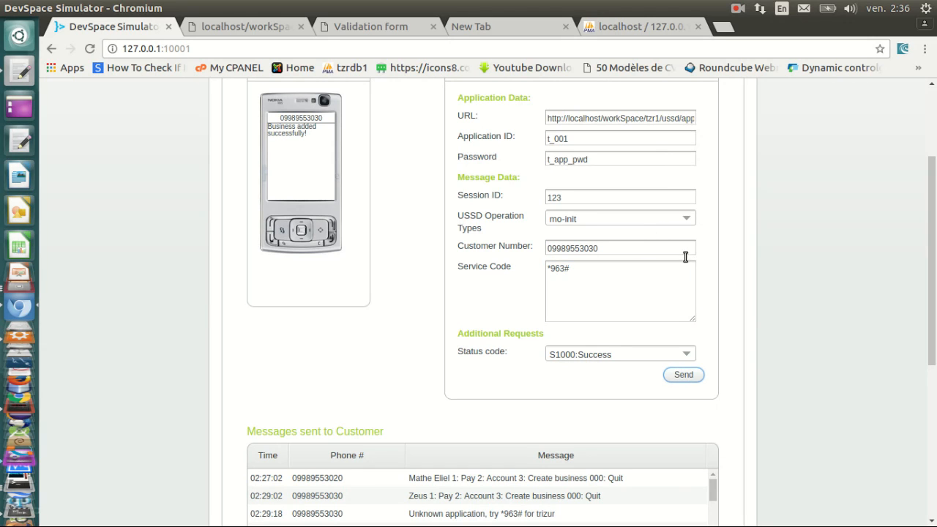
pyautogui.moveTo(675, 240)
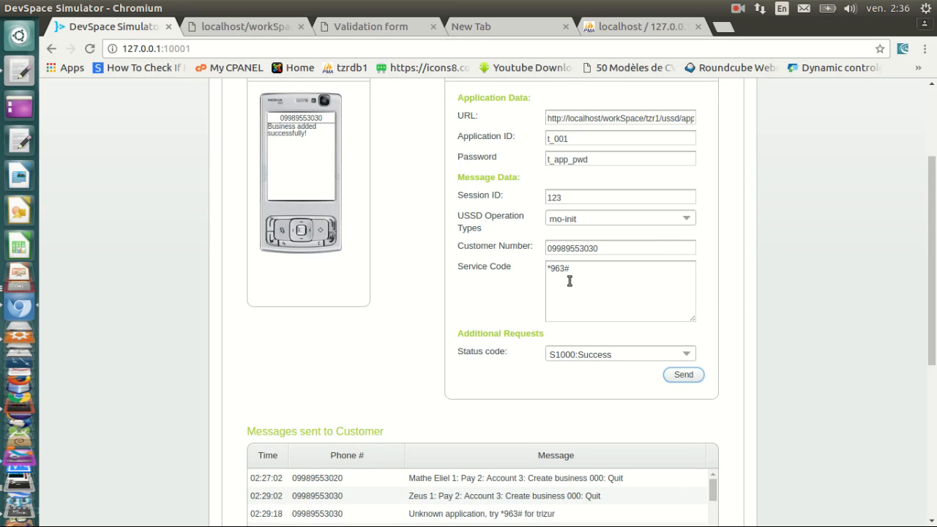
pyautogui.click(682, 374)
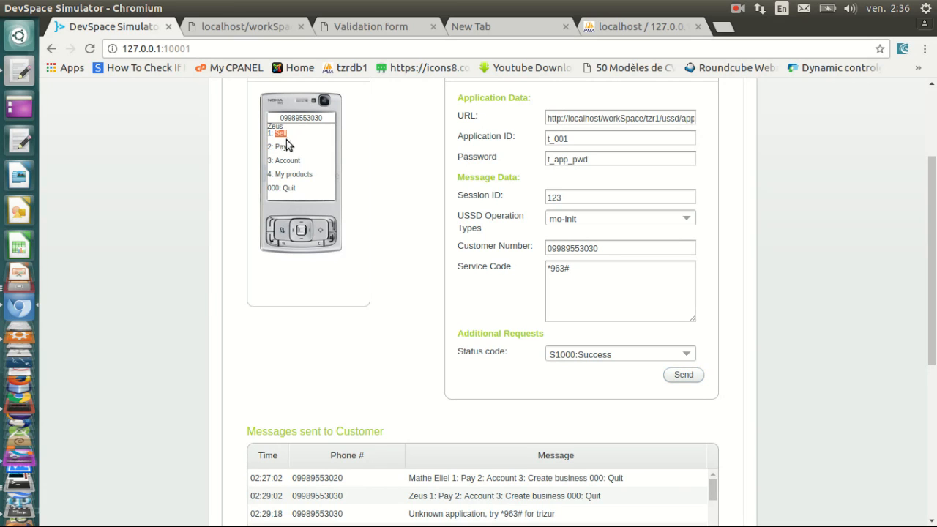
pyautogui.moveTo(270, 167)
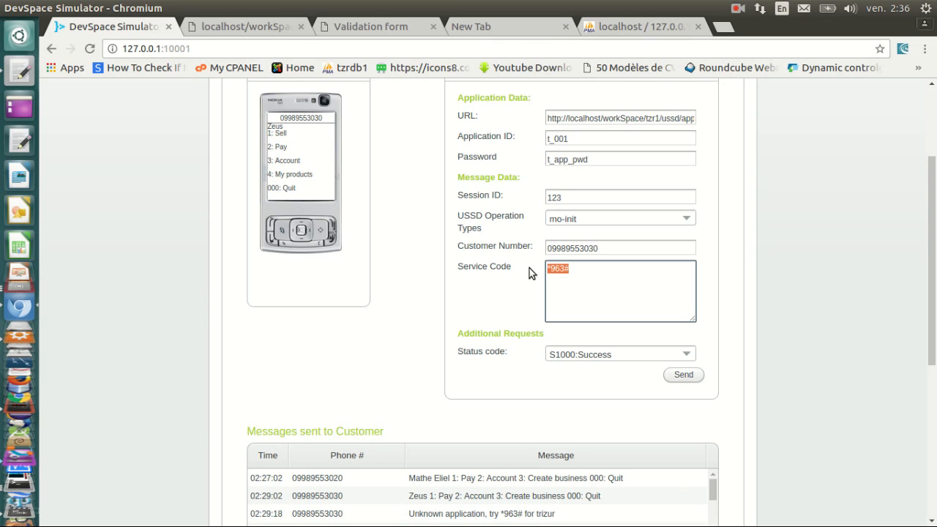
pyautogui.click(619, 218)
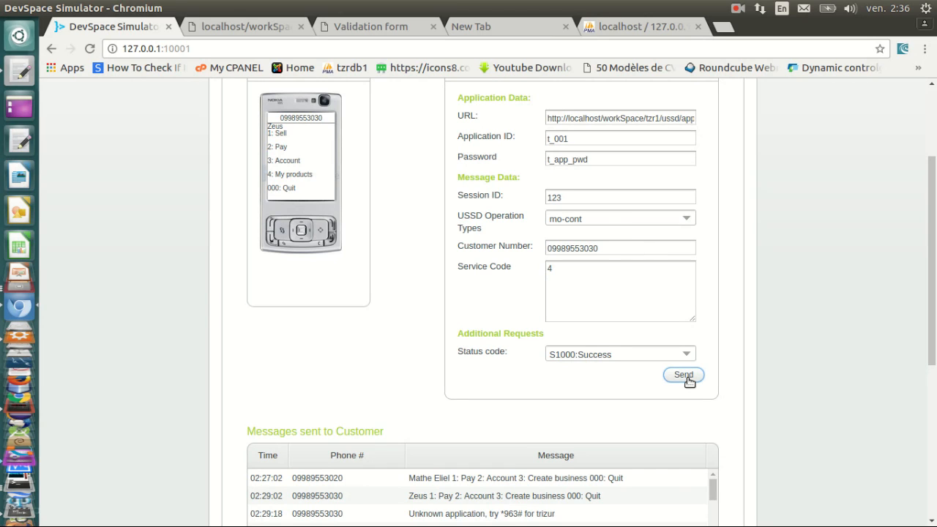
pyautogui.click(683, 374)
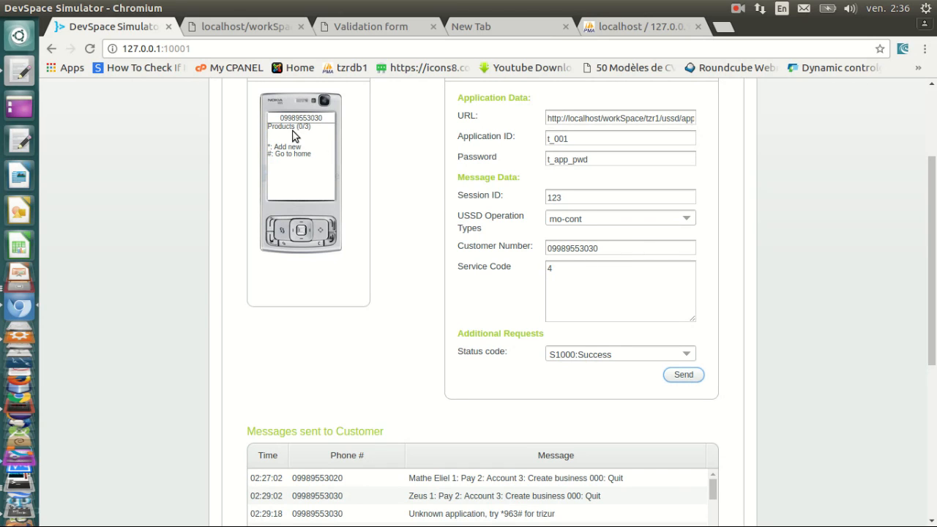
# - Choose Add new and enter 'Banana' as the product name
pyautogui.doubleClick(288, 126)
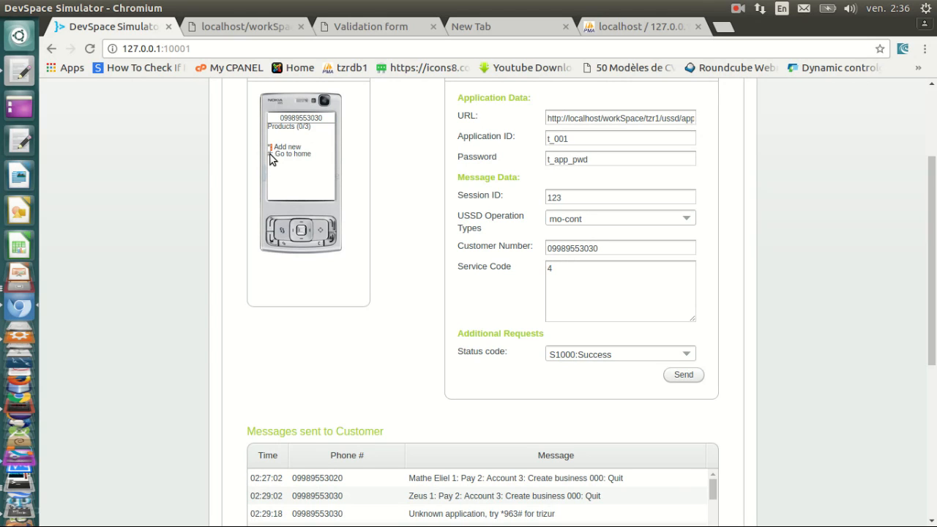
pyautogui.moveTo(608, 293)
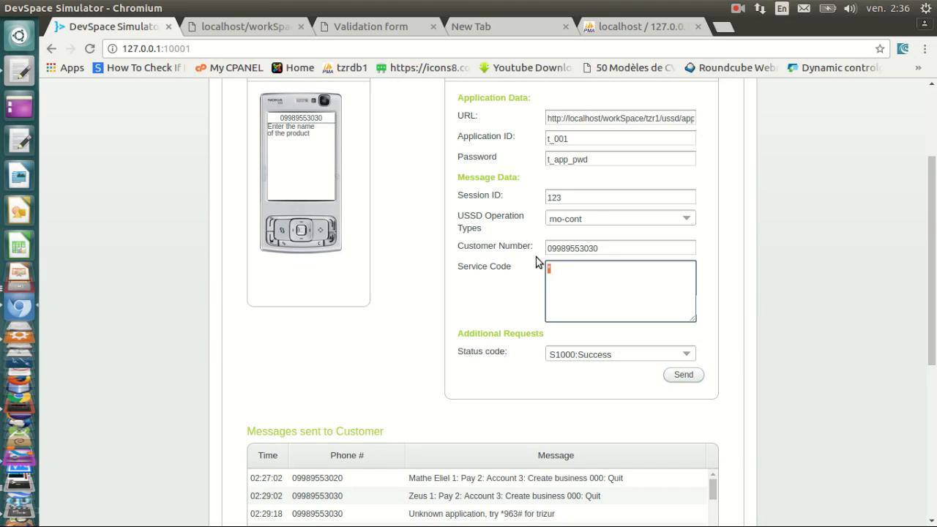
pyautogui.write('Ban')
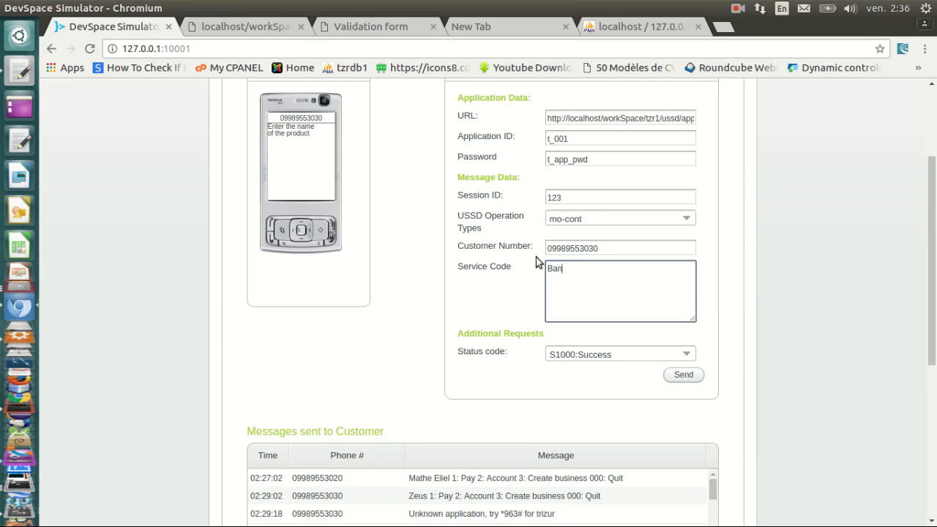
pyautogui.write('ana')
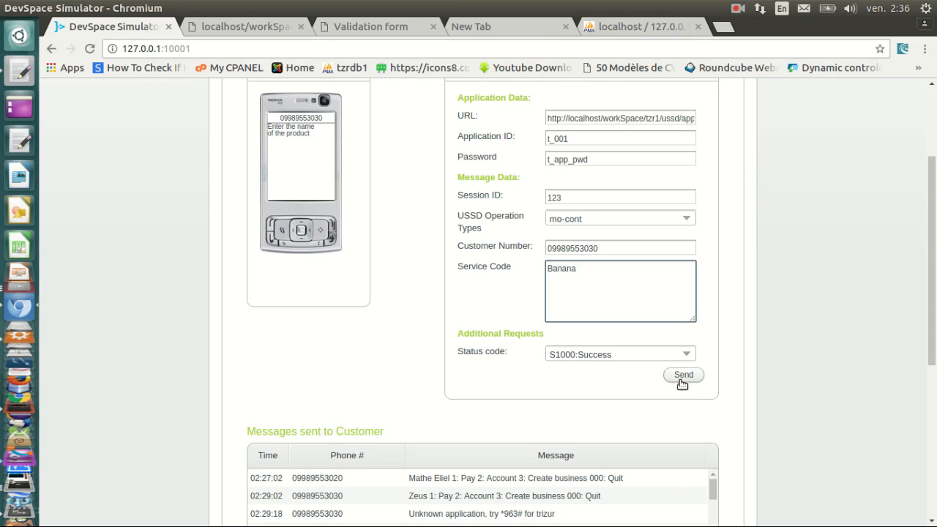
pyautogui.moveTo(687, 294)
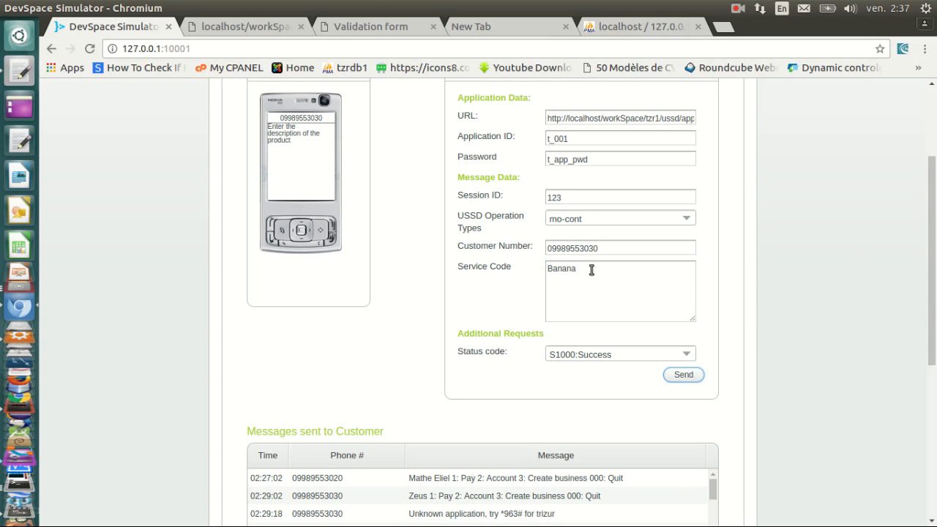
# - Enter the product description 'Very fresh banana, naturally...'
pyautogui.doubleClick(562, 268)
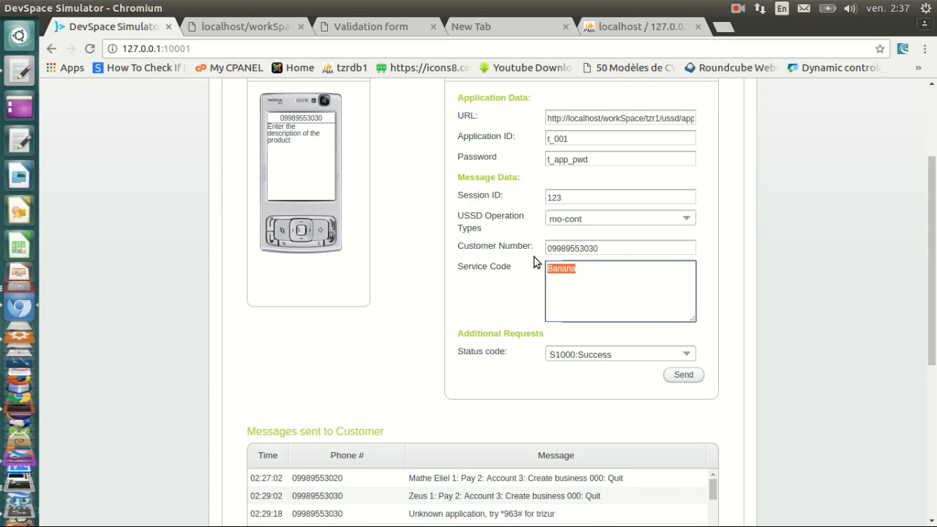
pyautogui.write('Very f')
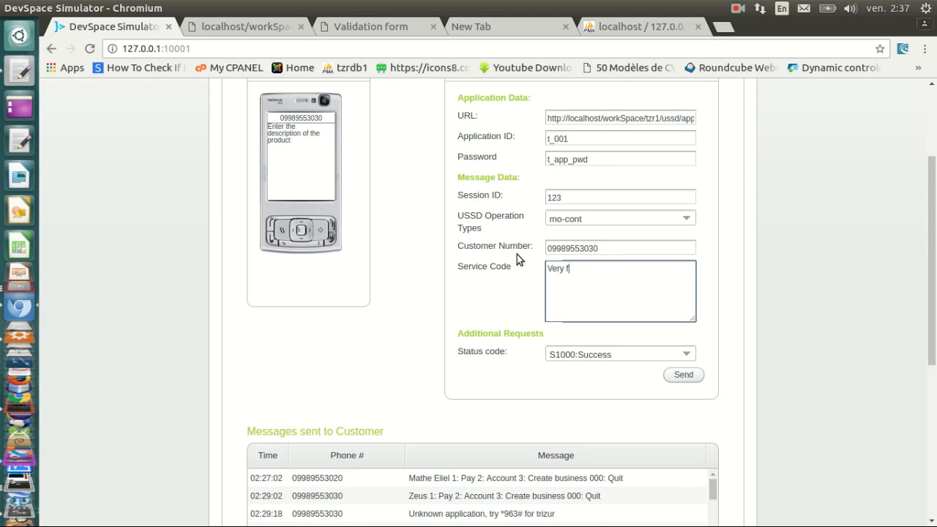
pyautogui.write('resh banan')
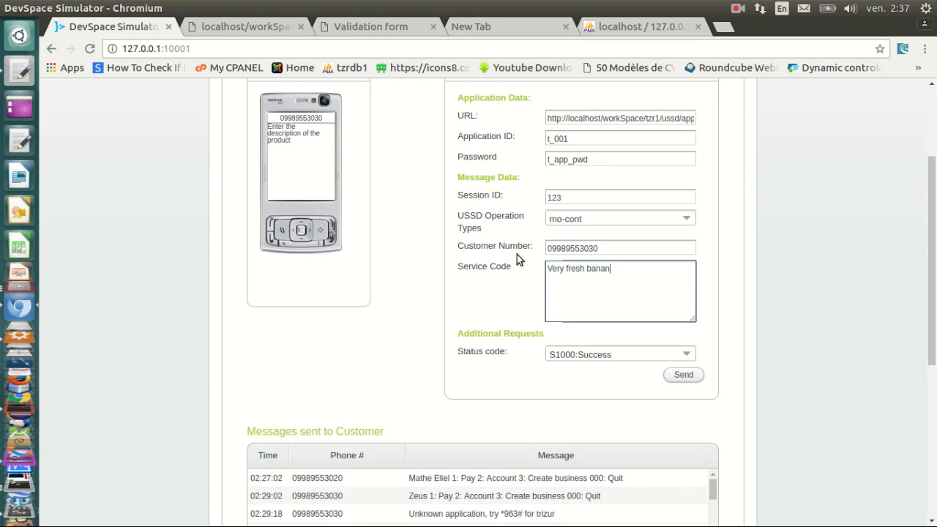
pyautogui.write('a, nut')
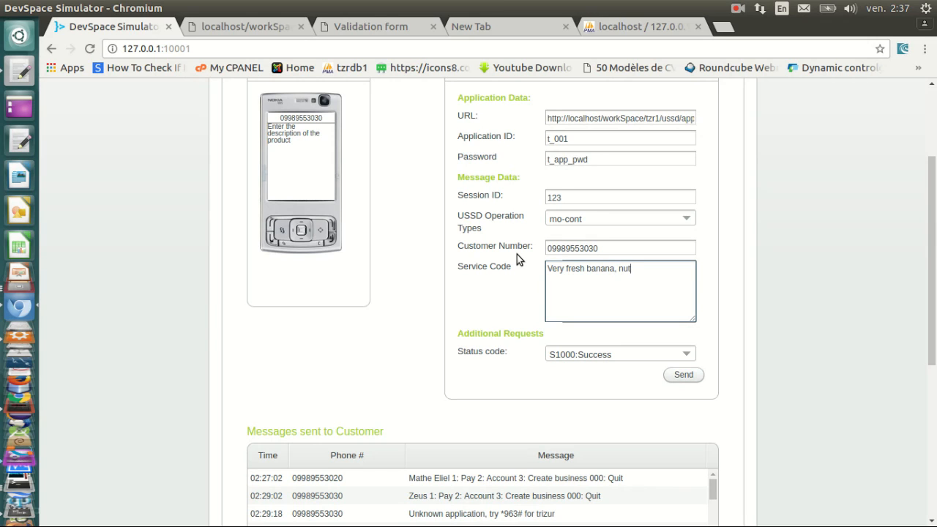
pyautogui.write('natu')
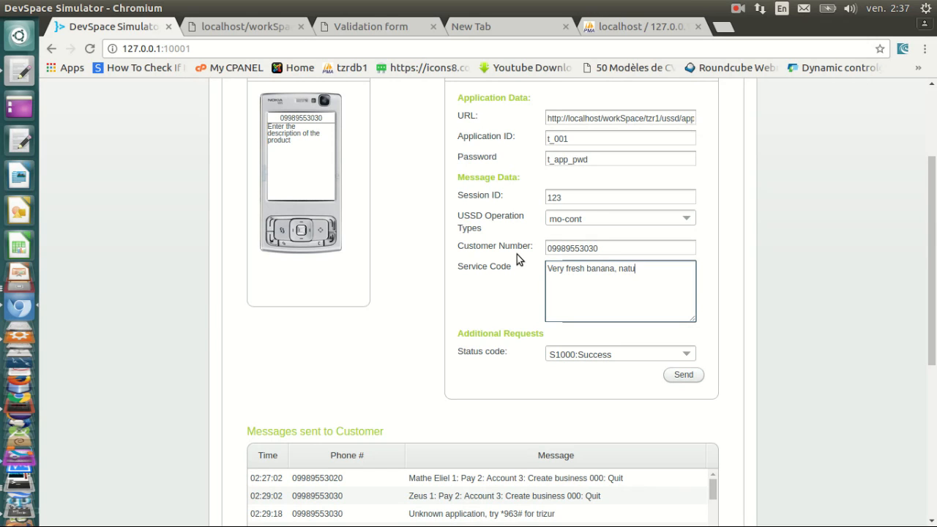
pyautogui.write('rally g')
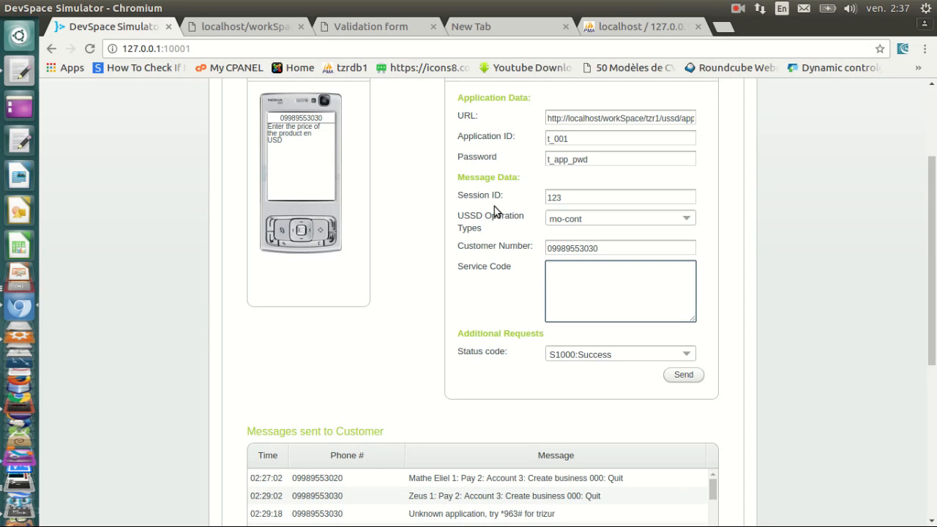
# - Set Banana's price to 3 USD and confirm with 1
pyautogui.click(619, 290)
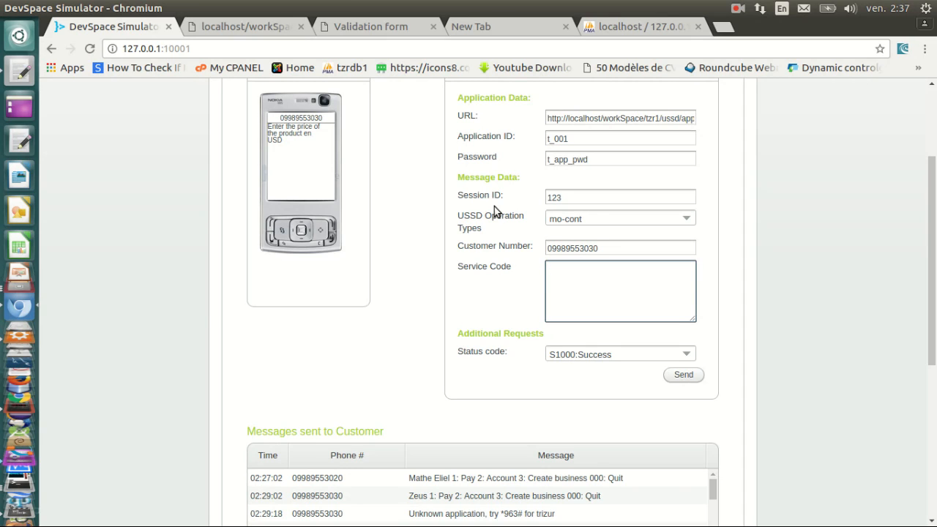
pyautogui.click(620, 291)
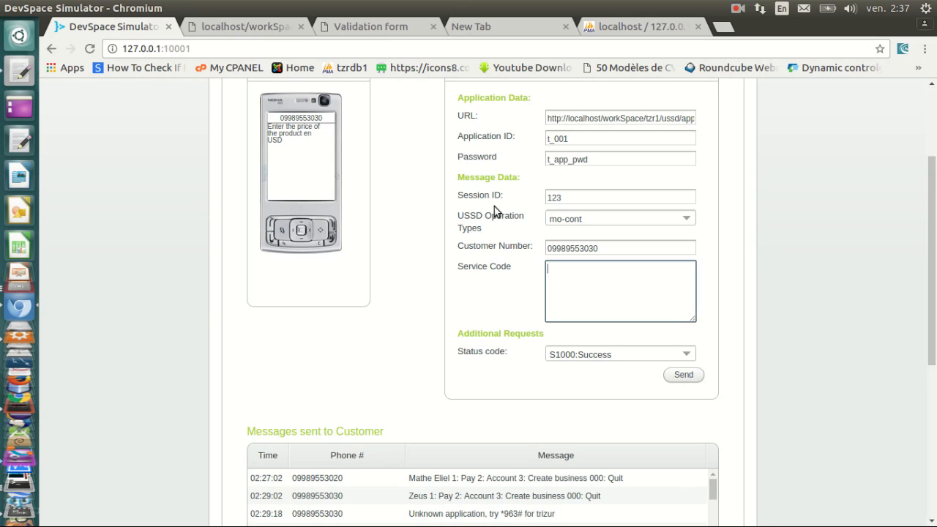
pyautogui.write('1')
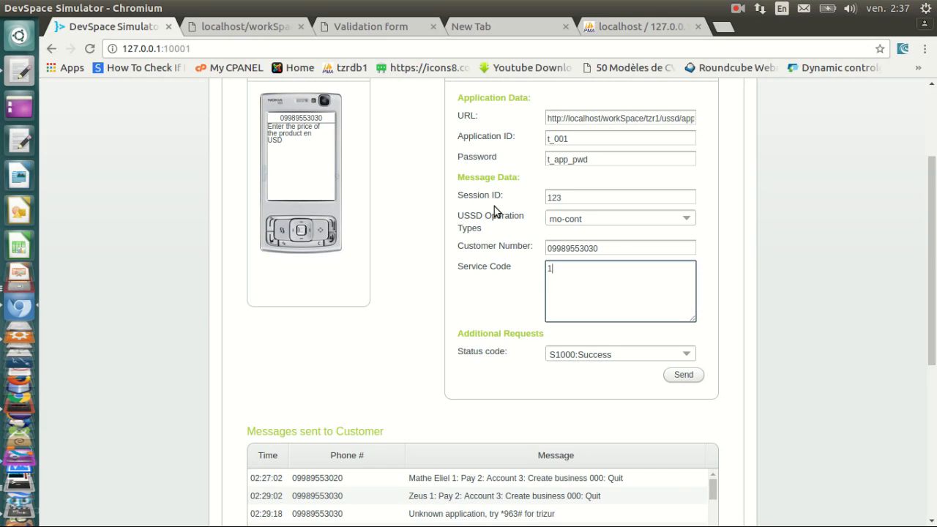
pyautogui.press('BackSpace')
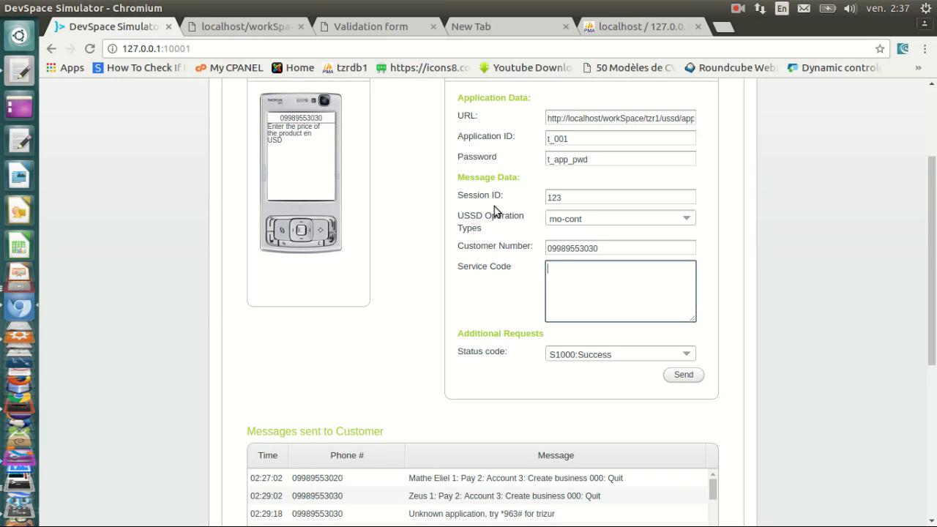
pyautogui.write('3')
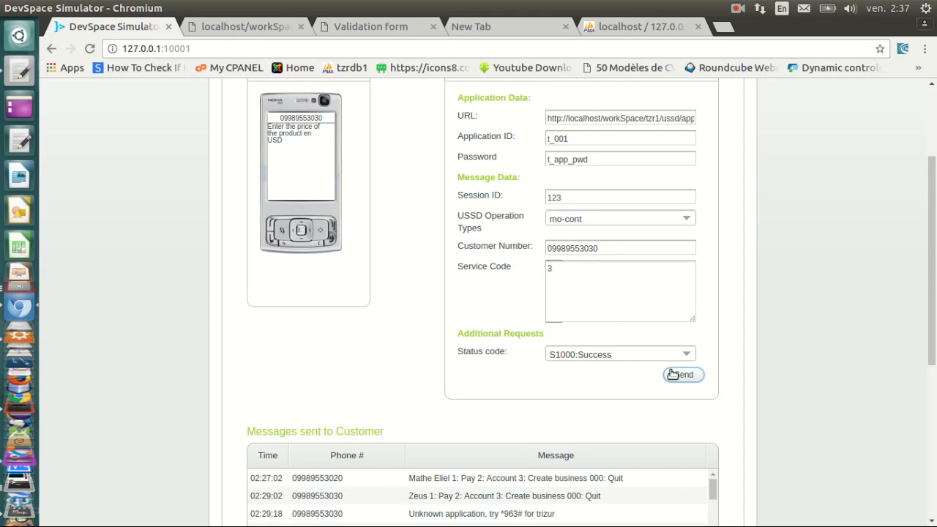
pyautogui.moveTo(611, 279)
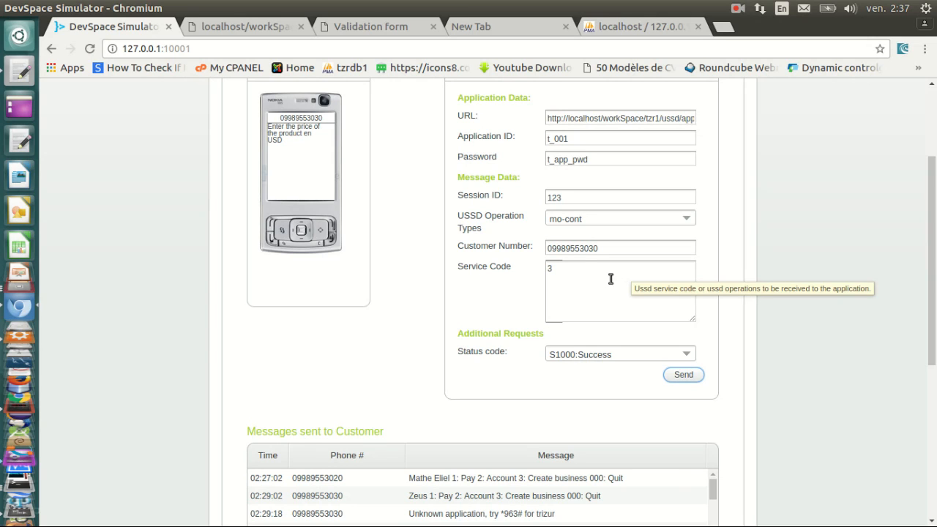
pyautogui.moveTo(585, 266)
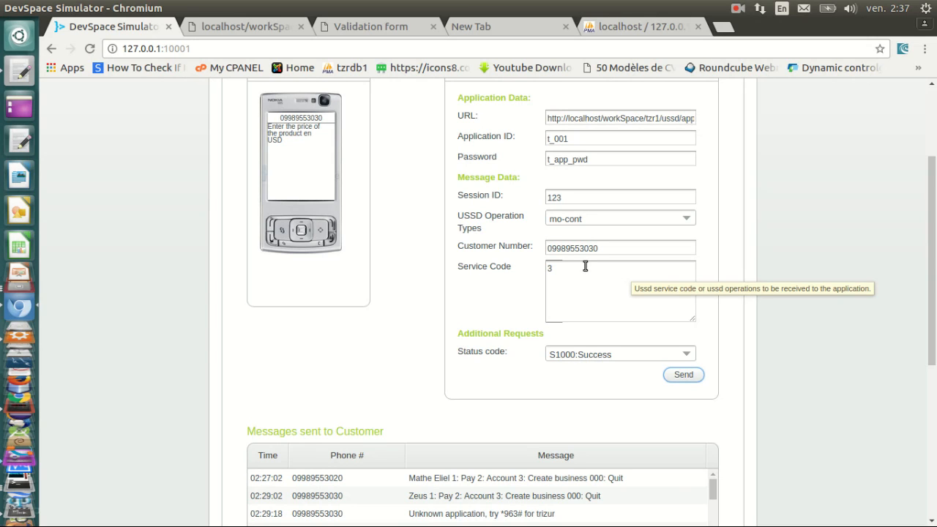
pyautogui.click(682, 374)
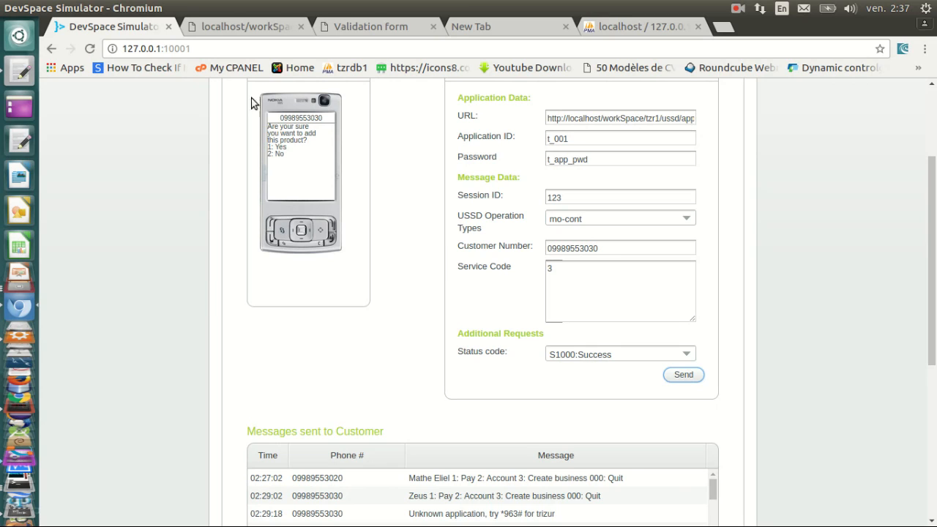
pyautogui.moveTo(283, 150)
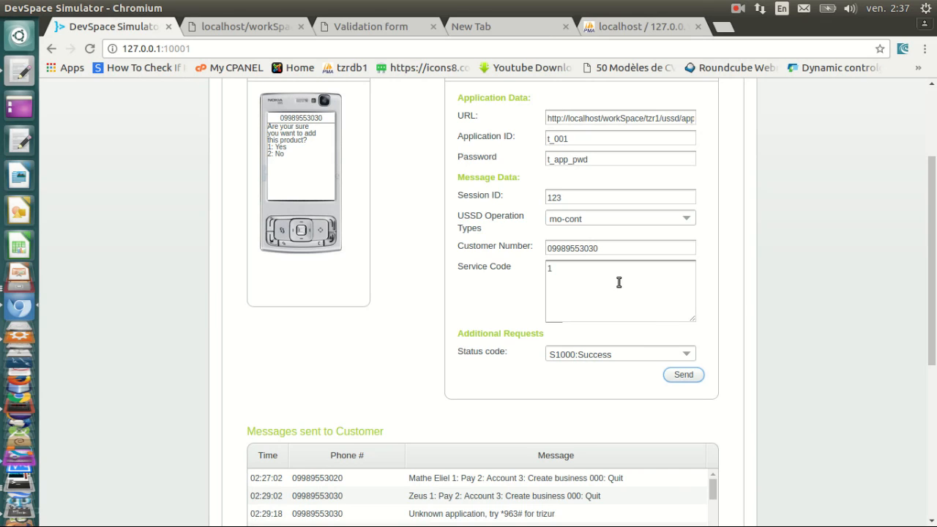
pyautogui.click(683, 375)
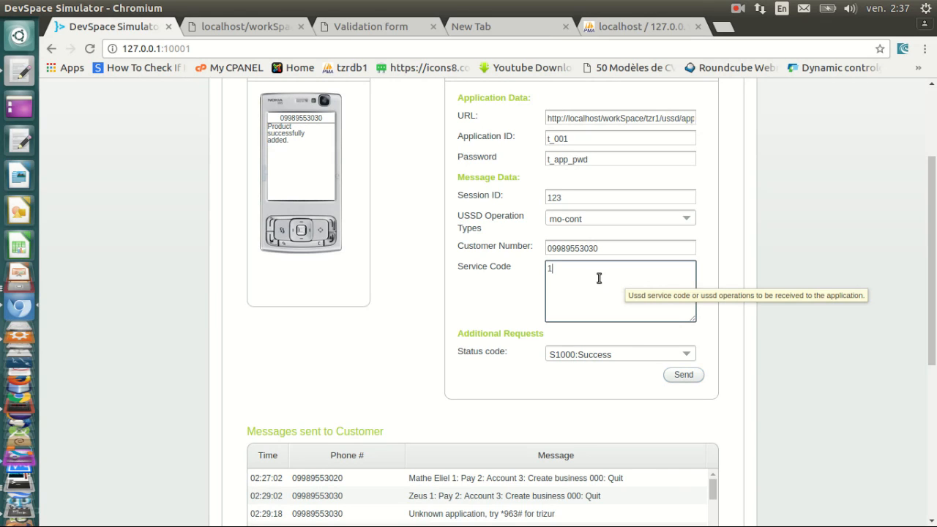
pyautogui.moveTo(489, 254)
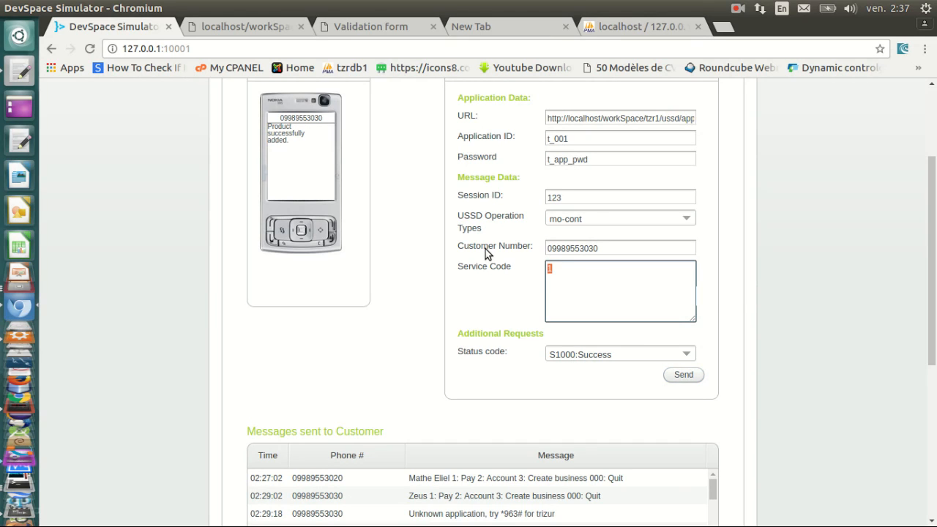
# - Restart the USSD session with *963# as mo-init to bring back the Zeus menu
pyautogui.write('*963')
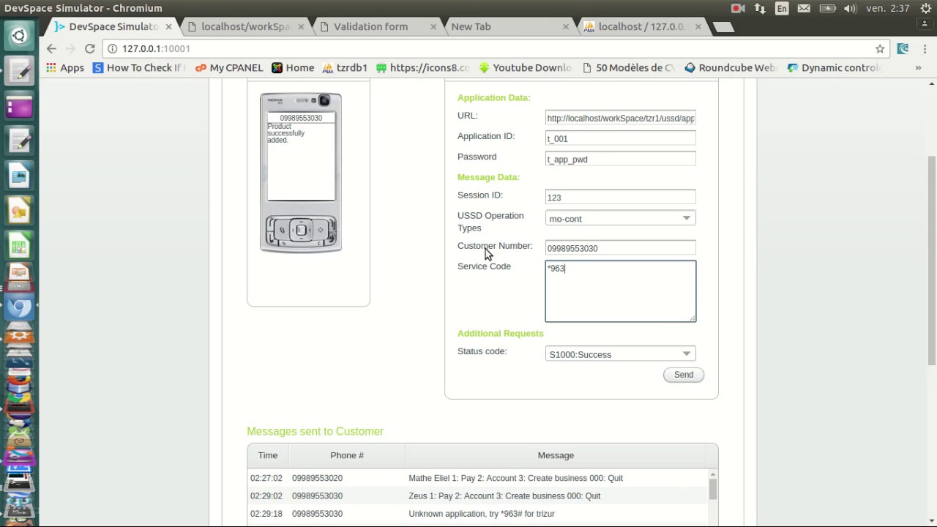
pyautogui.click(619, 218)
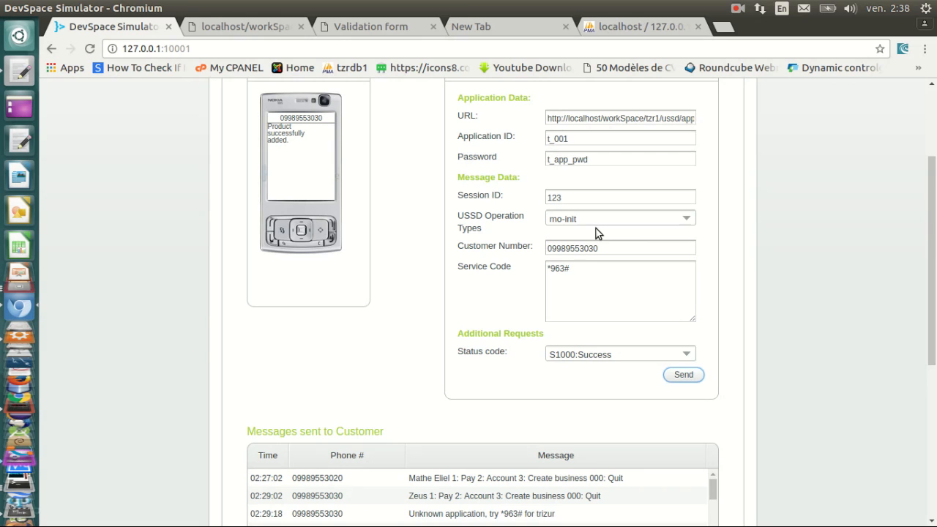
pyautogui.moveTo(607, 277)
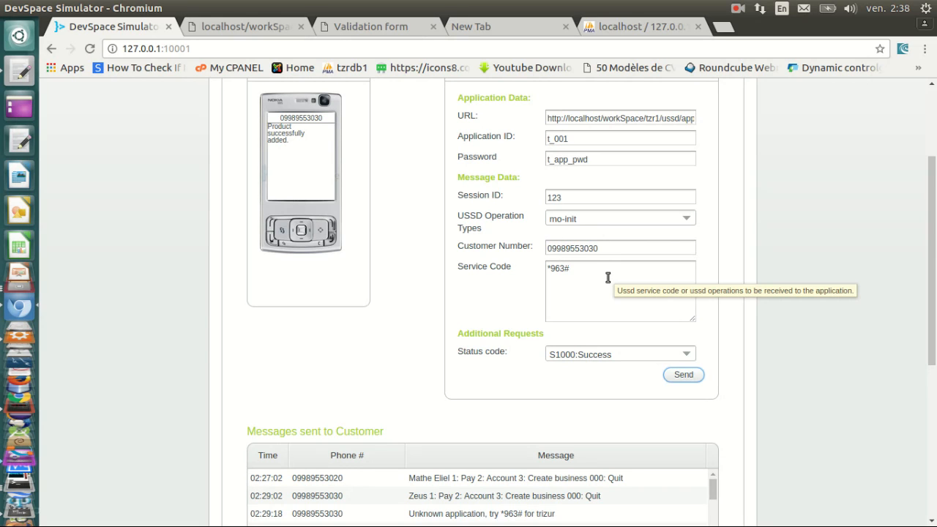
pyautogui.write('1')
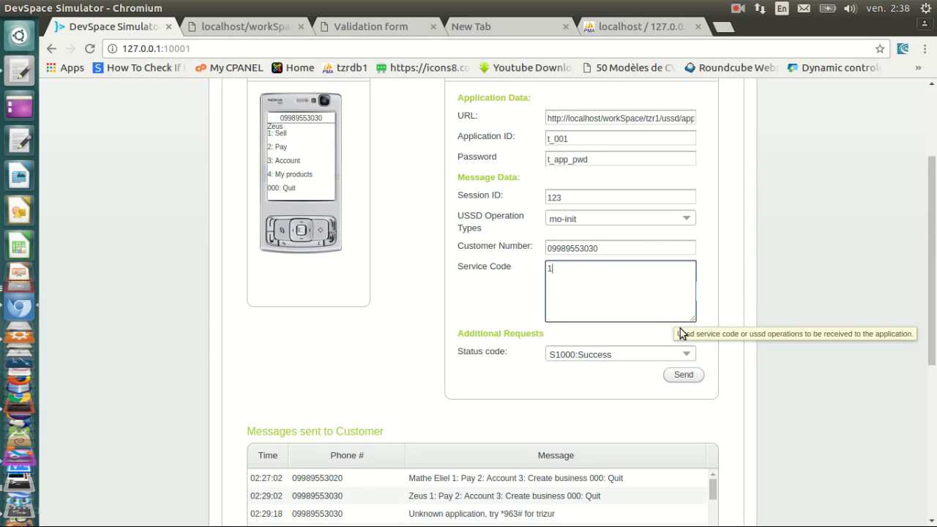
pyautogui.moveTo(588, 275)
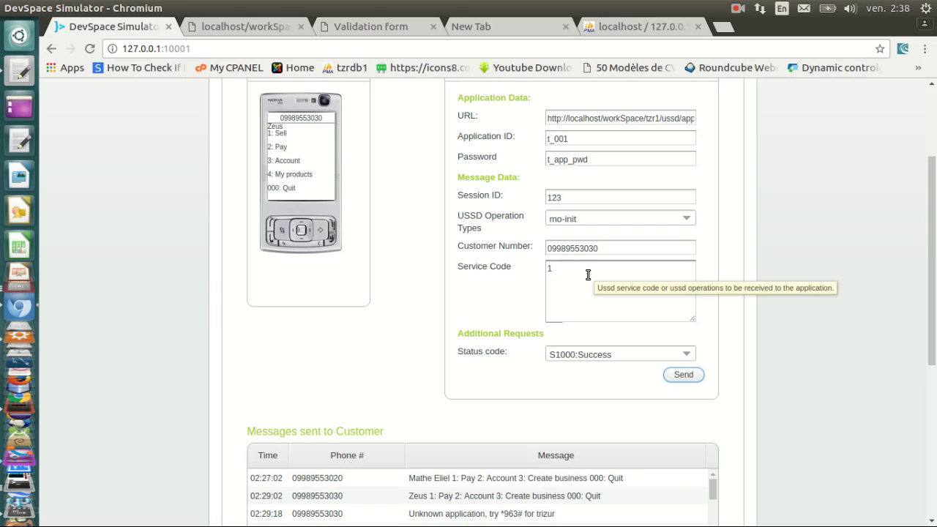
pyautogui.click(683, 374)
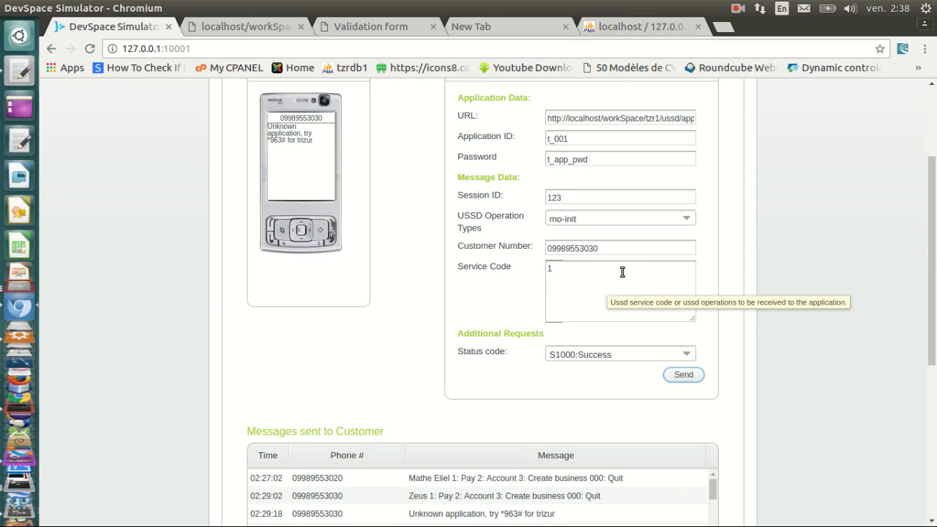
pyautogui.write('*96')
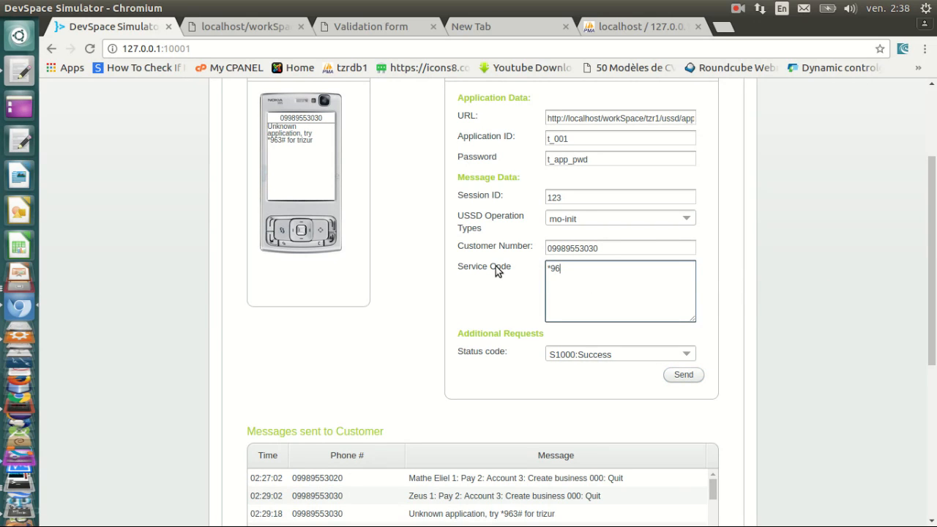
pyautogui.click(685, 218)
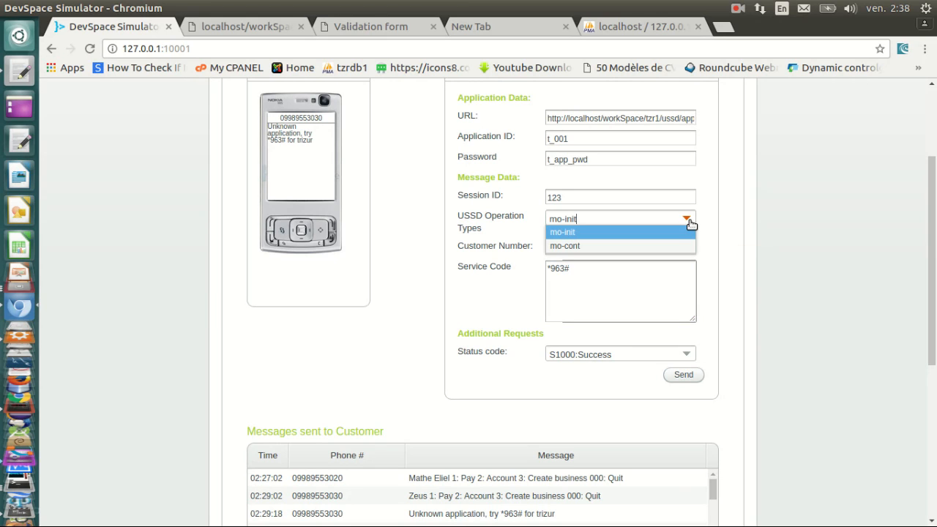
pyautogui.click(562, 232)
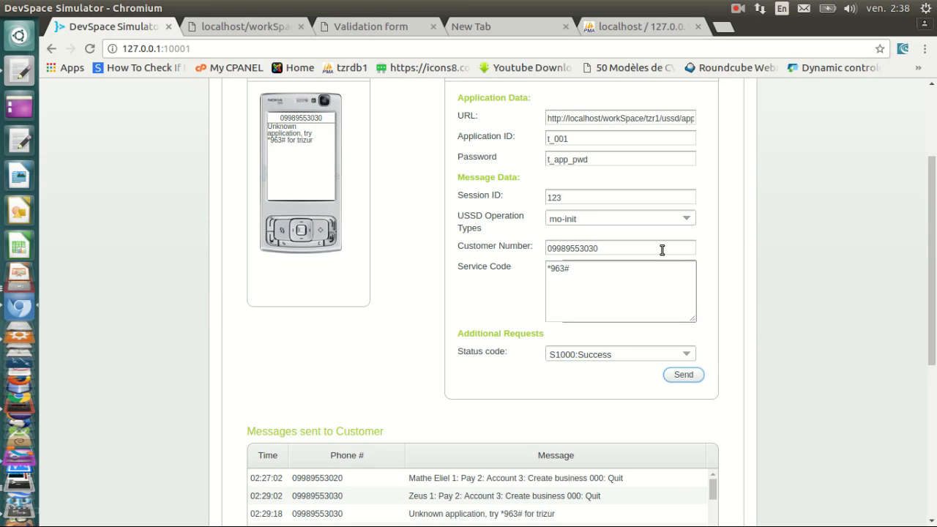
pyautogui.click(682, 374)
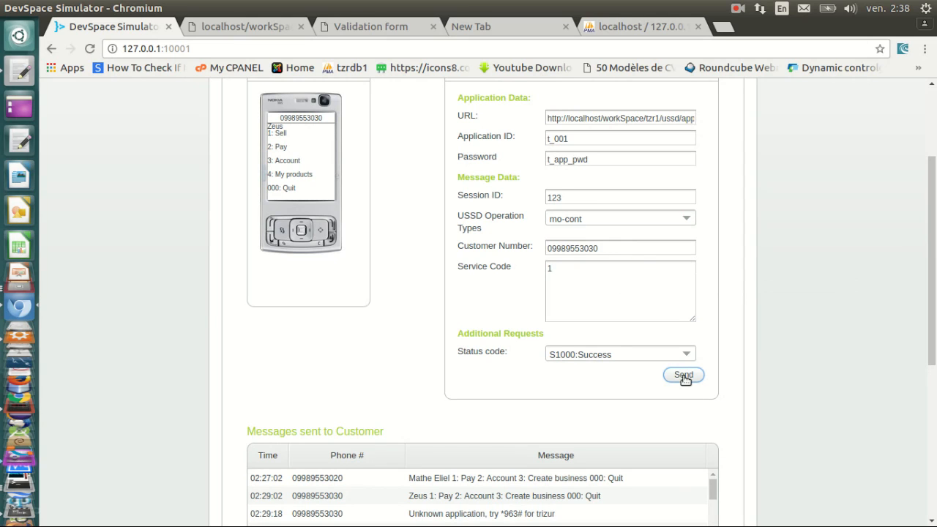
pyautogui.moveTo(642, 263)
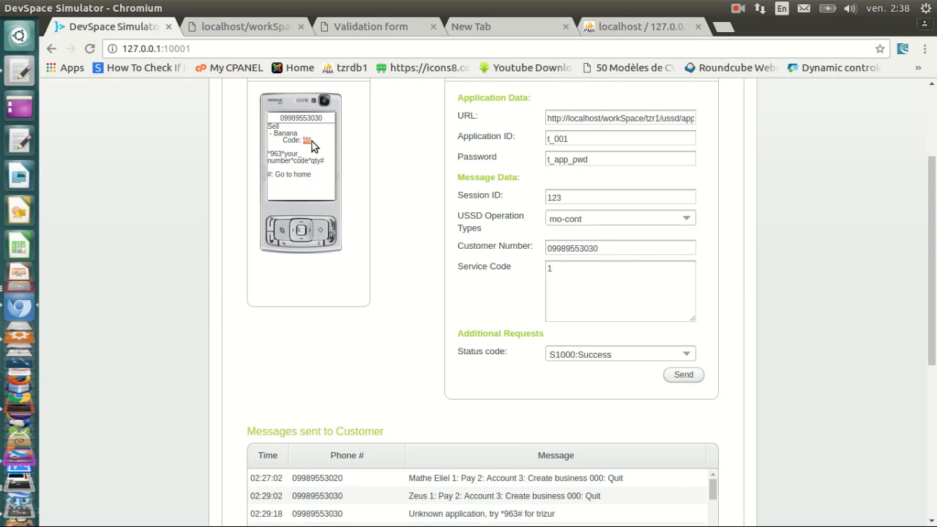
pyautogui.moveTo(313, 150)
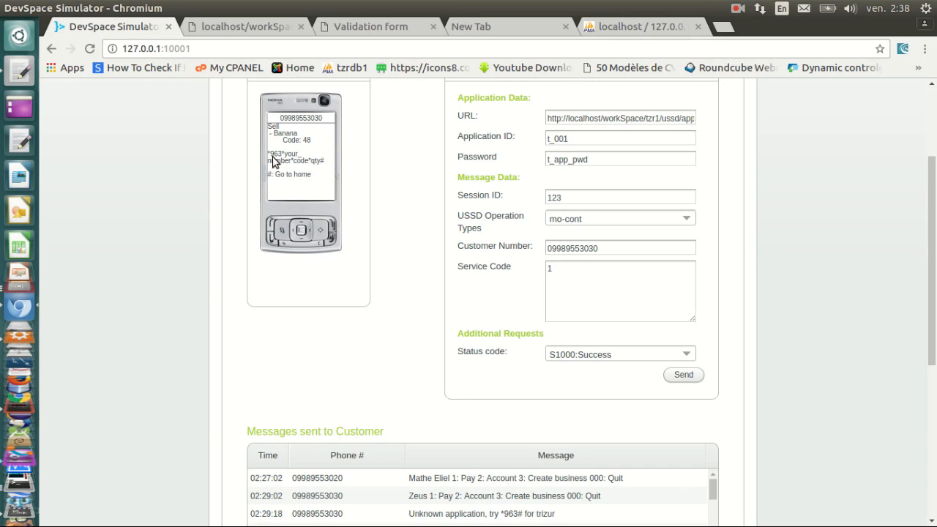
pyautogui.moveTo(277, 170)
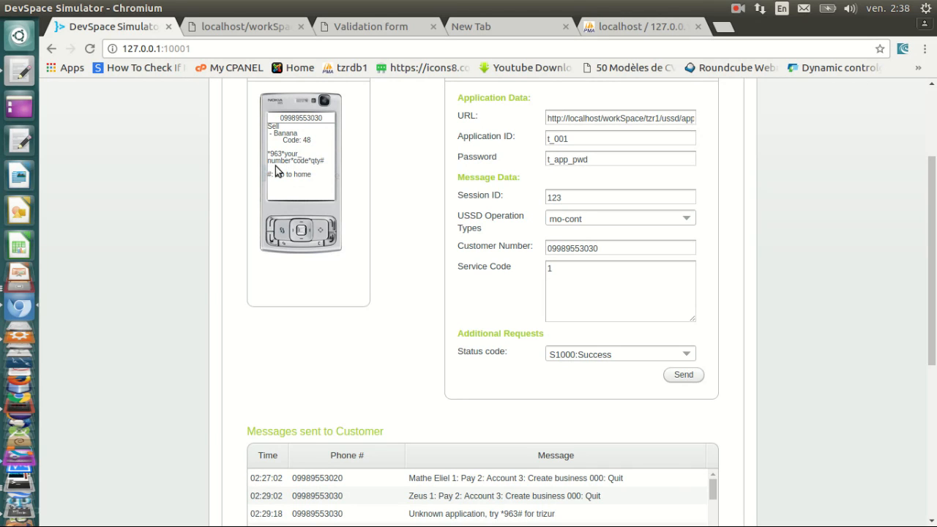
pyautogui.moveTo(306, 168)
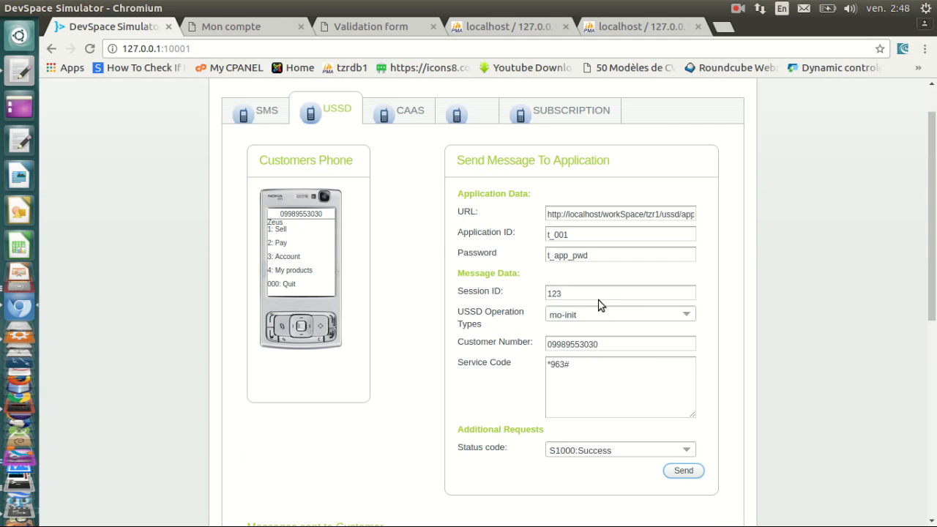
pyautogui.moveTo(699, 324)
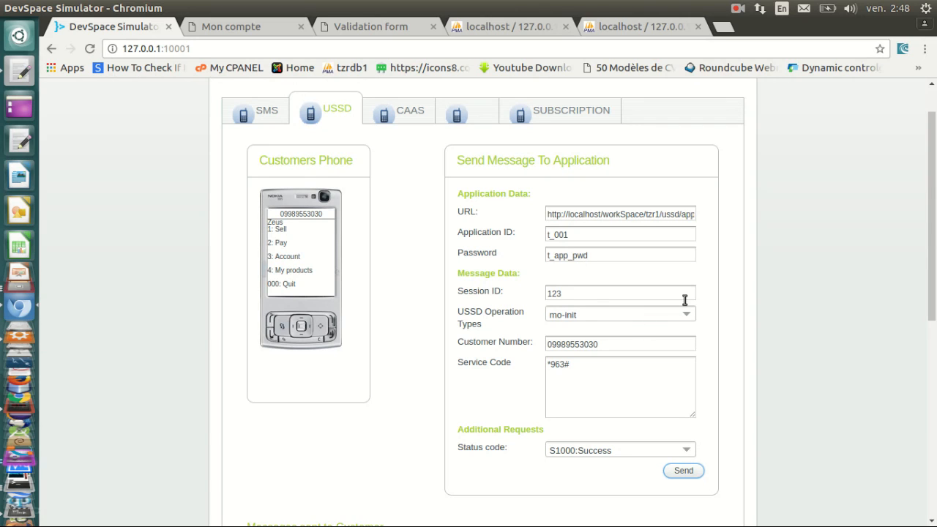
# - Reply 4 as mo-cont to list My products, showing Banana(48)
pyautogui.click(620, 314)
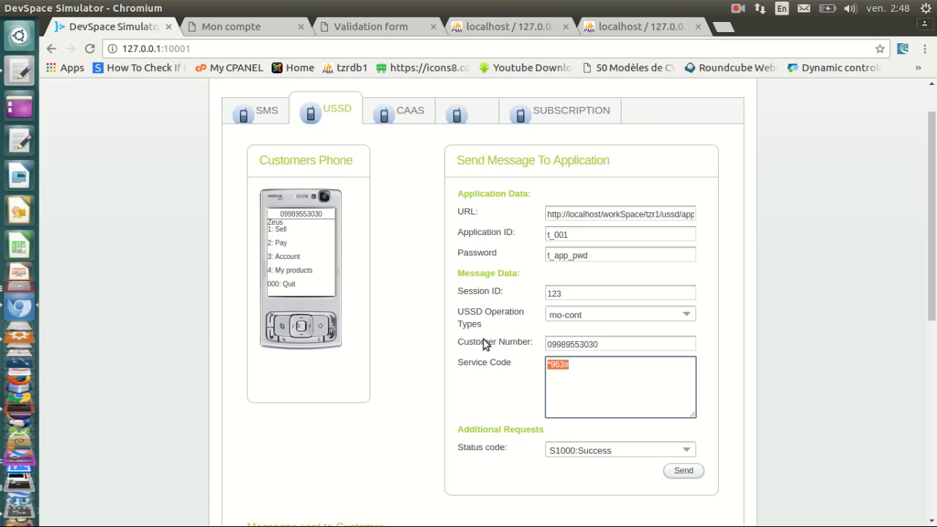
pyautogui.write('4')
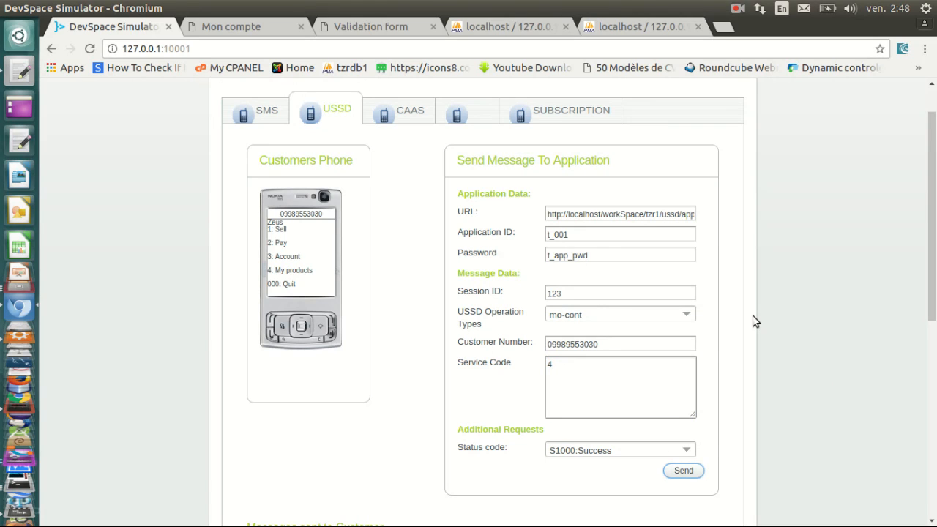
pyautogui.click(683, 470)
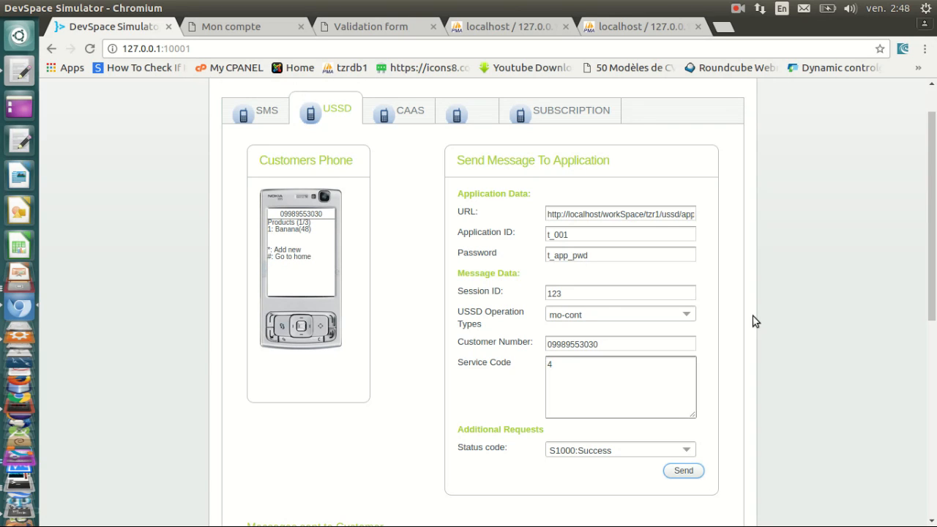
pyautogui.click(620, 386)
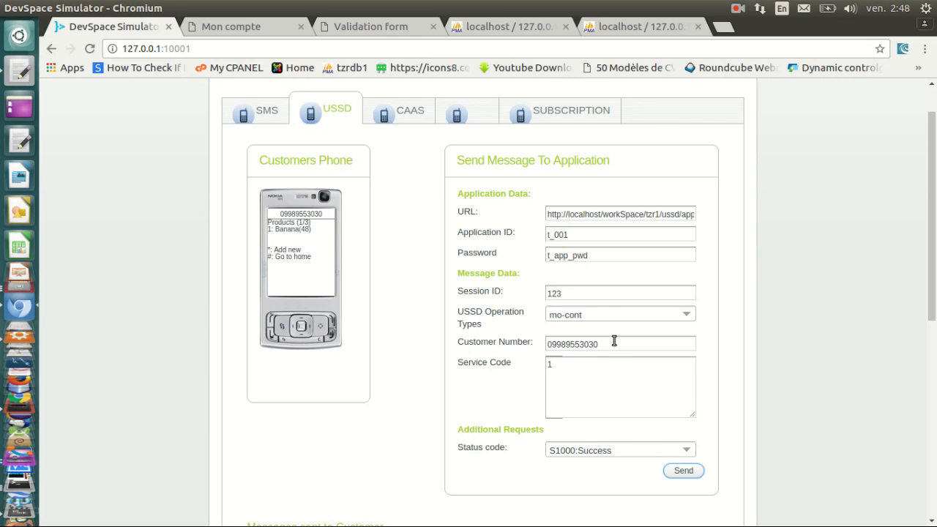
pyautogui.moveTo(575, 369)
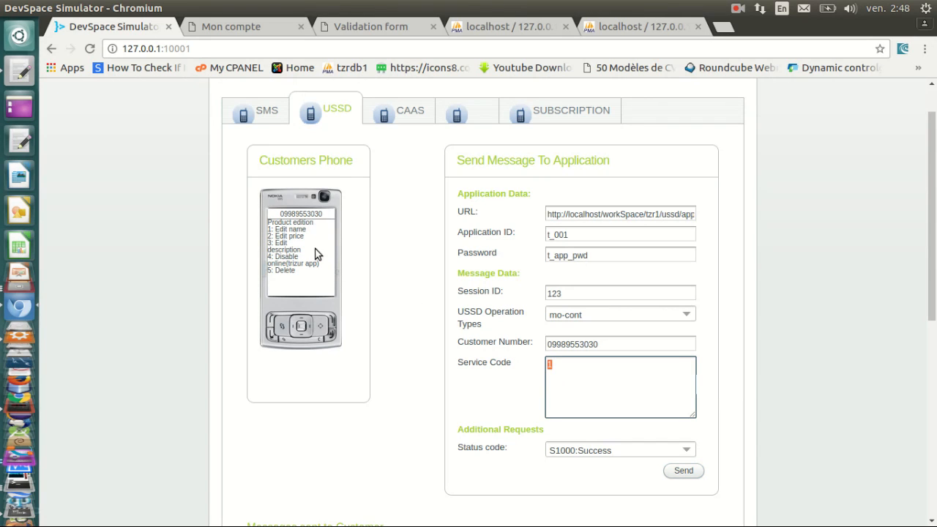
pyautogui.moveTo(276, 274)
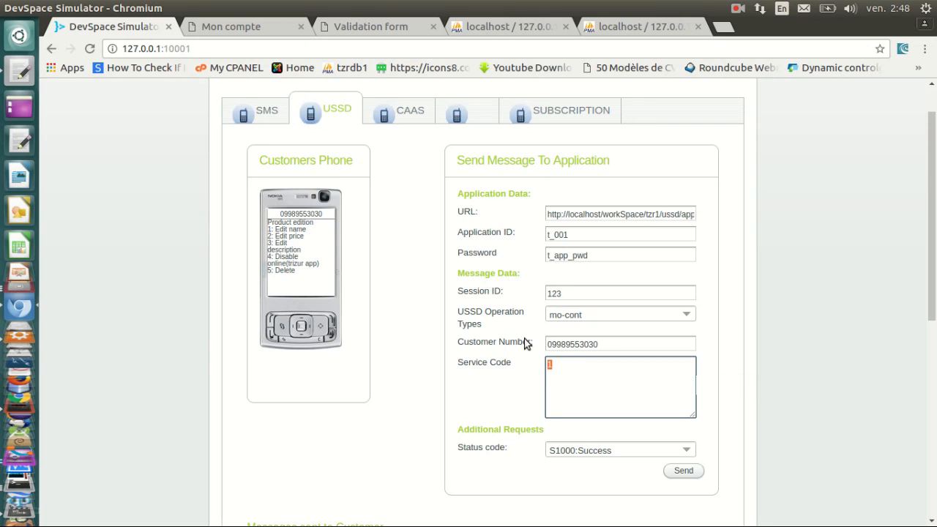
# - Choose option 2, Edit price, and enter Banana's new price
pyautogui.write('2')
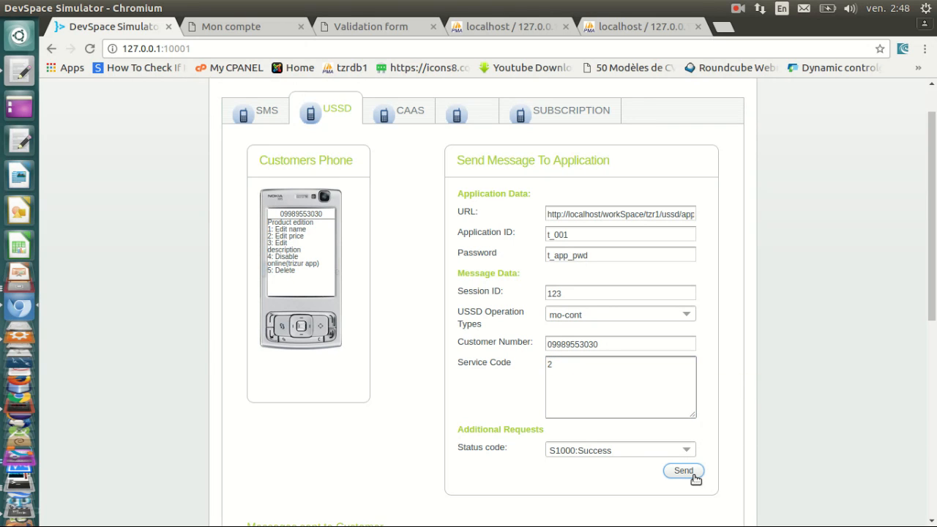
pyautogui.click(683, 470)
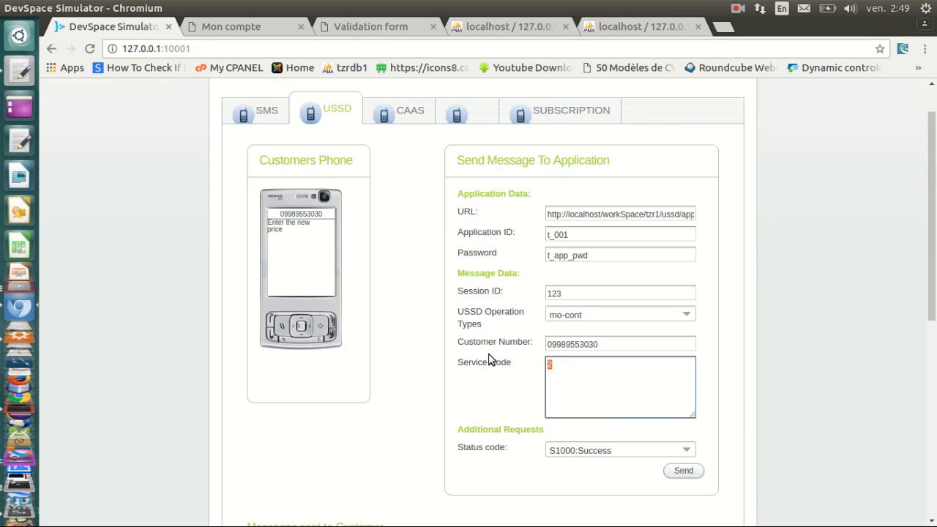
pyautogui.write('0')
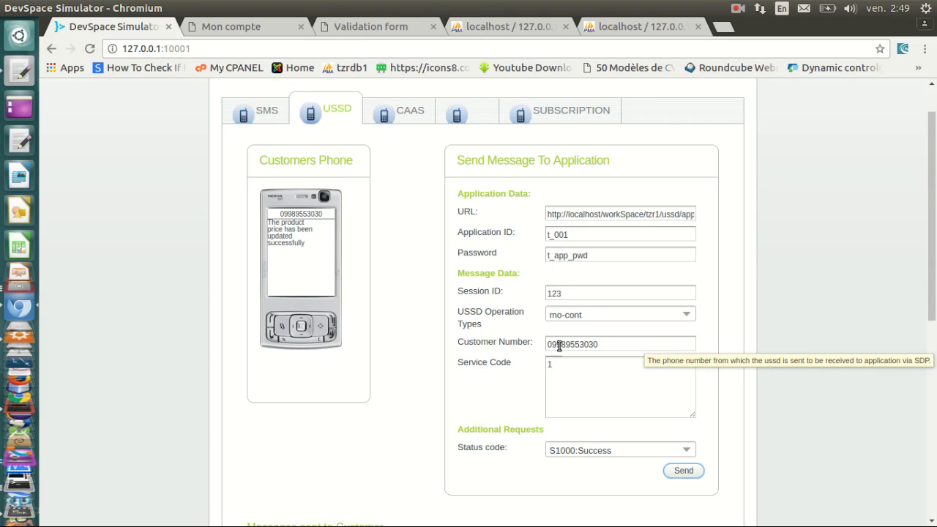
pyautogui.moveTo(483, 311)
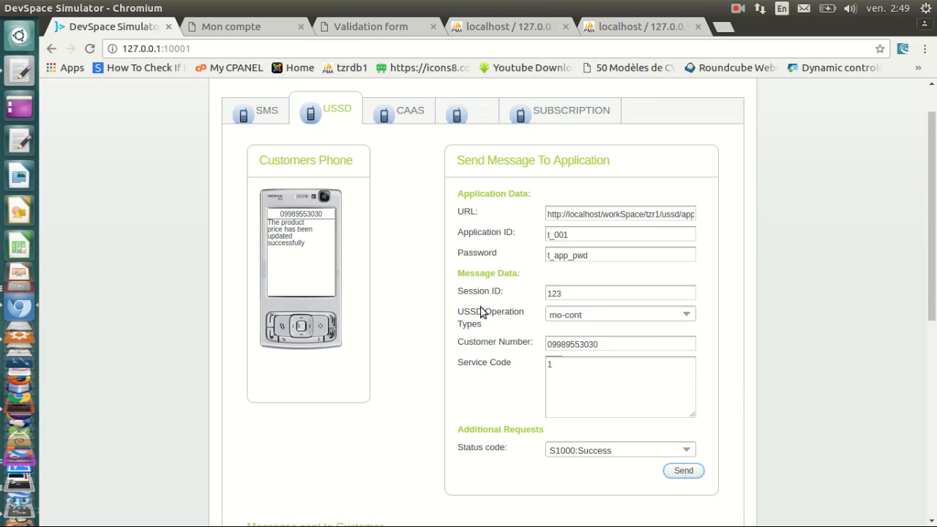